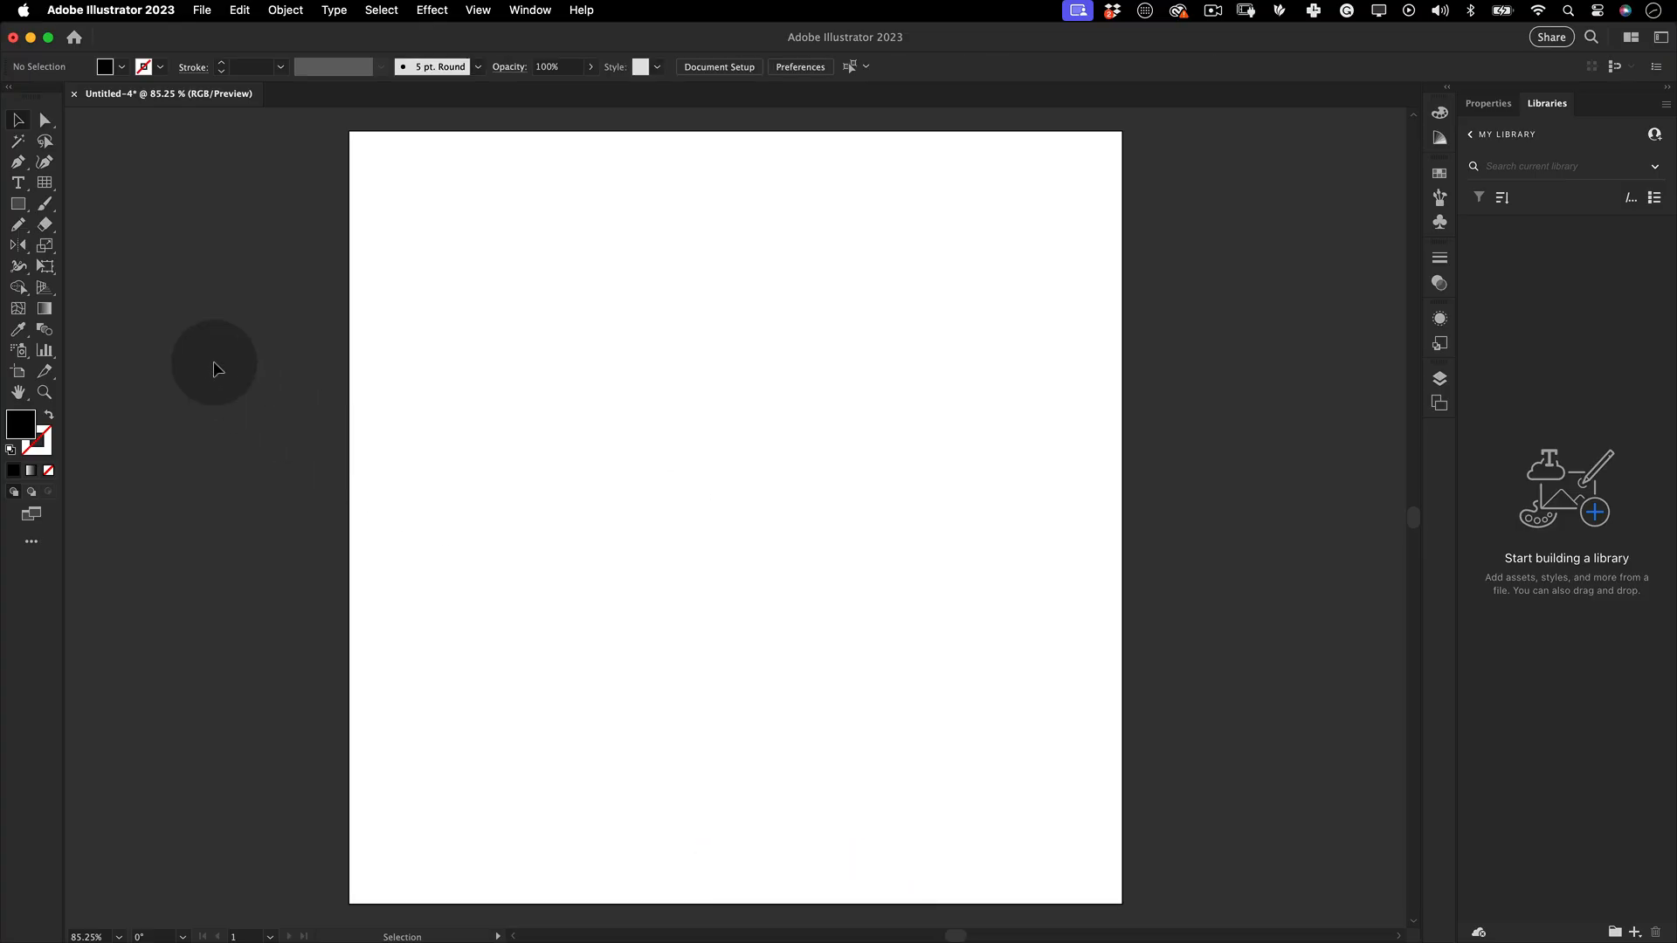
Place a large bold lowercase 'a' on the artboard and convert it to outlines
click(17, 182)
text(c)
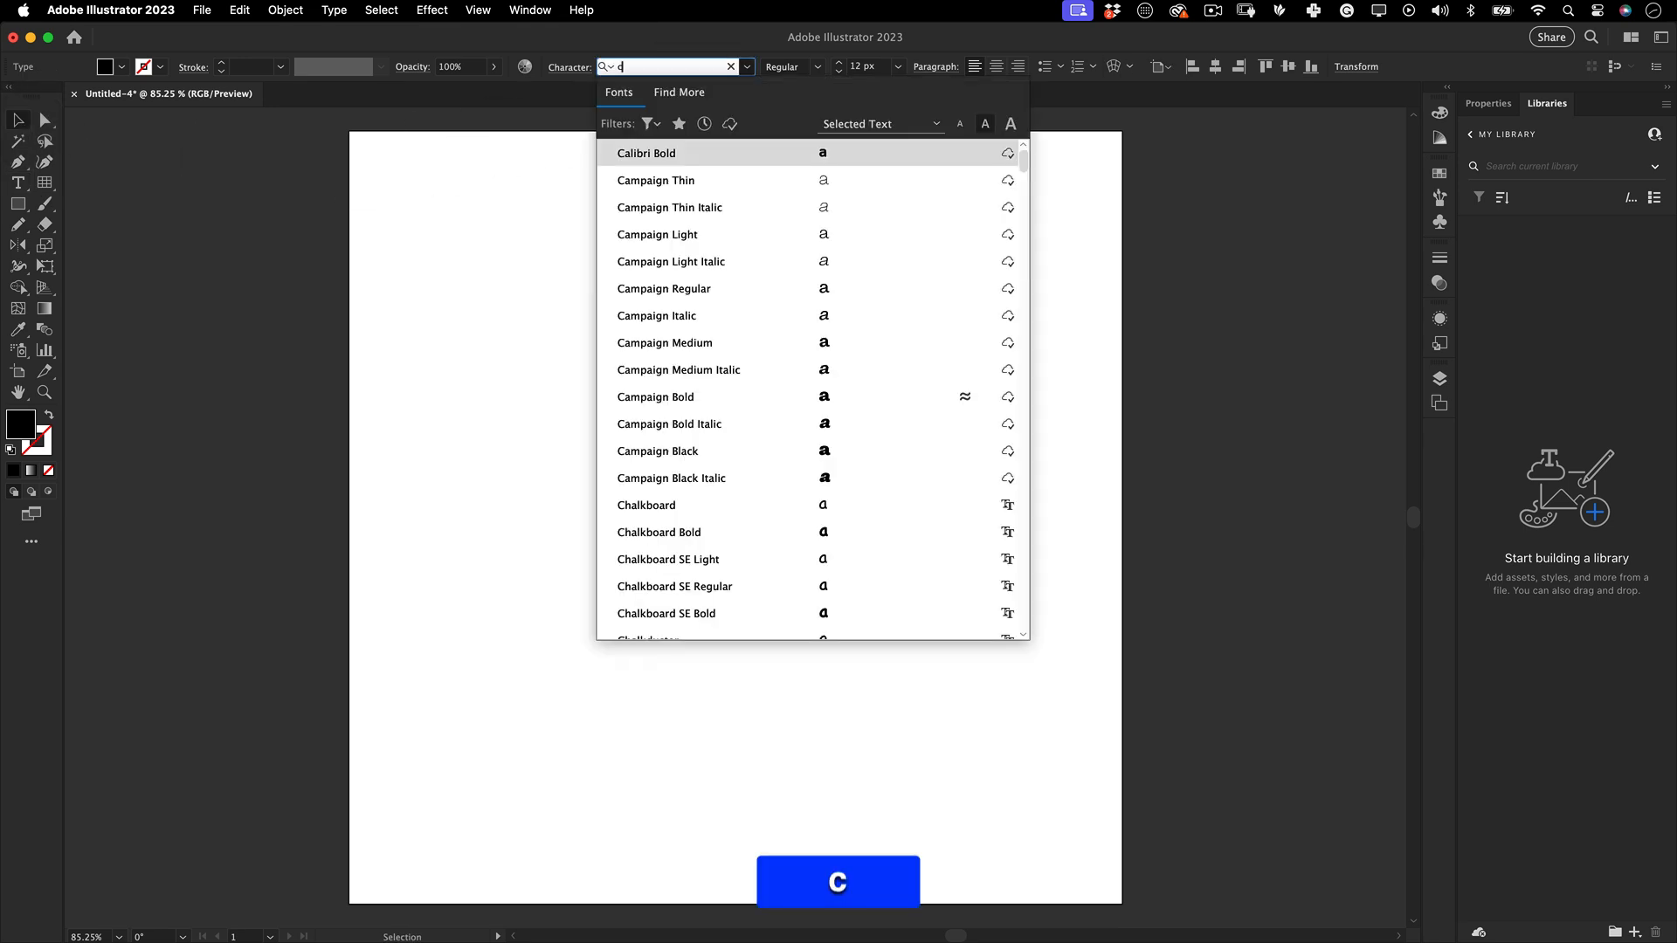
right_click(704, 449)
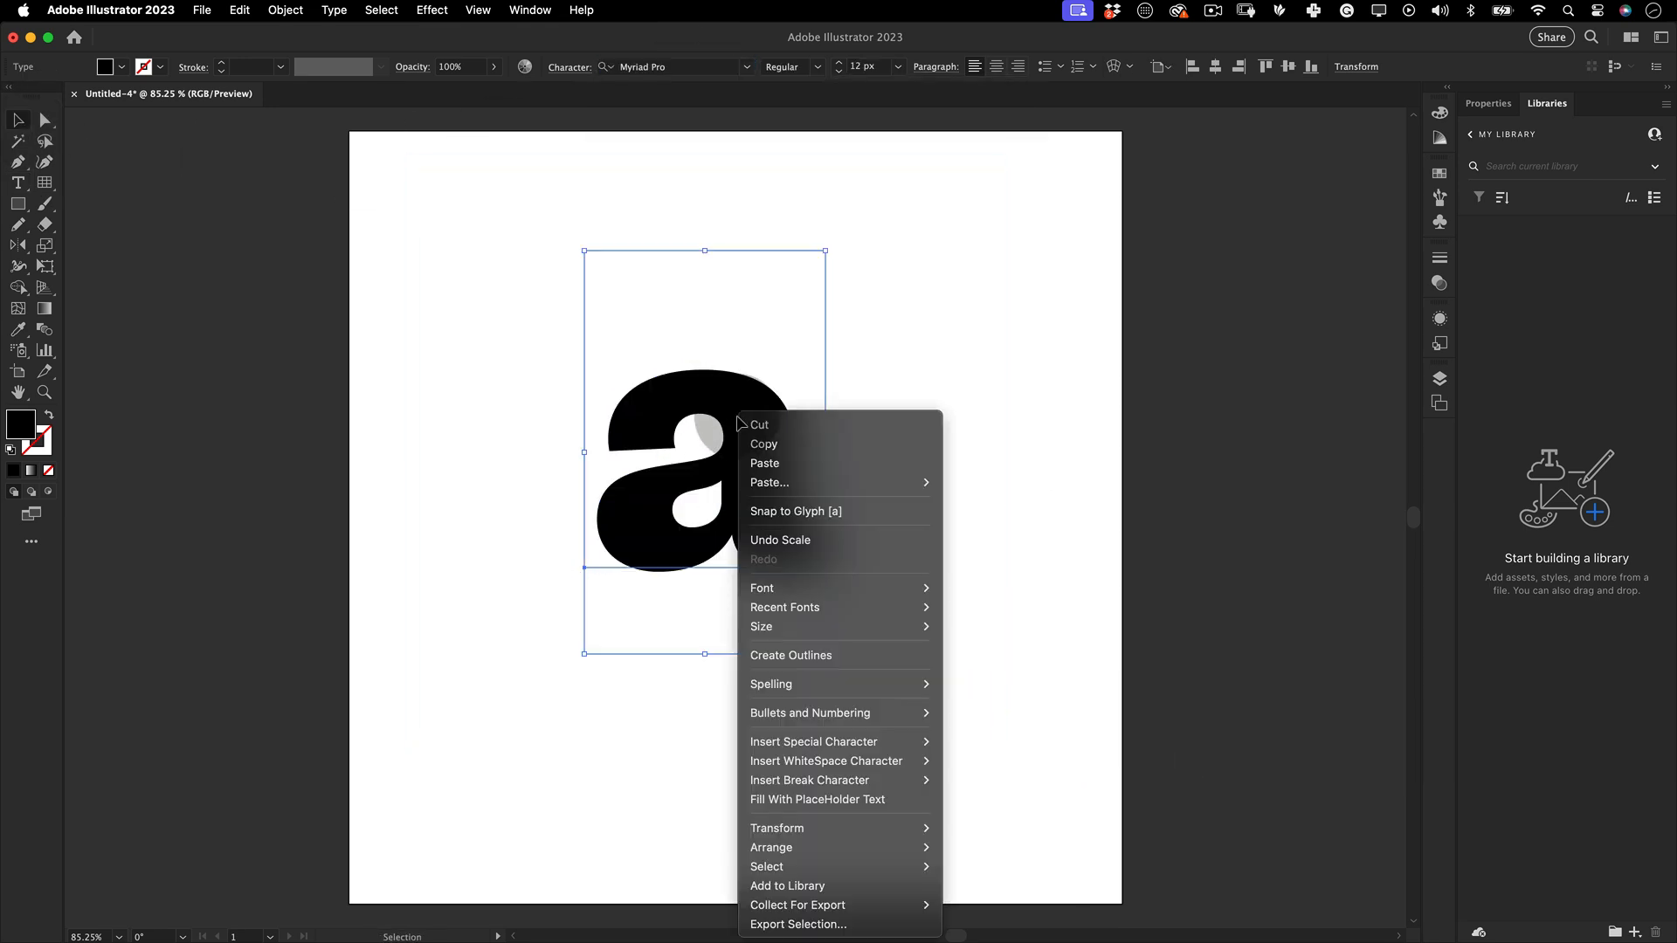
click(789, 655)
text(e2e2e2)
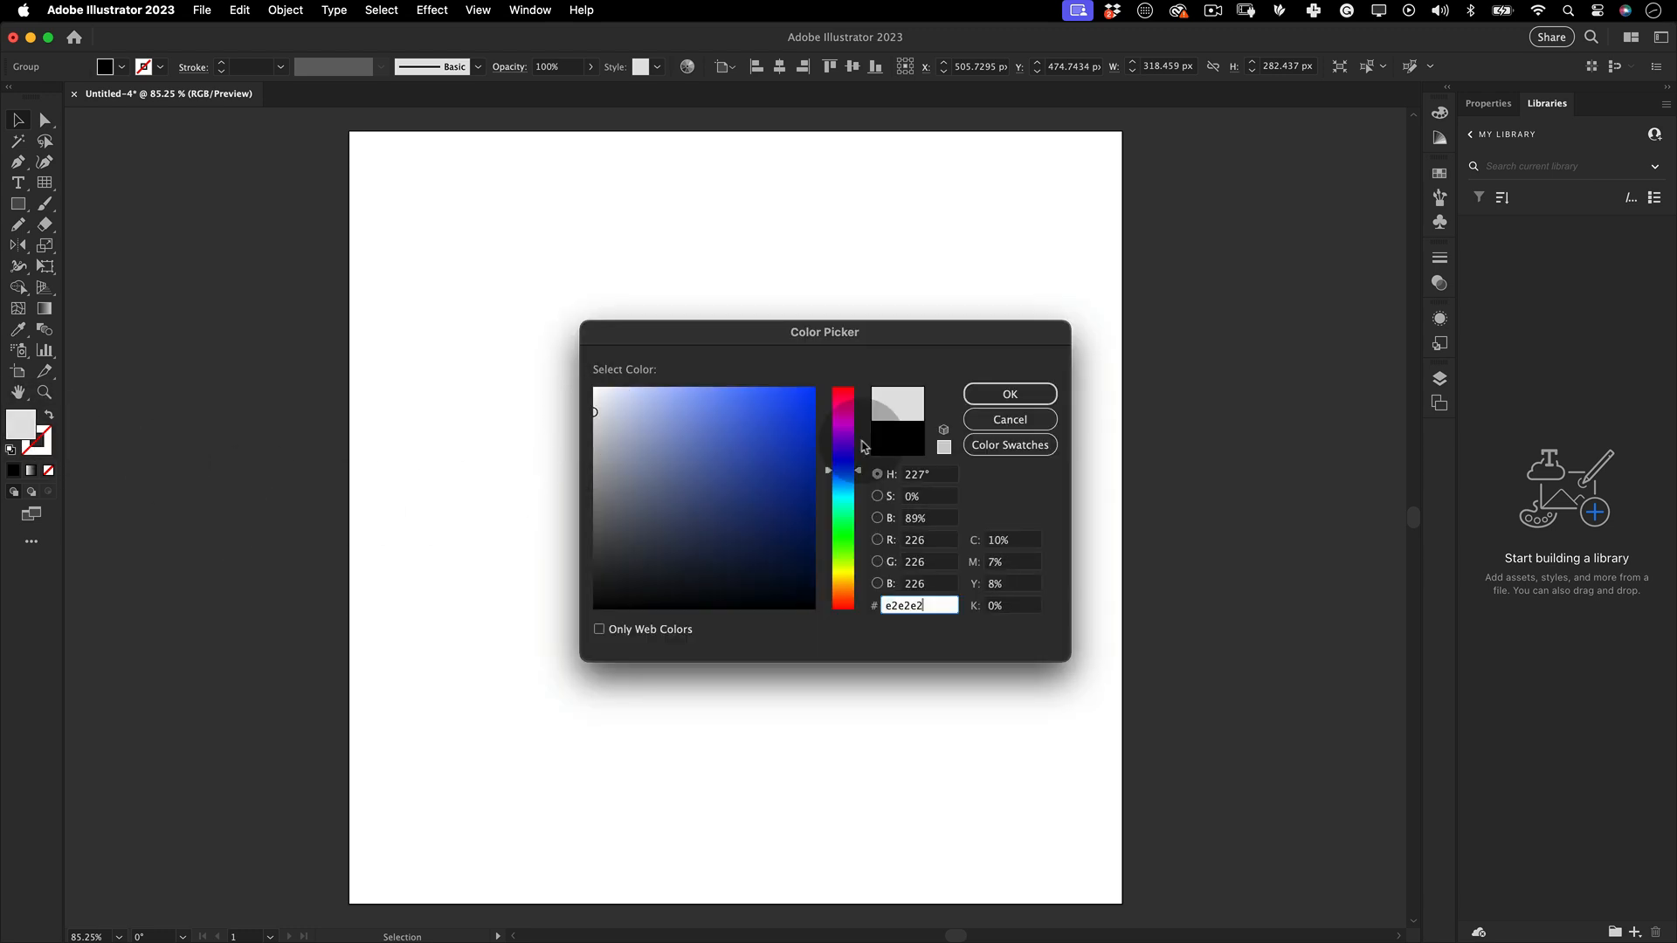
Fill the letter #e2e2e2 and apply Extrude & Bevel with 100 px depth and a classic bevel
click(1006, 393)
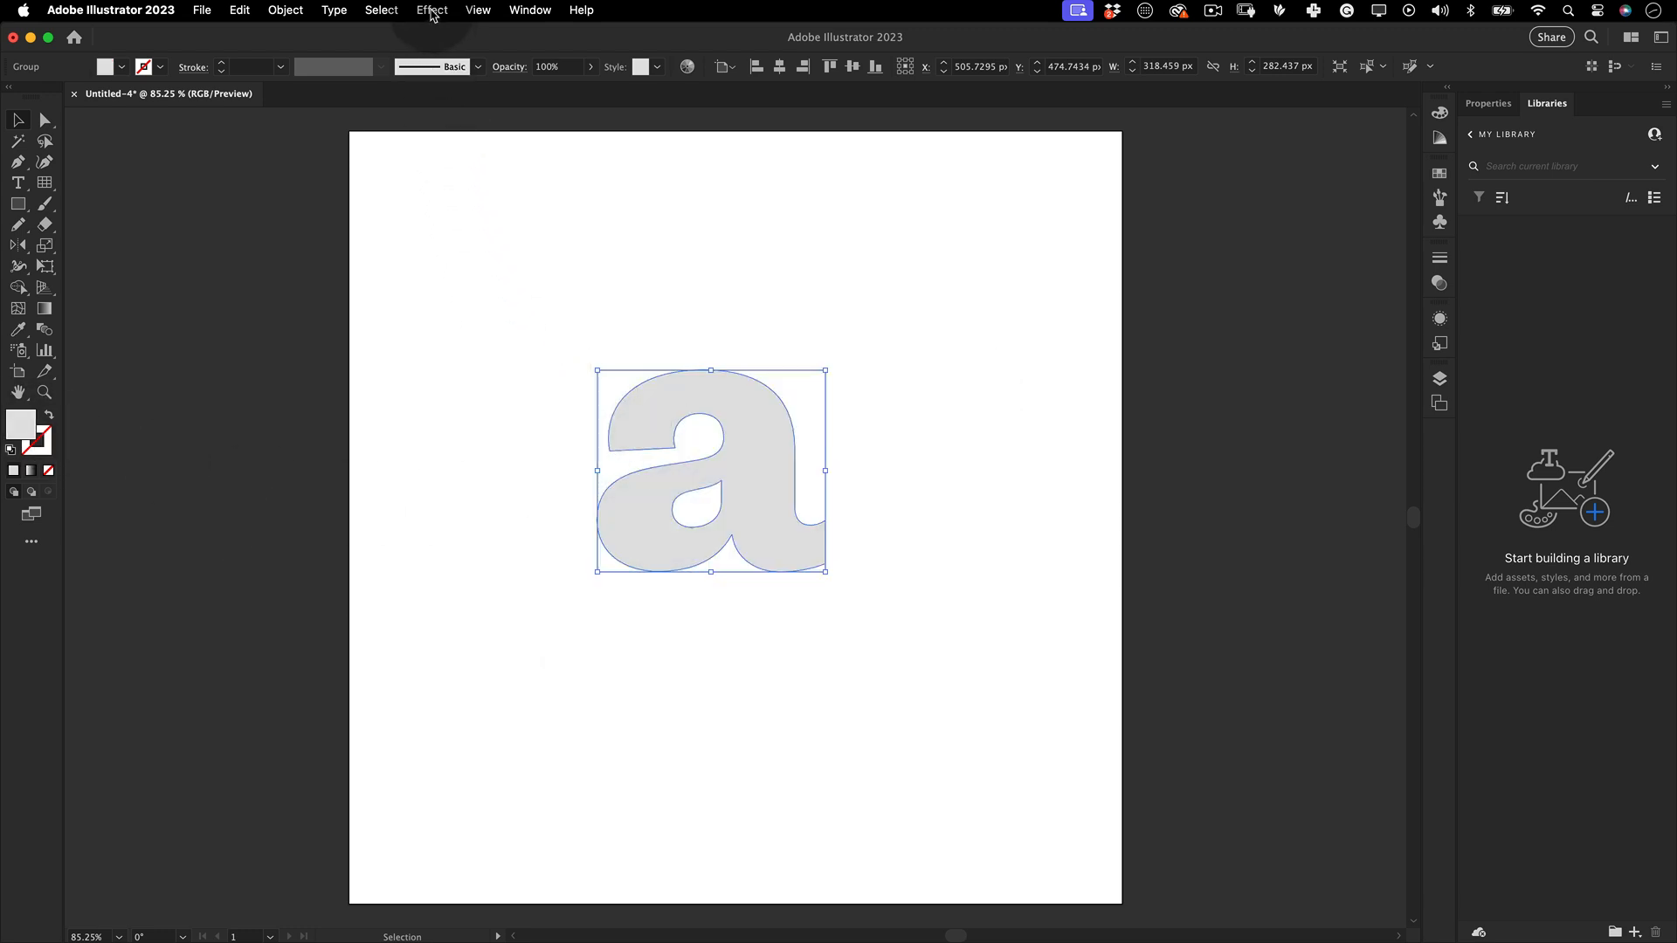
click(431, 10)
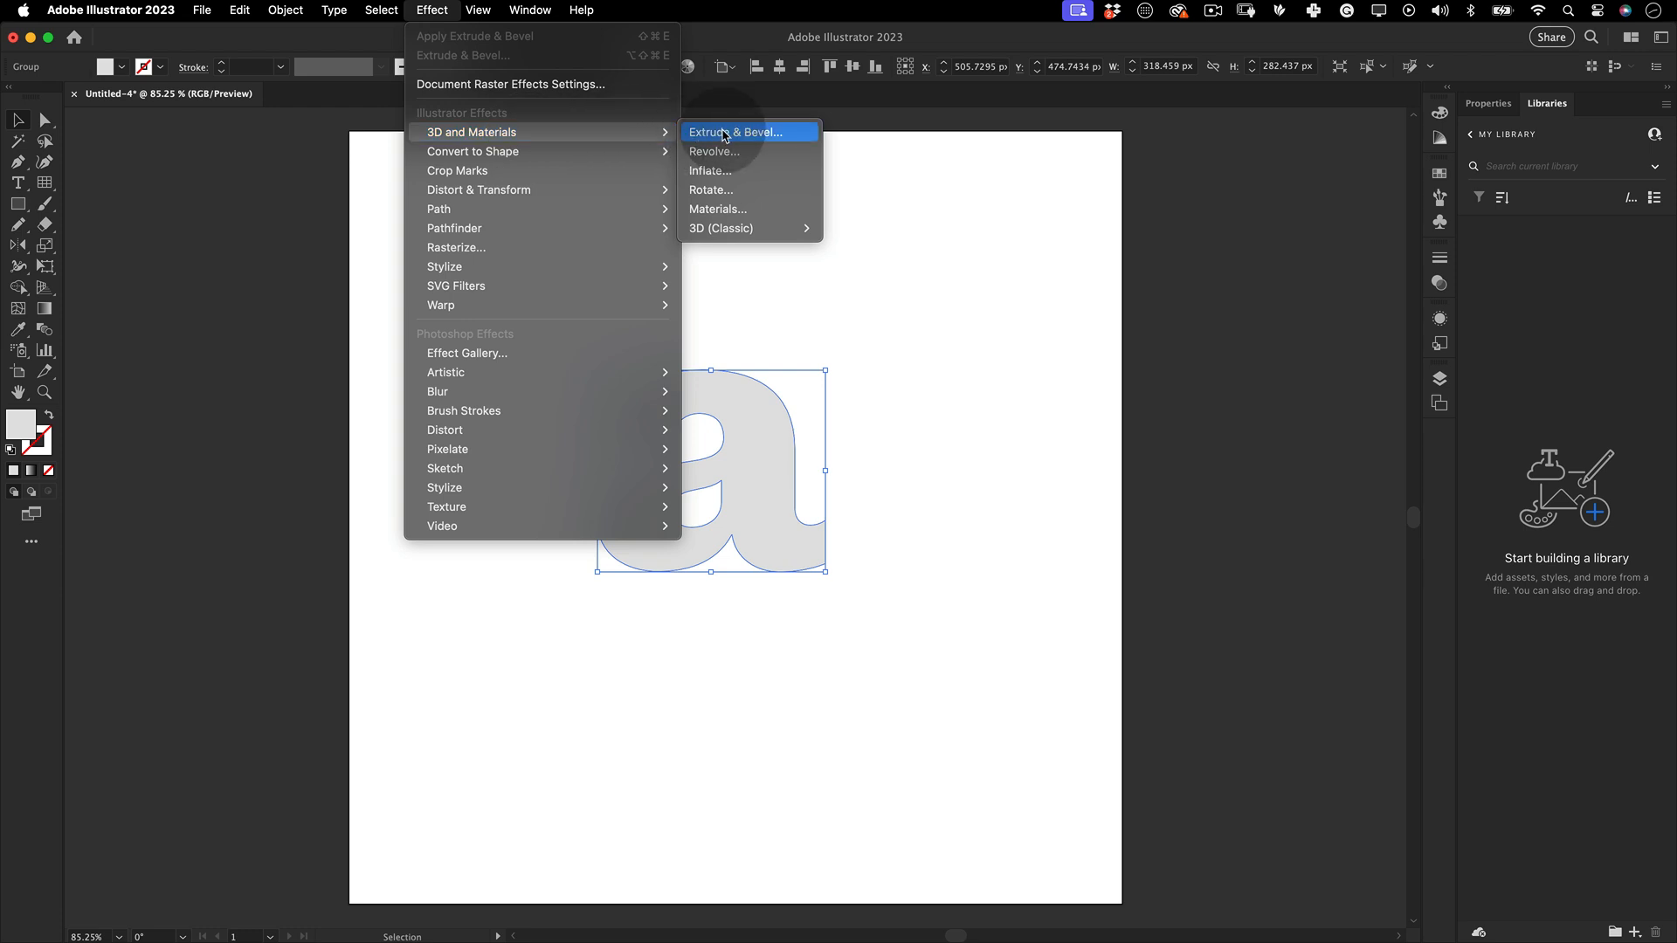
click(737, 131)
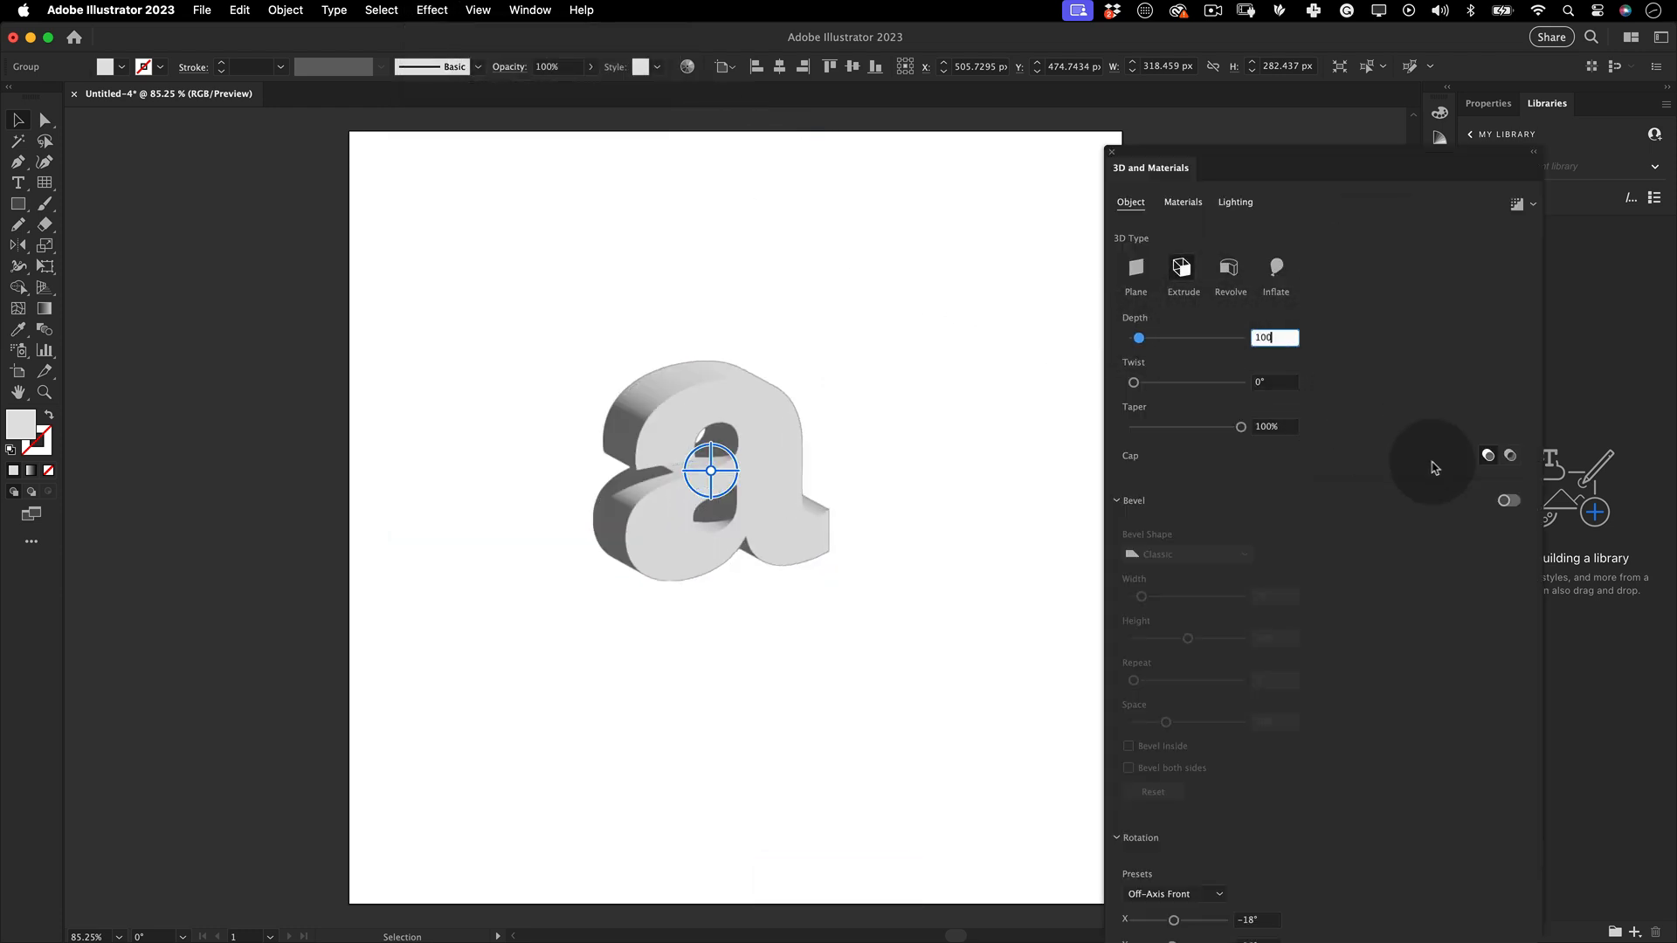
click(1507, 501)
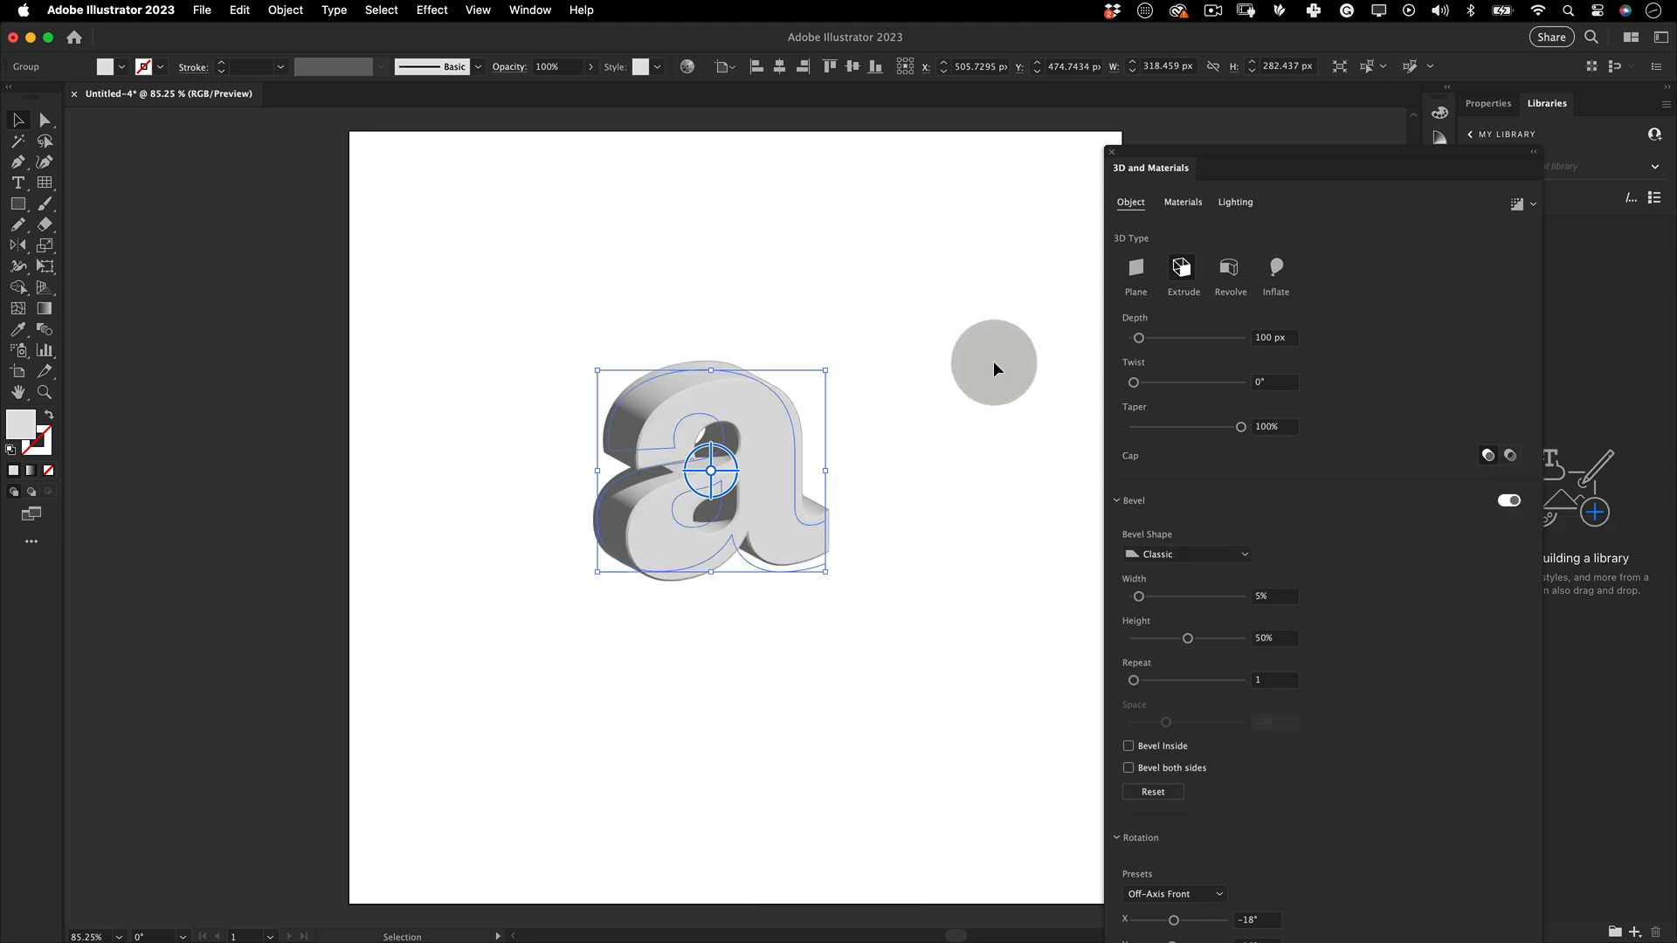
Apply the Iron Brushed material from Your Materials to the extruded letter
click(1182, 200)
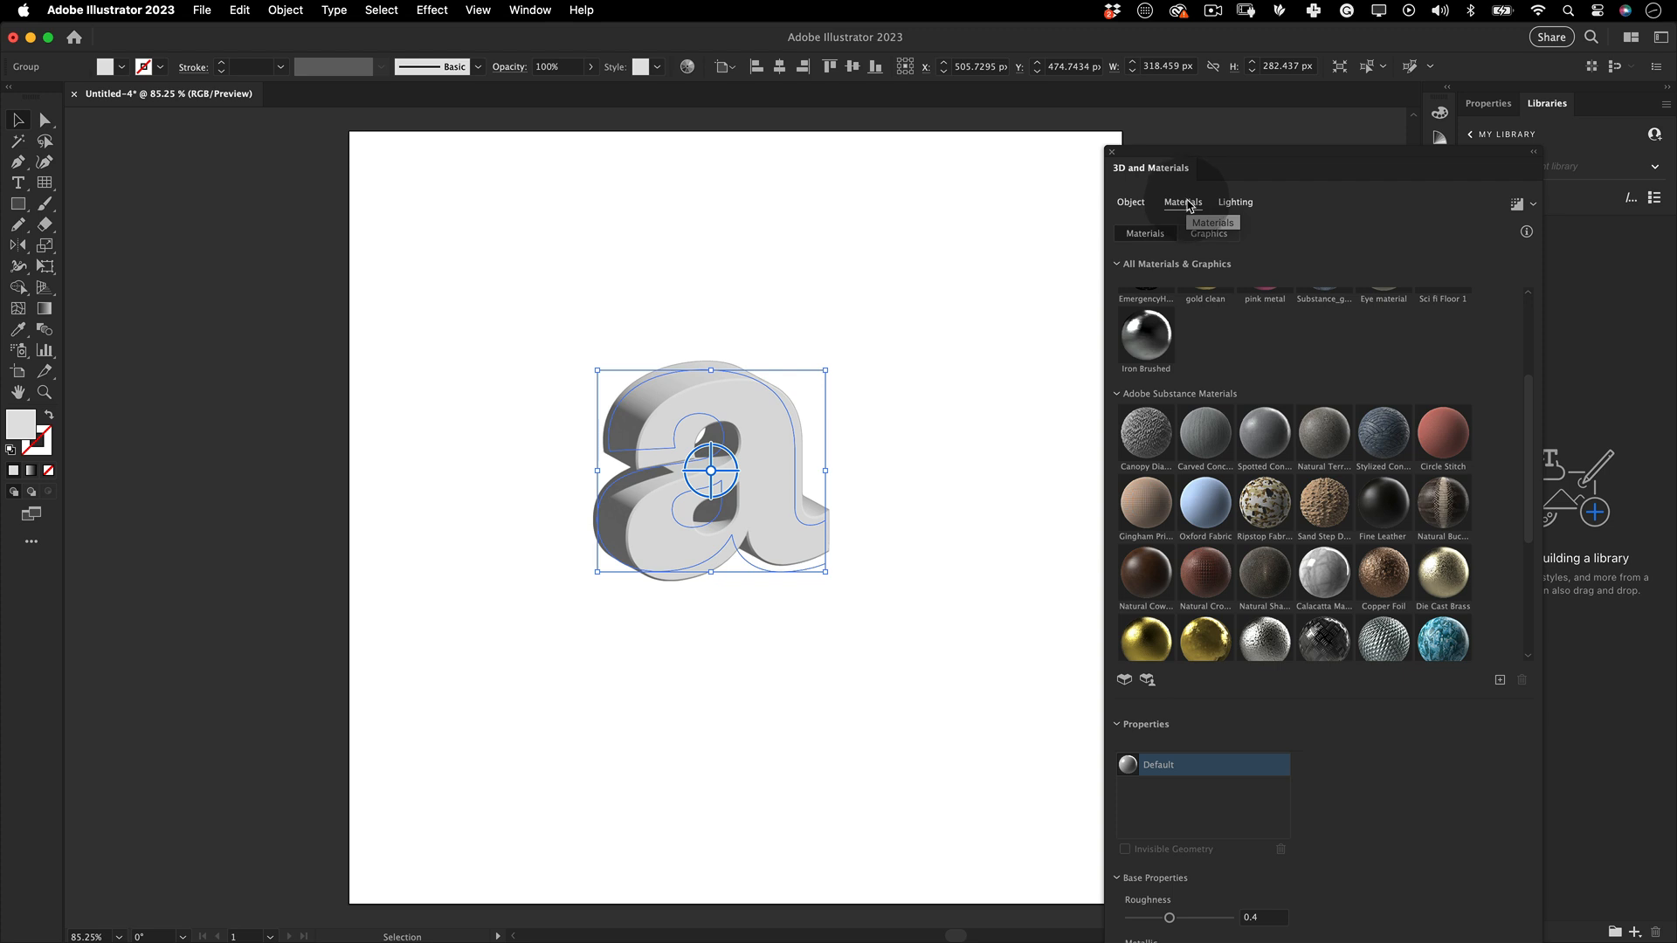
scroll(up, 3)
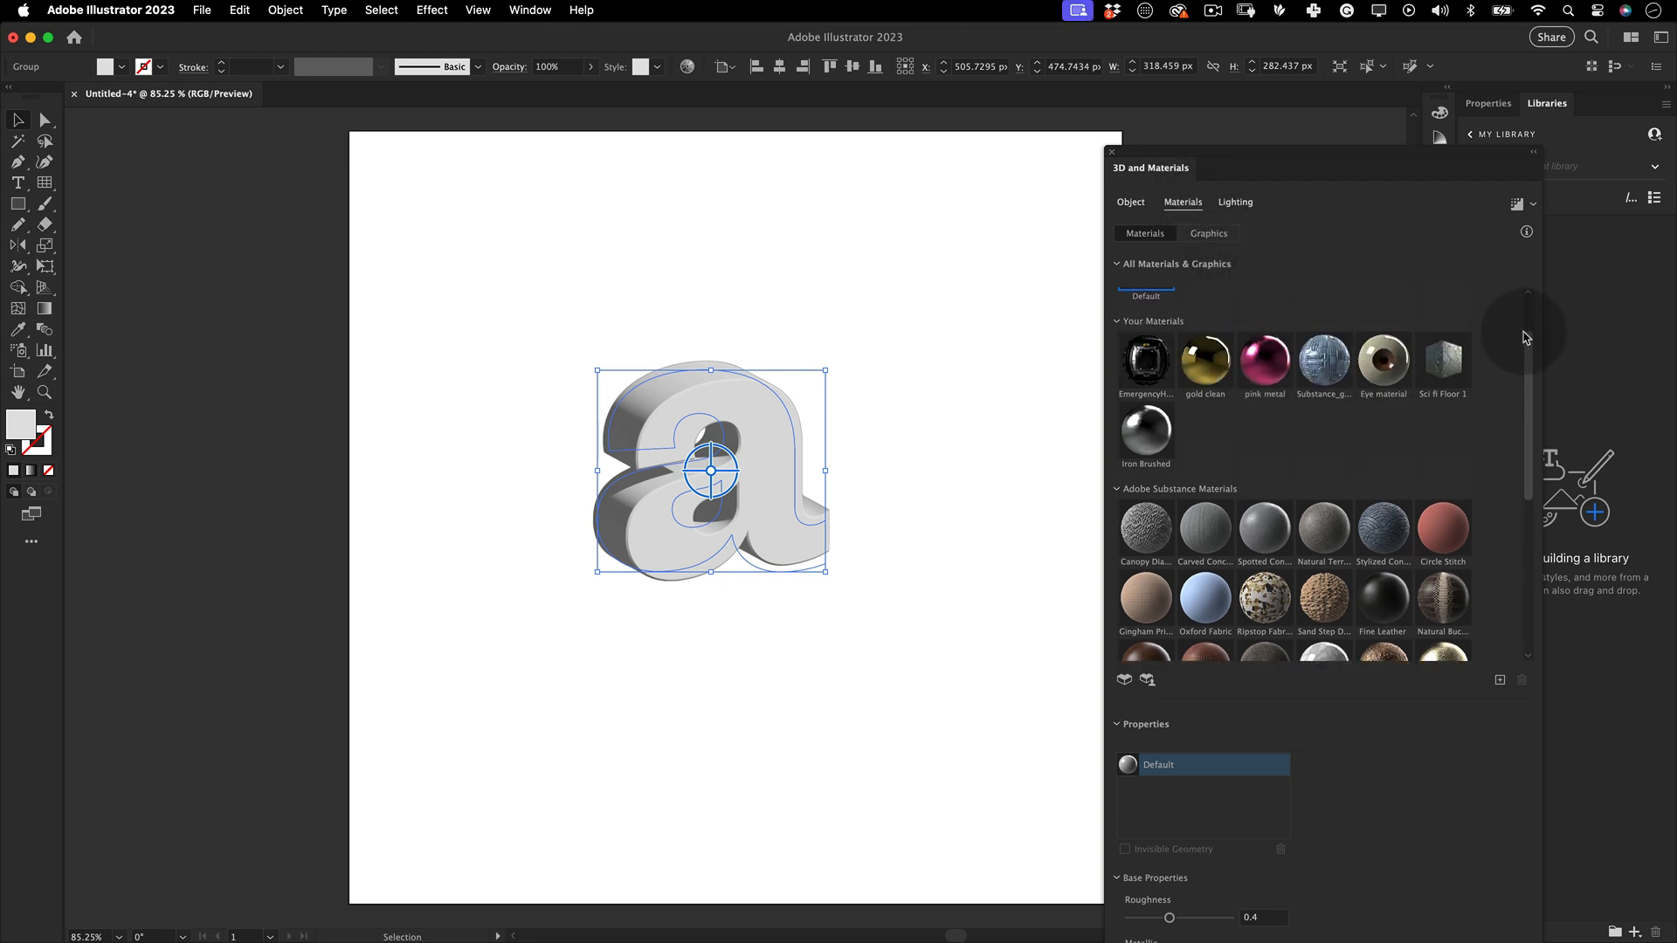
scroll(up, 3)
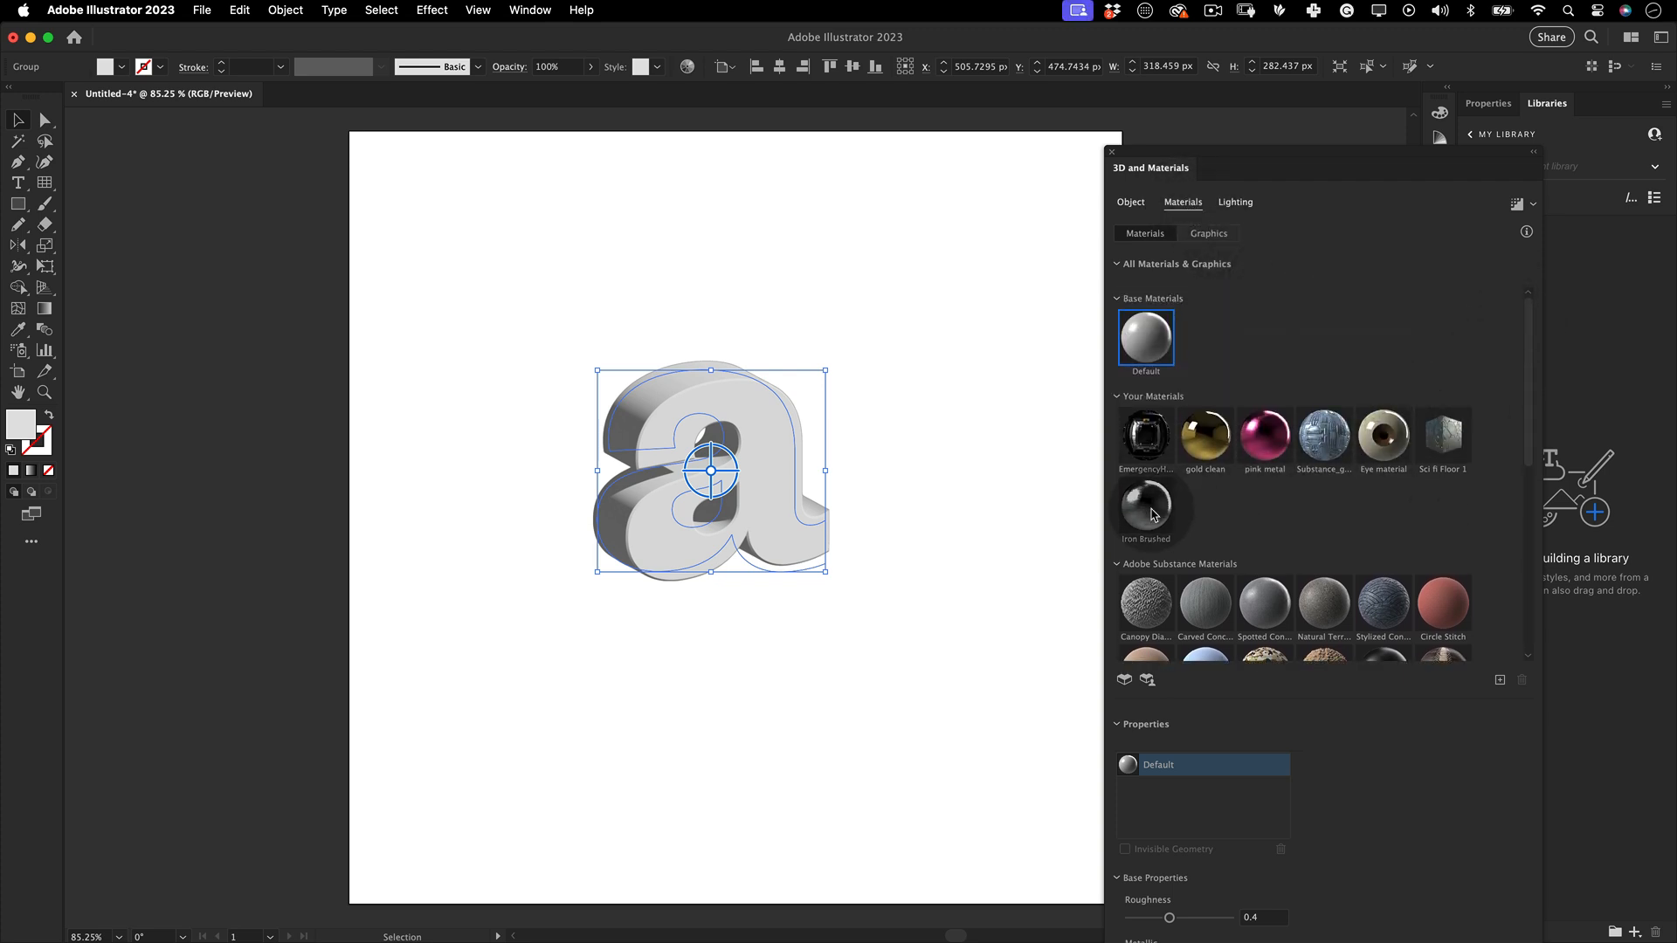
click(1144, 505)
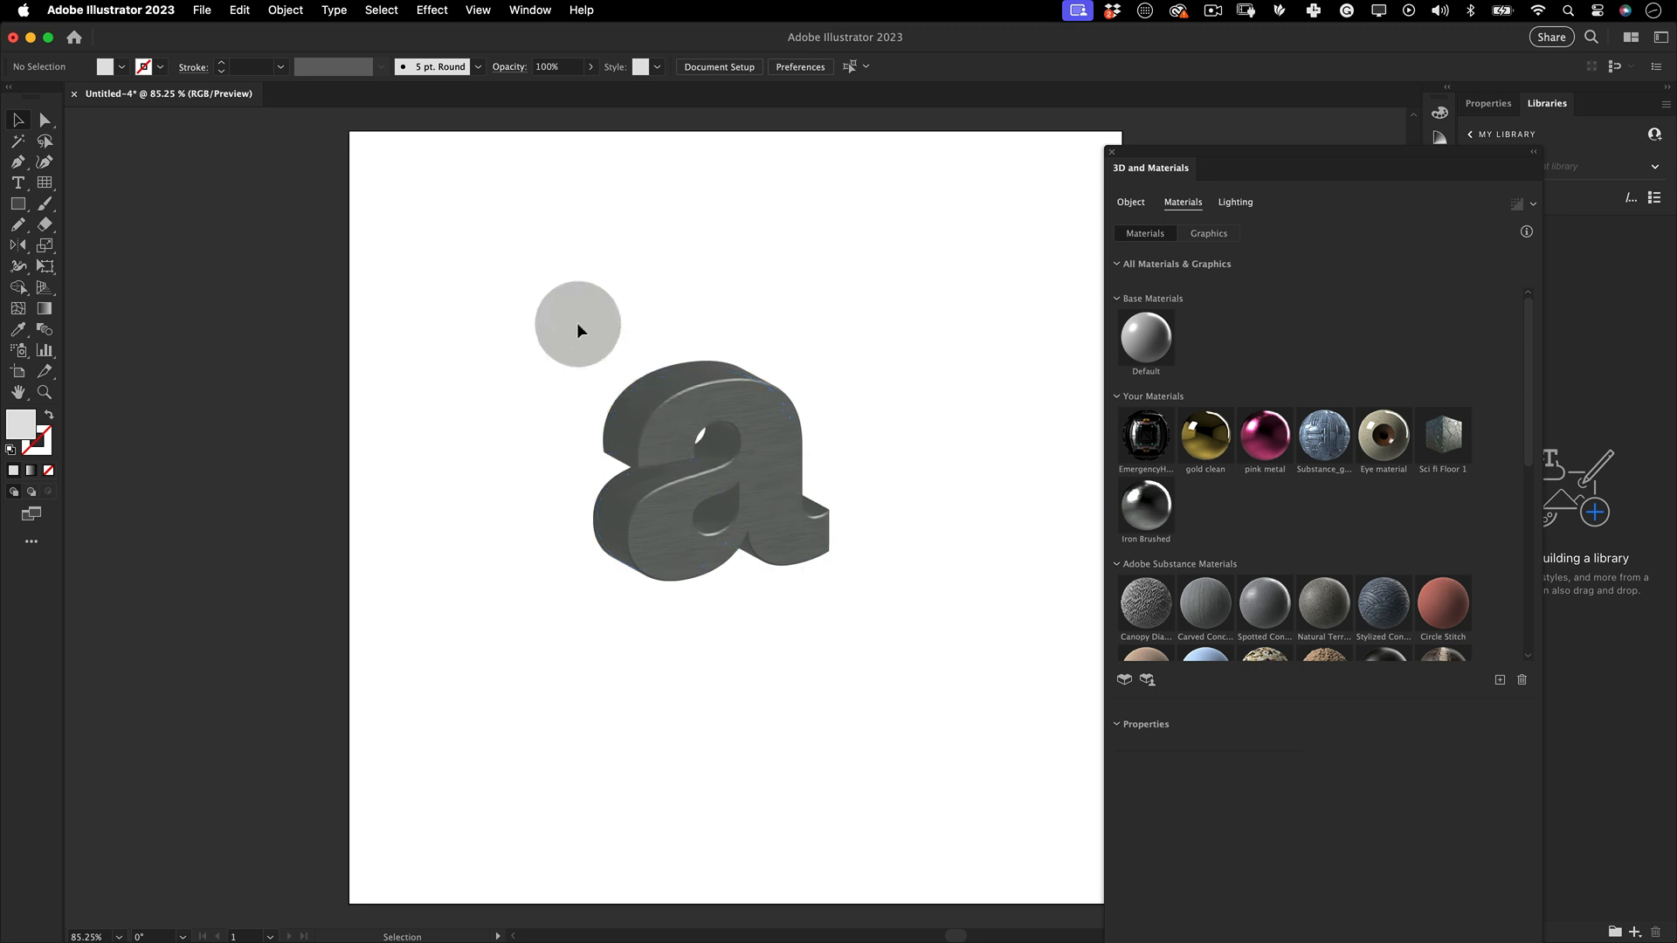
Add the letter to Asset Export as '3D Letter' and export it as GLTF to a folder
click(529, 10)
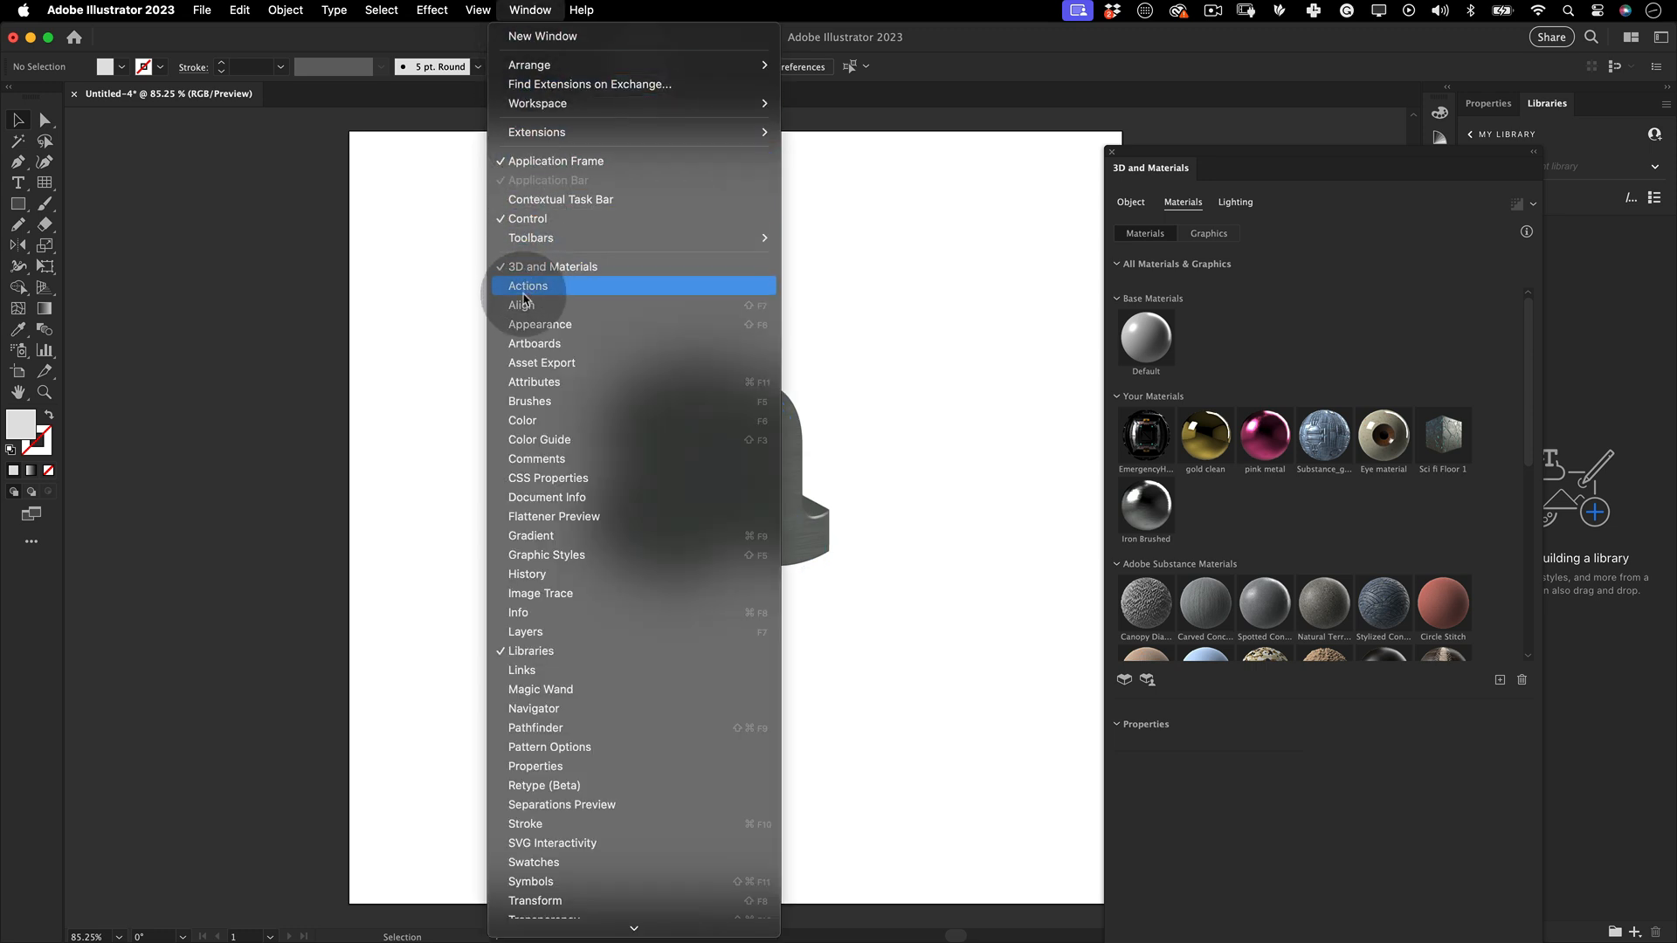
click(541, 363)
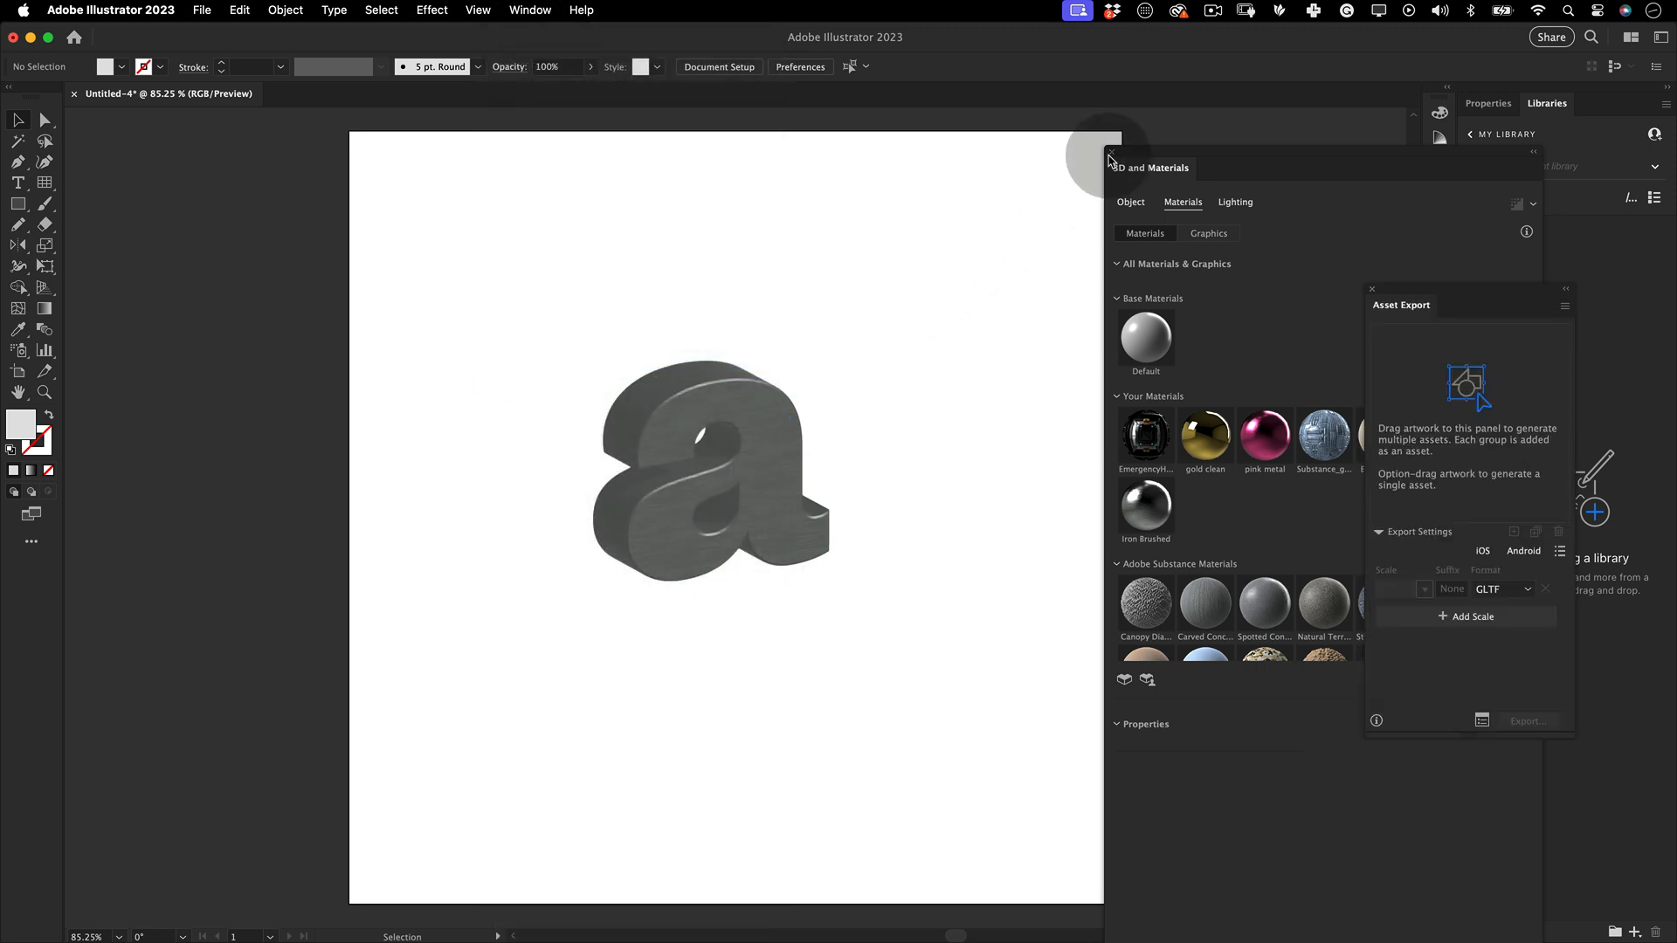
click(1109, 159)
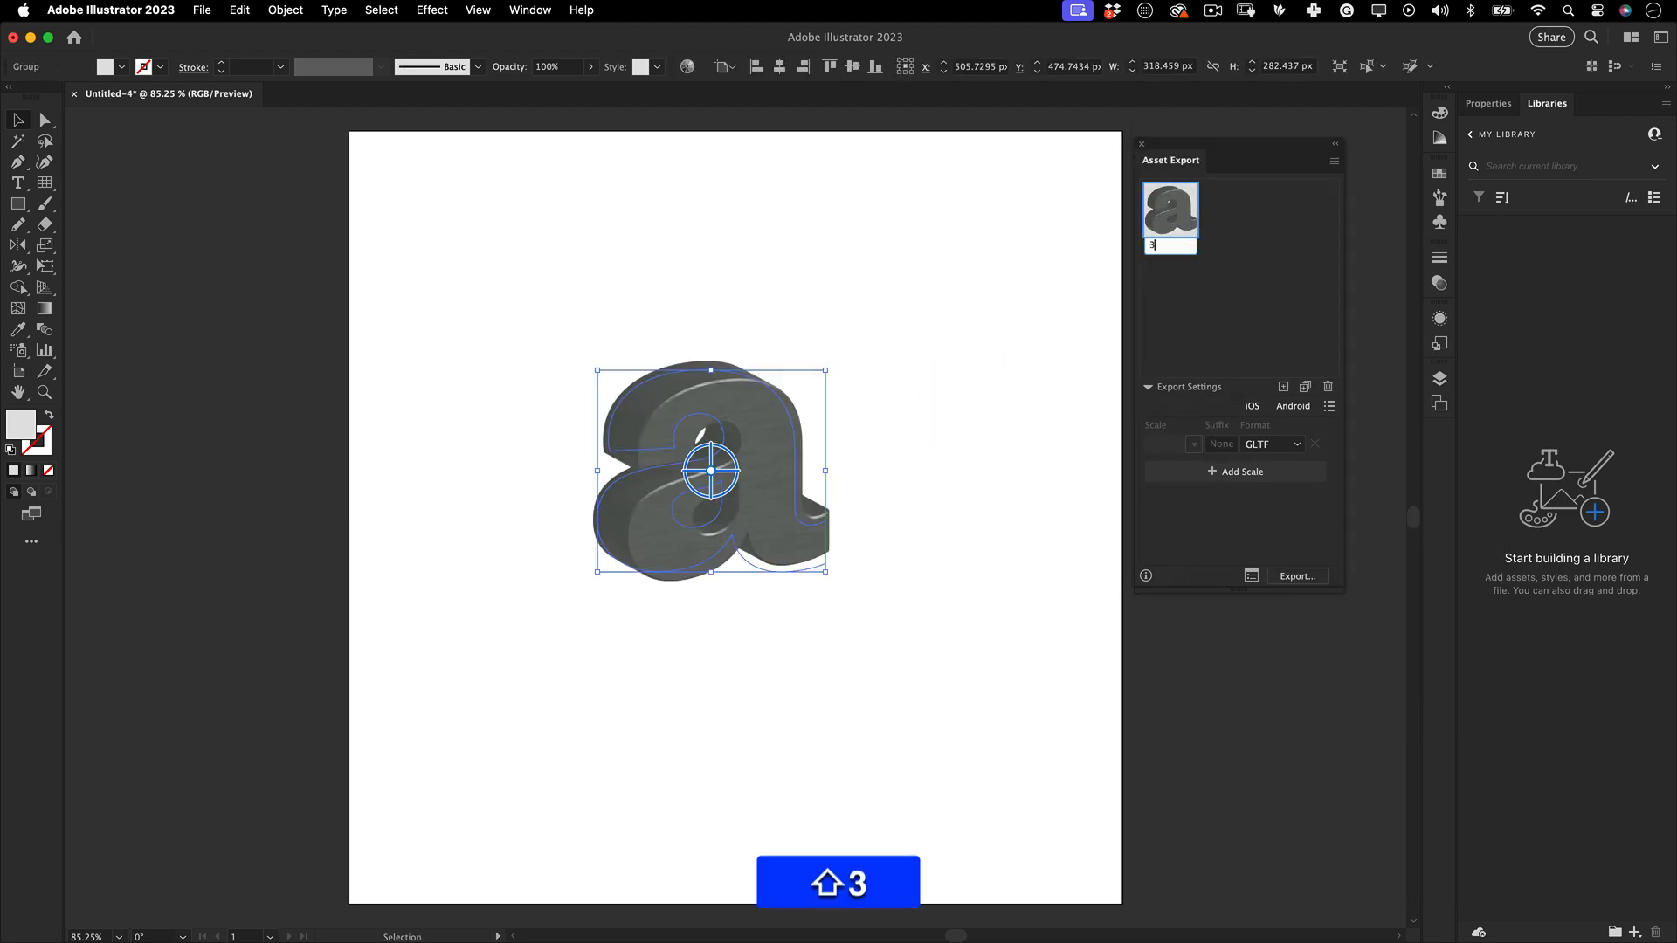
click(1271, 444)
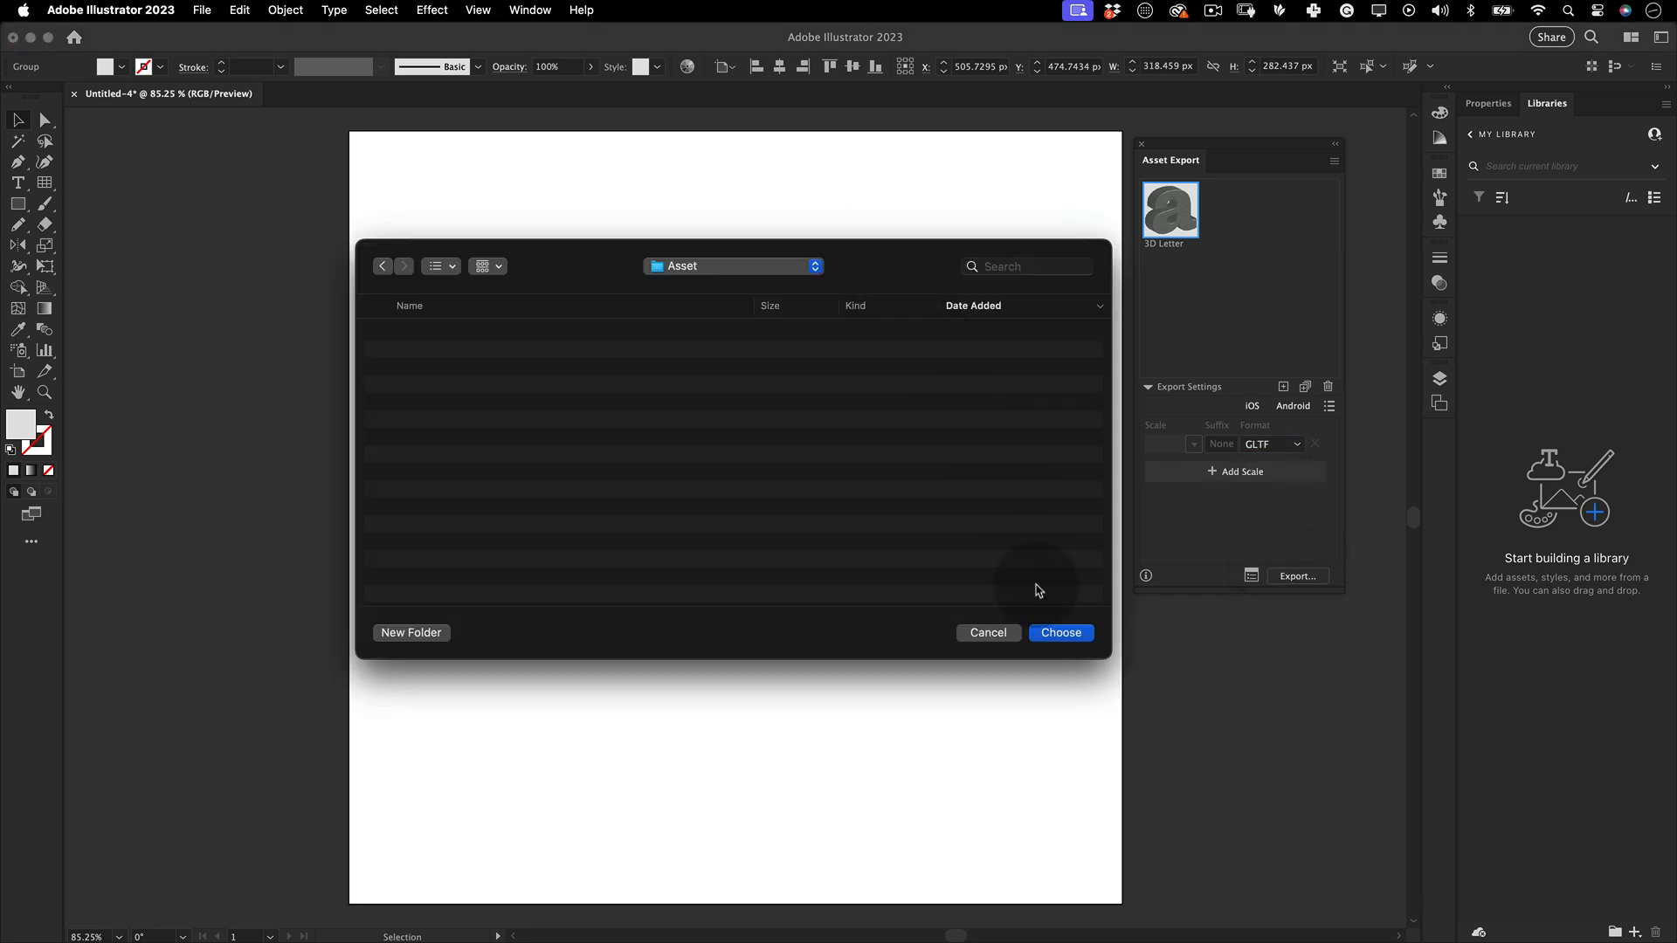
click(1060, 632)
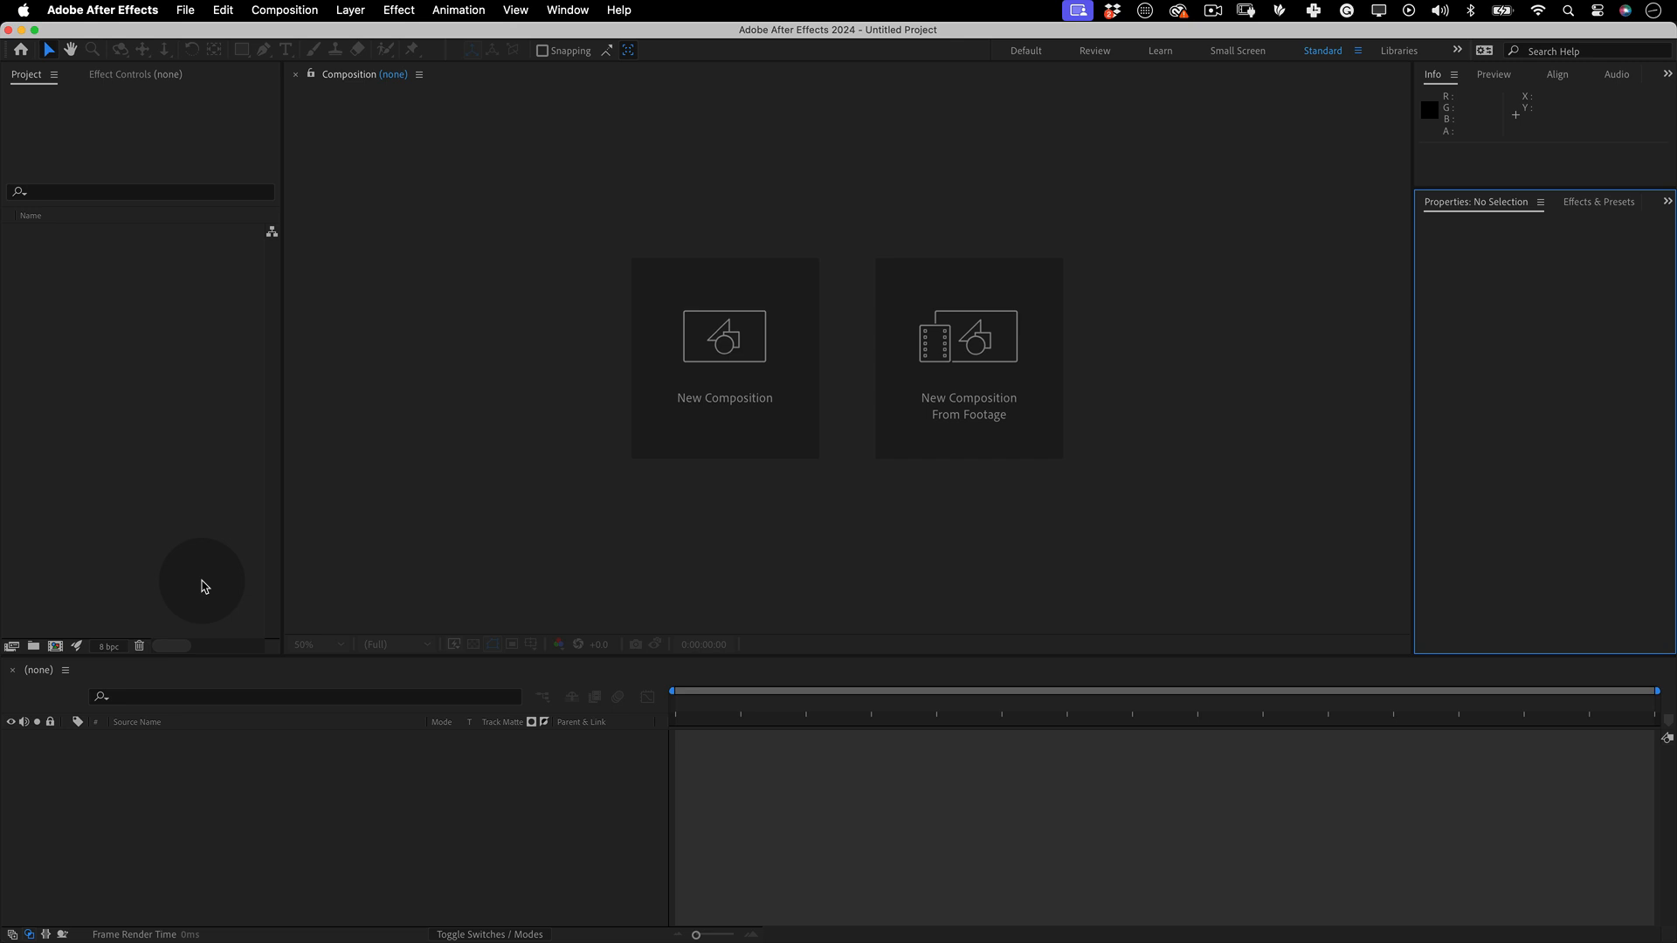
mouse_move(723, 342)
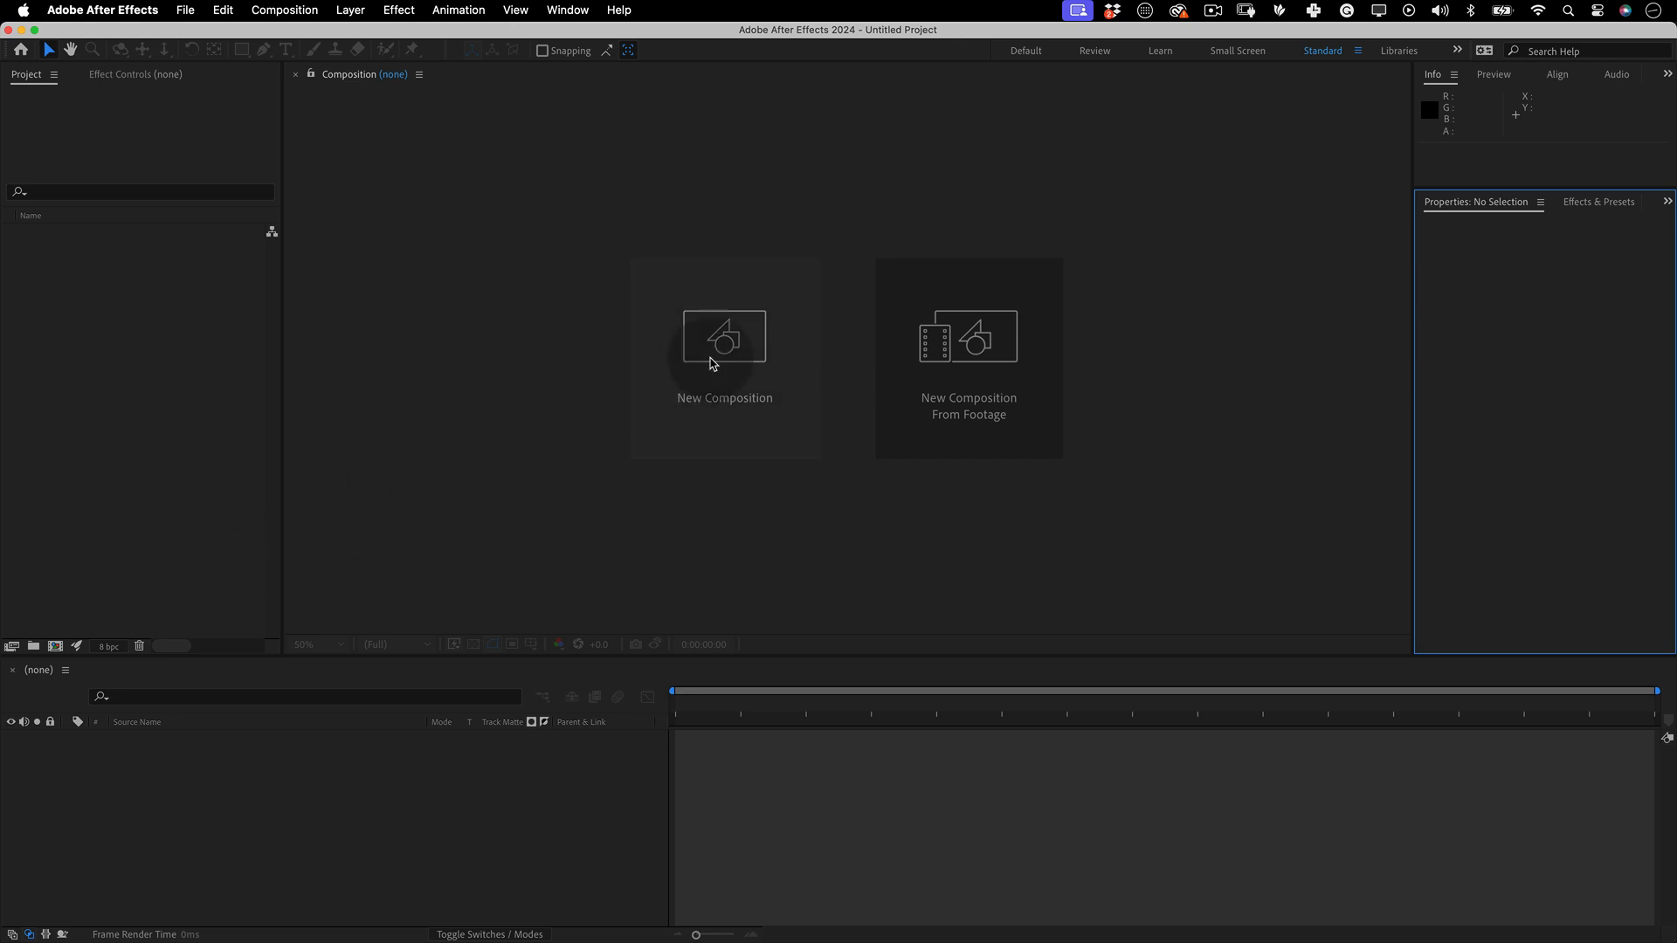
Start a new Social Media Square composition named 'Kinetic type 014' with a 0:00:04:00 duration
click(723, 335)
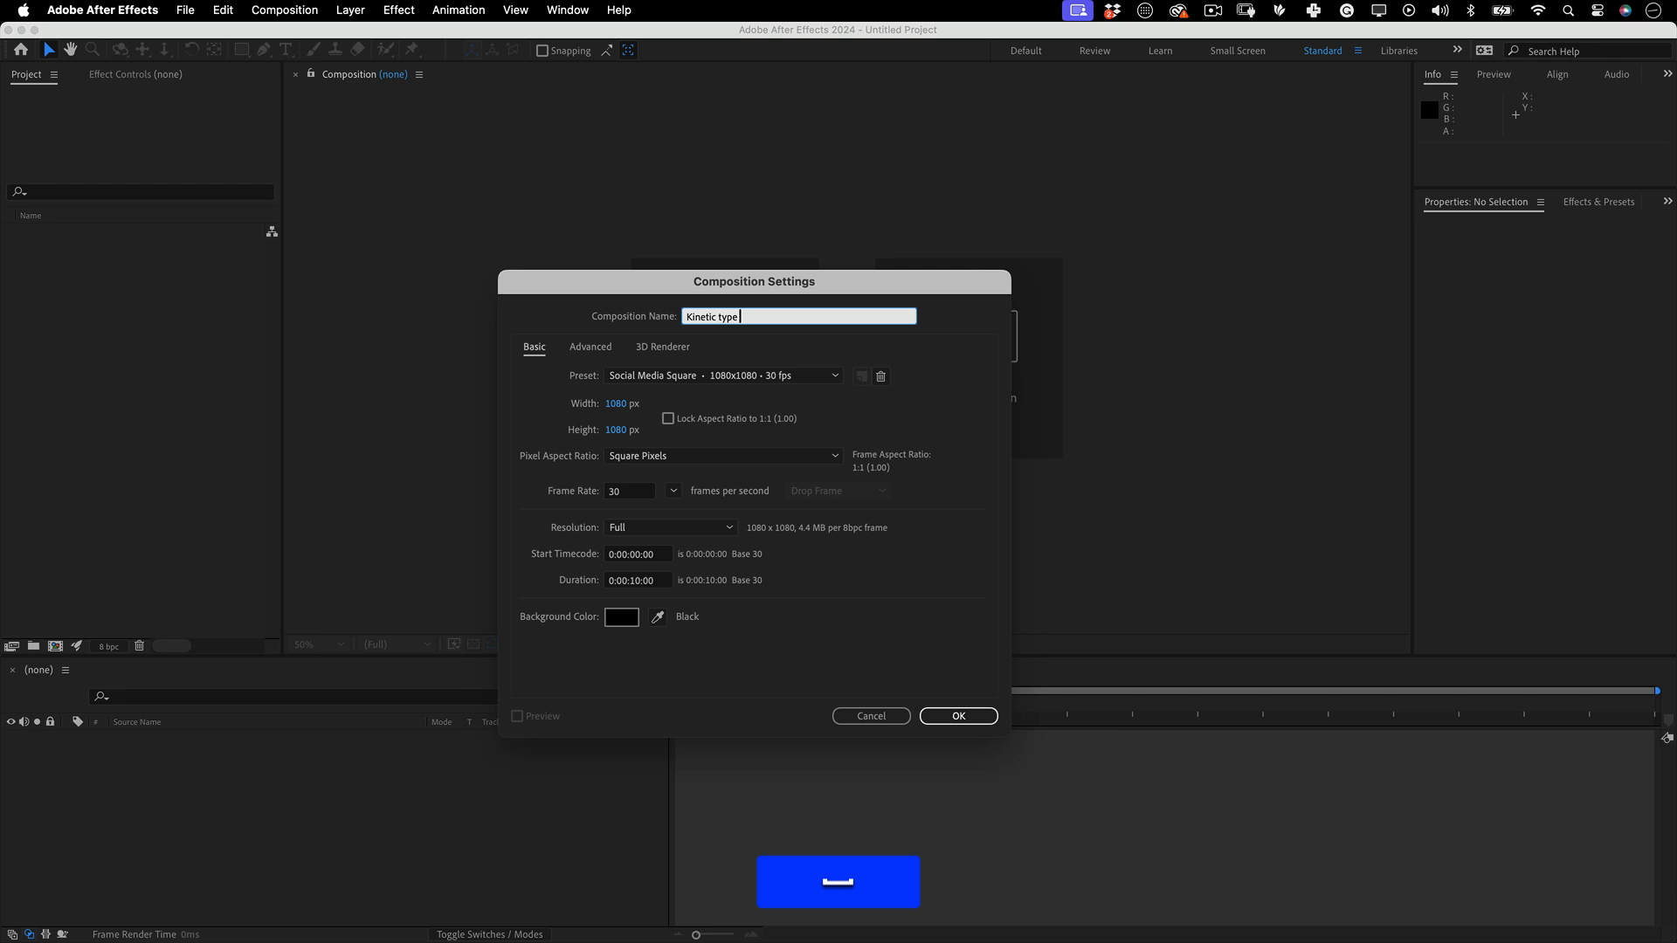
text(014)
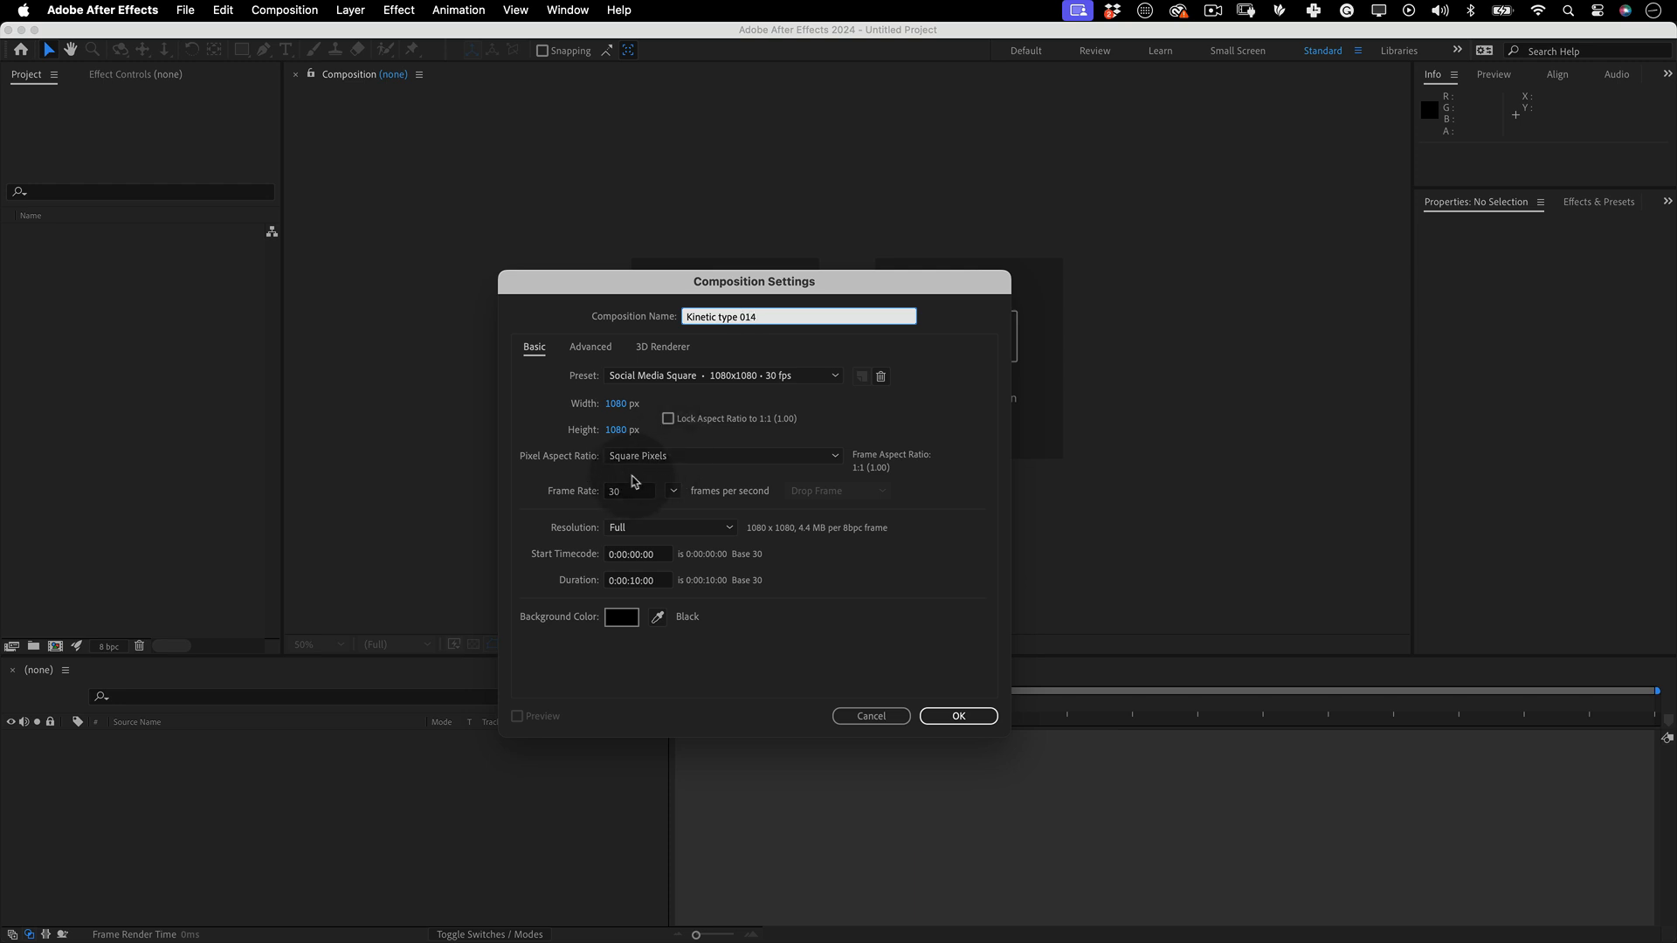
click(636, 580)
text(4)
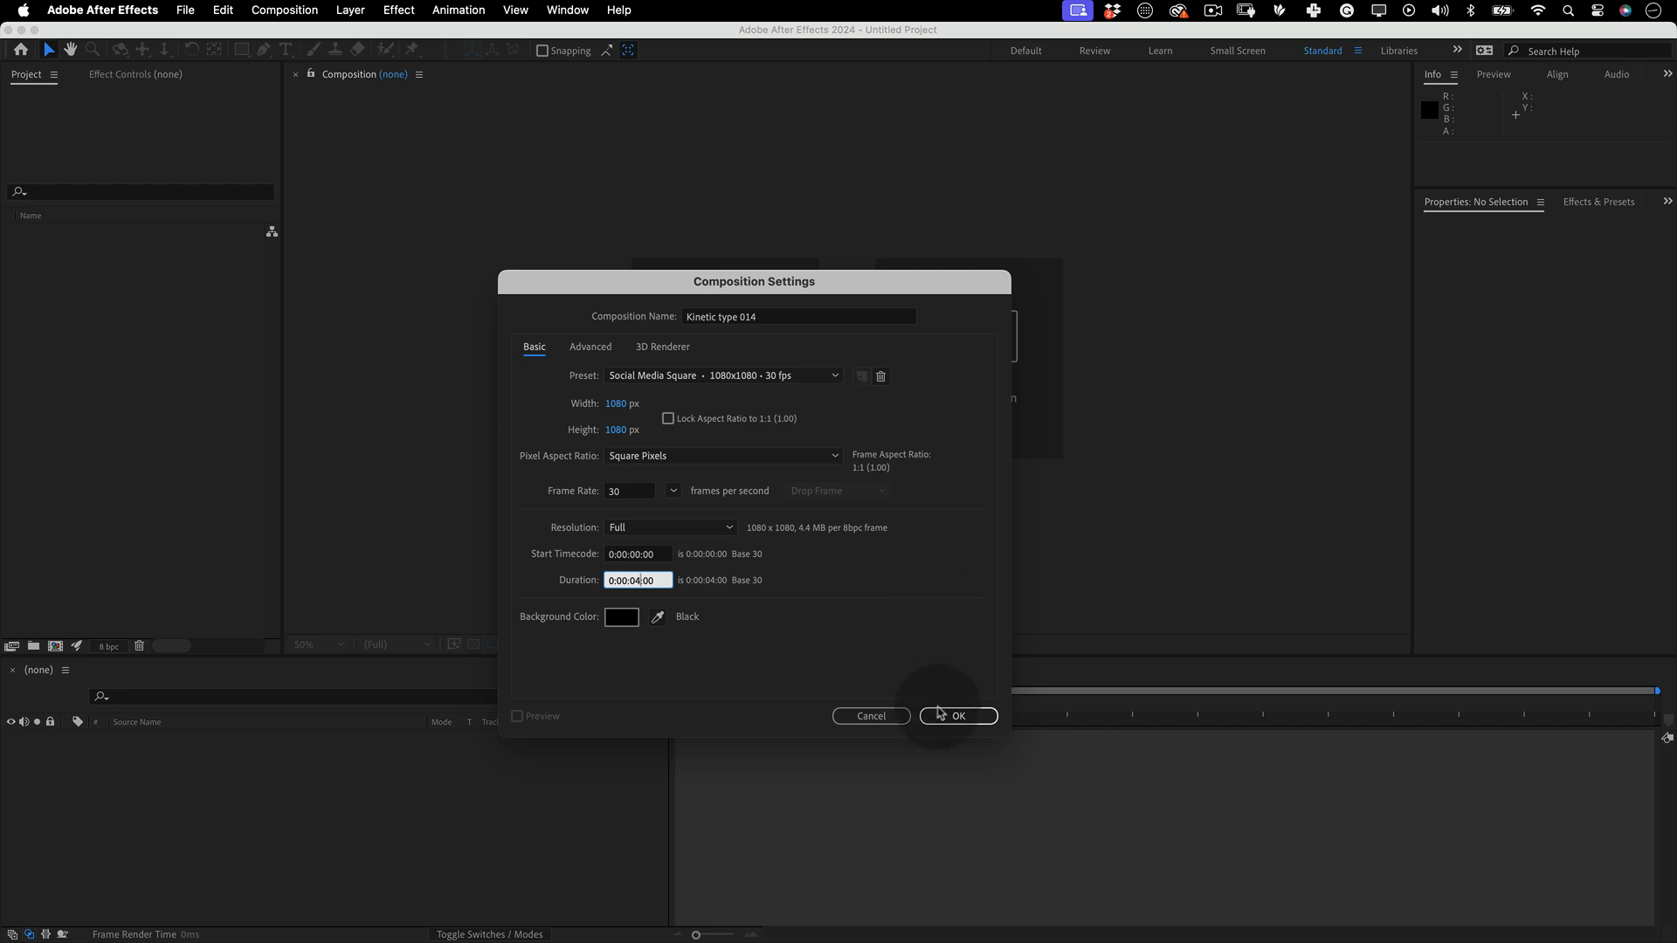
Confirm the composition, import 3D Letter.gltf and drop it into the timeline
click(957, 716)
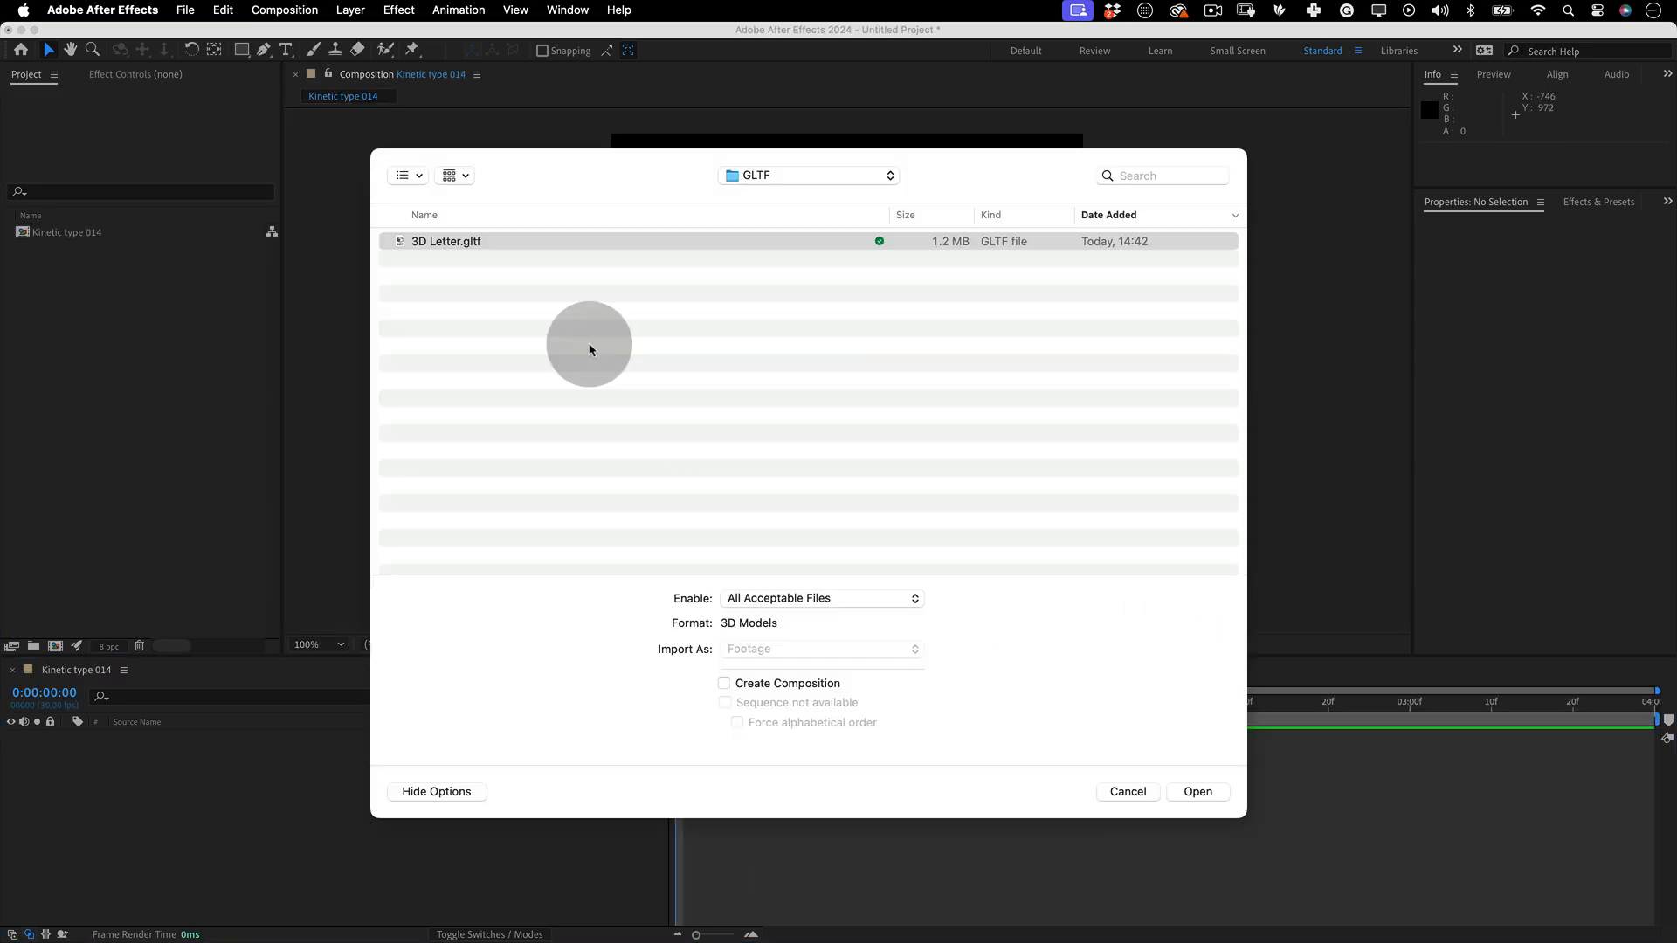
mouse_move(1159, 779)
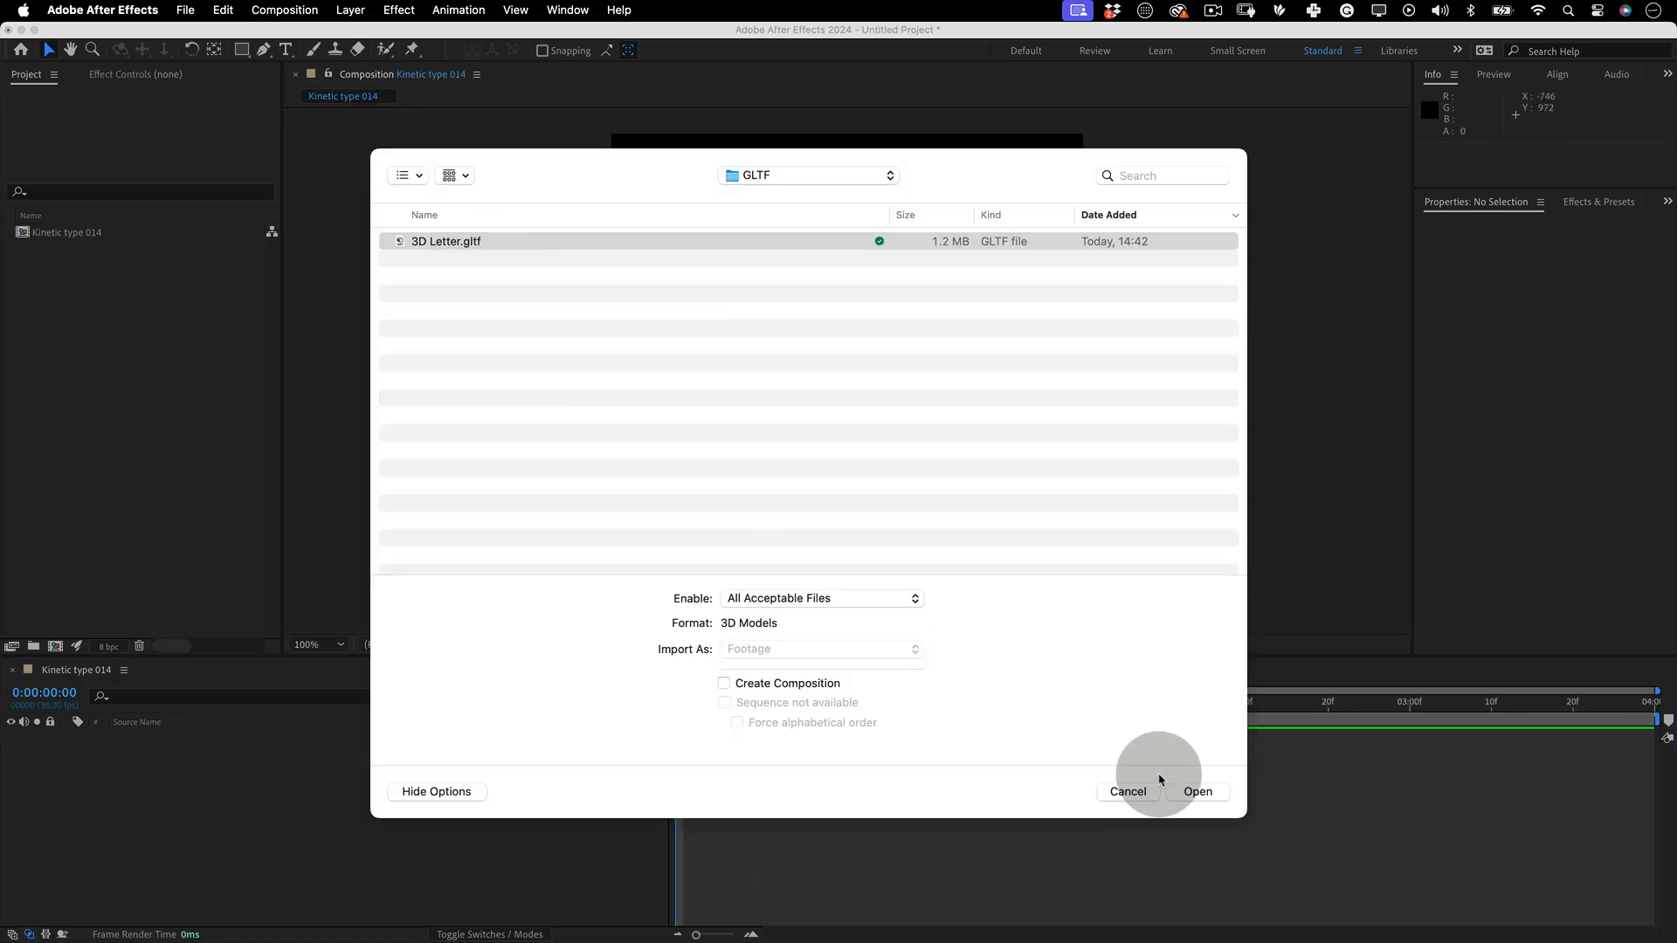
click(1196, 791)
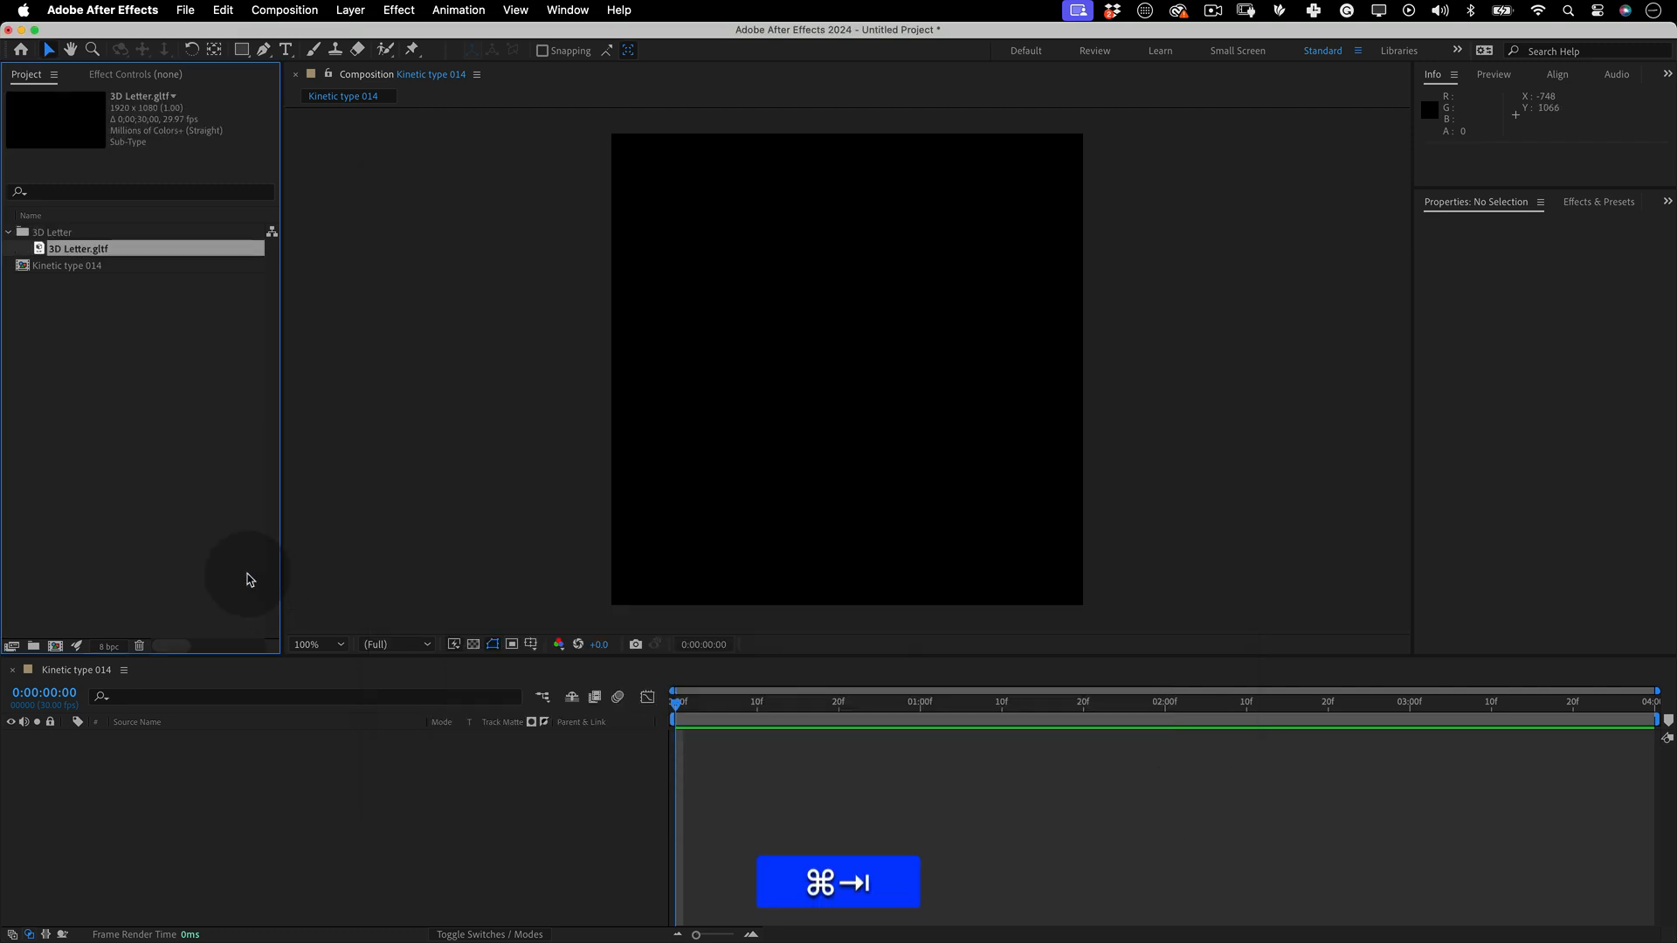
drag(79, 248, 524, 363)
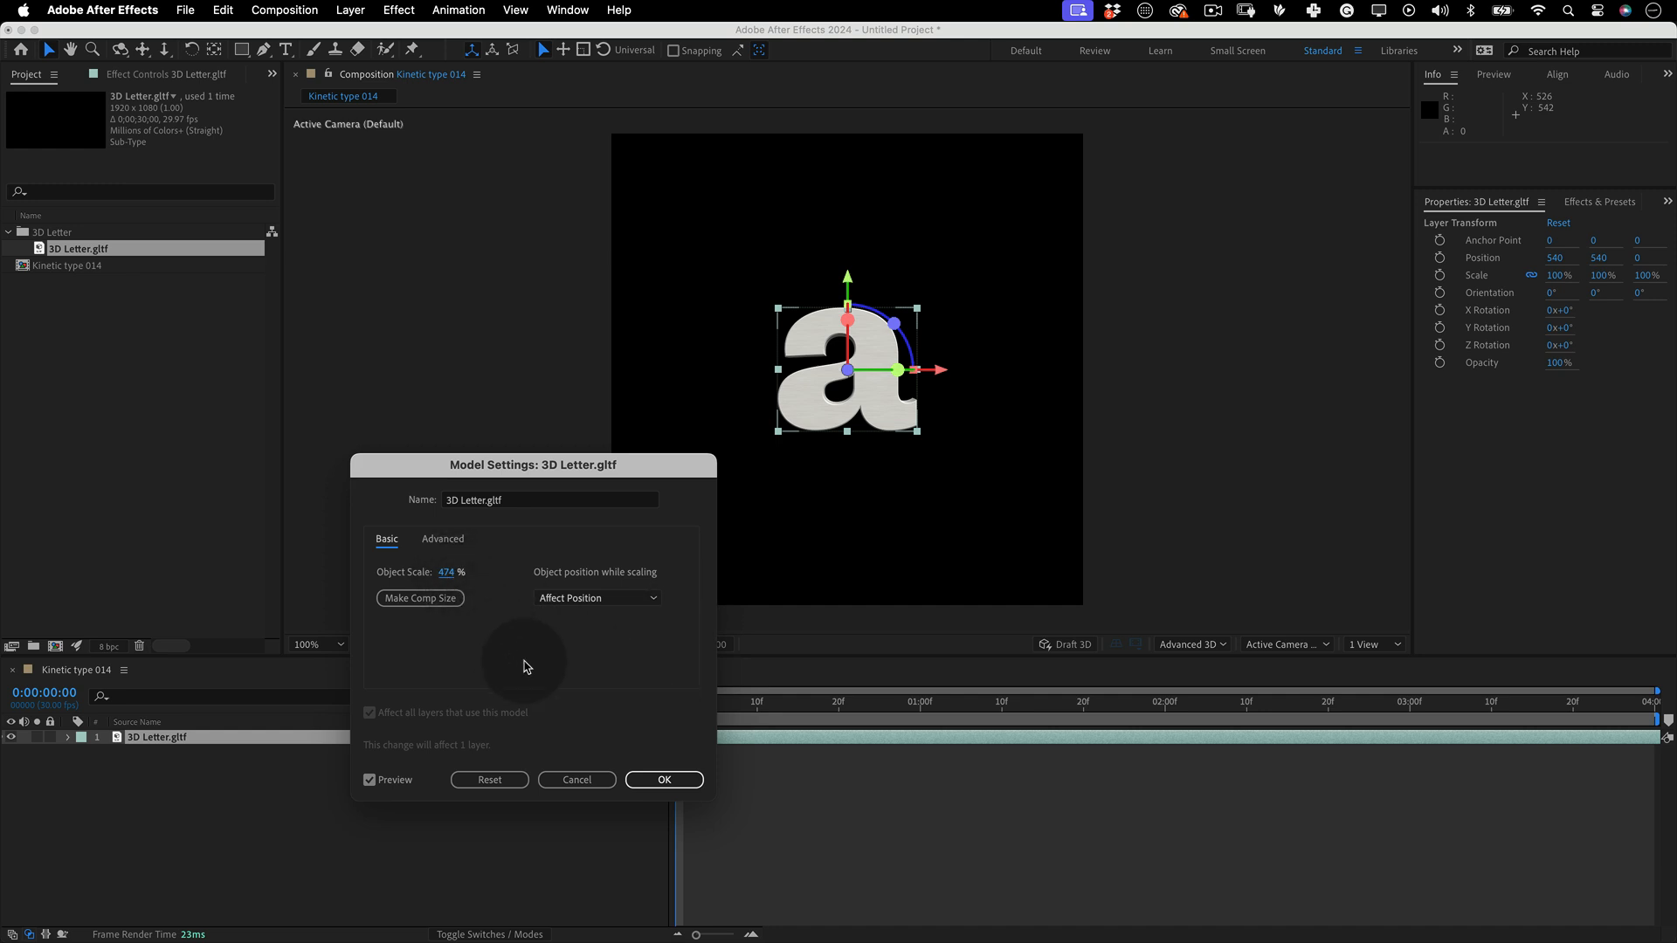
Orient the letter to 294°, 358°, 315° and reduce its Scale Z to 27%
click(663, 779)
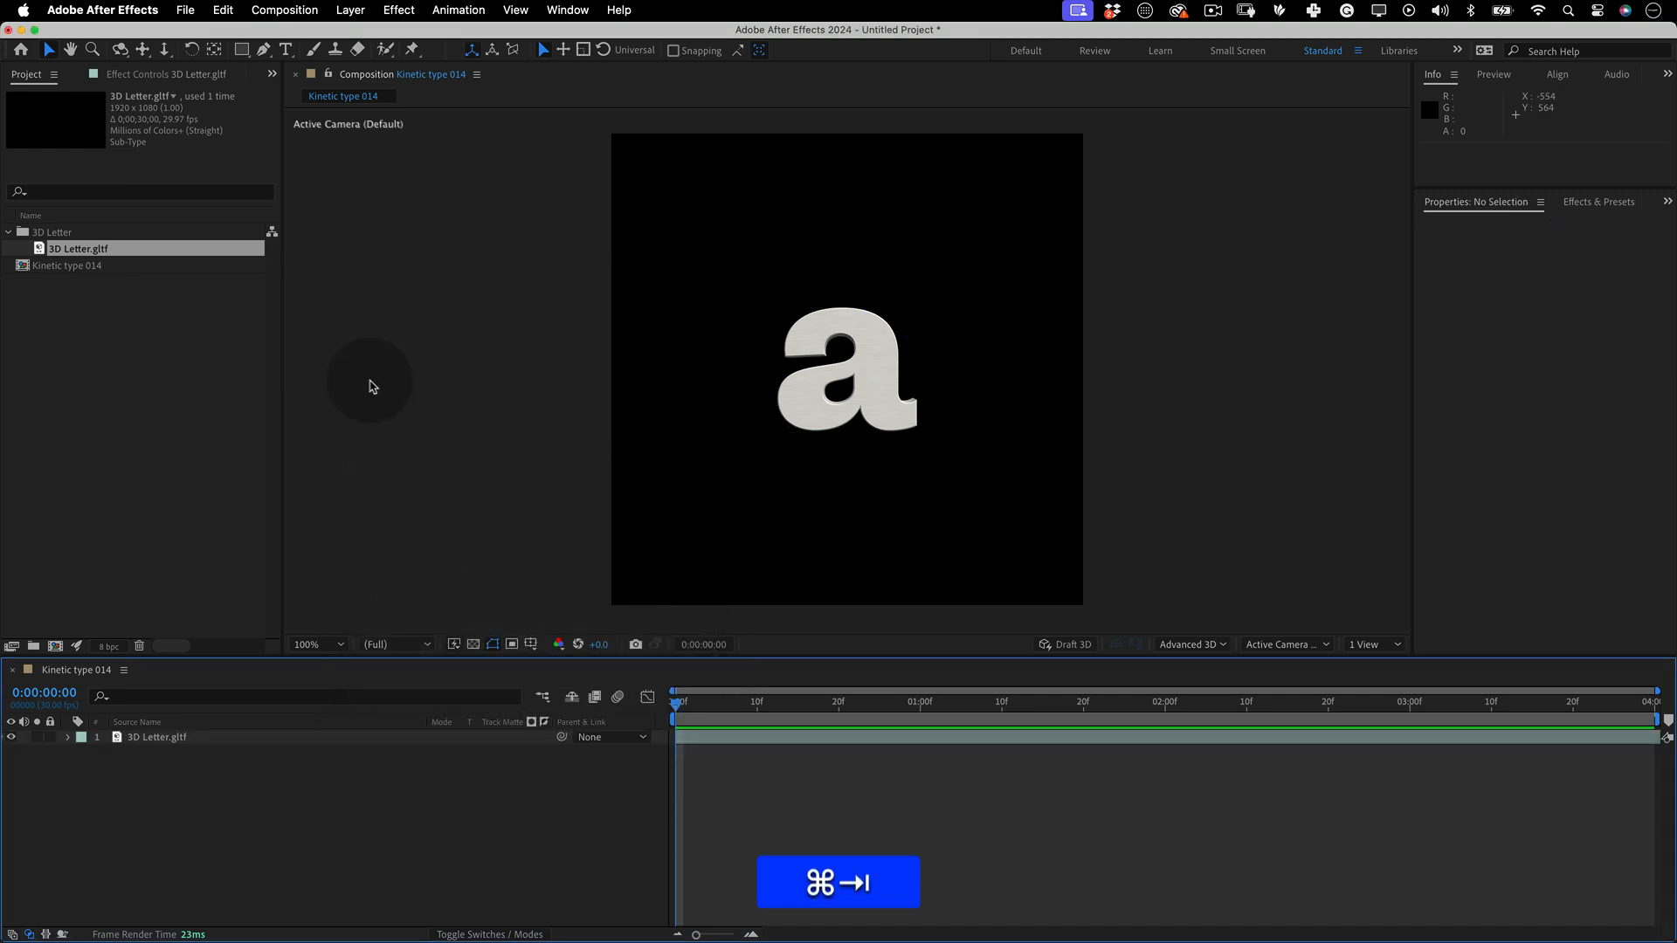
click(845, 407)
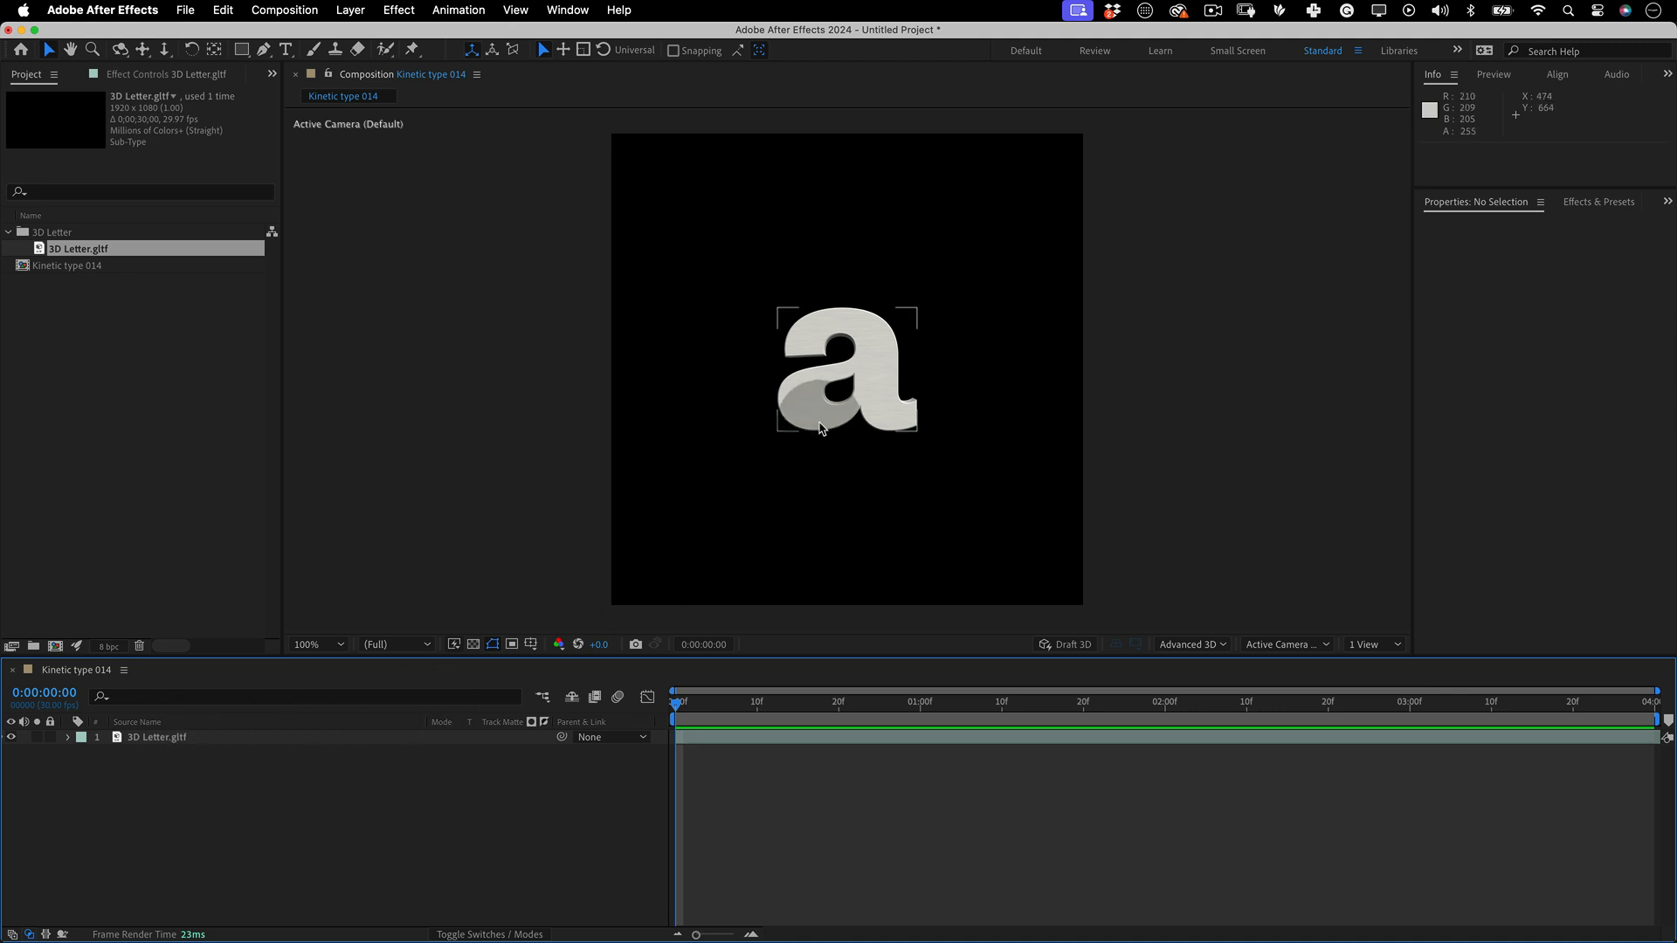
click(157, 737)
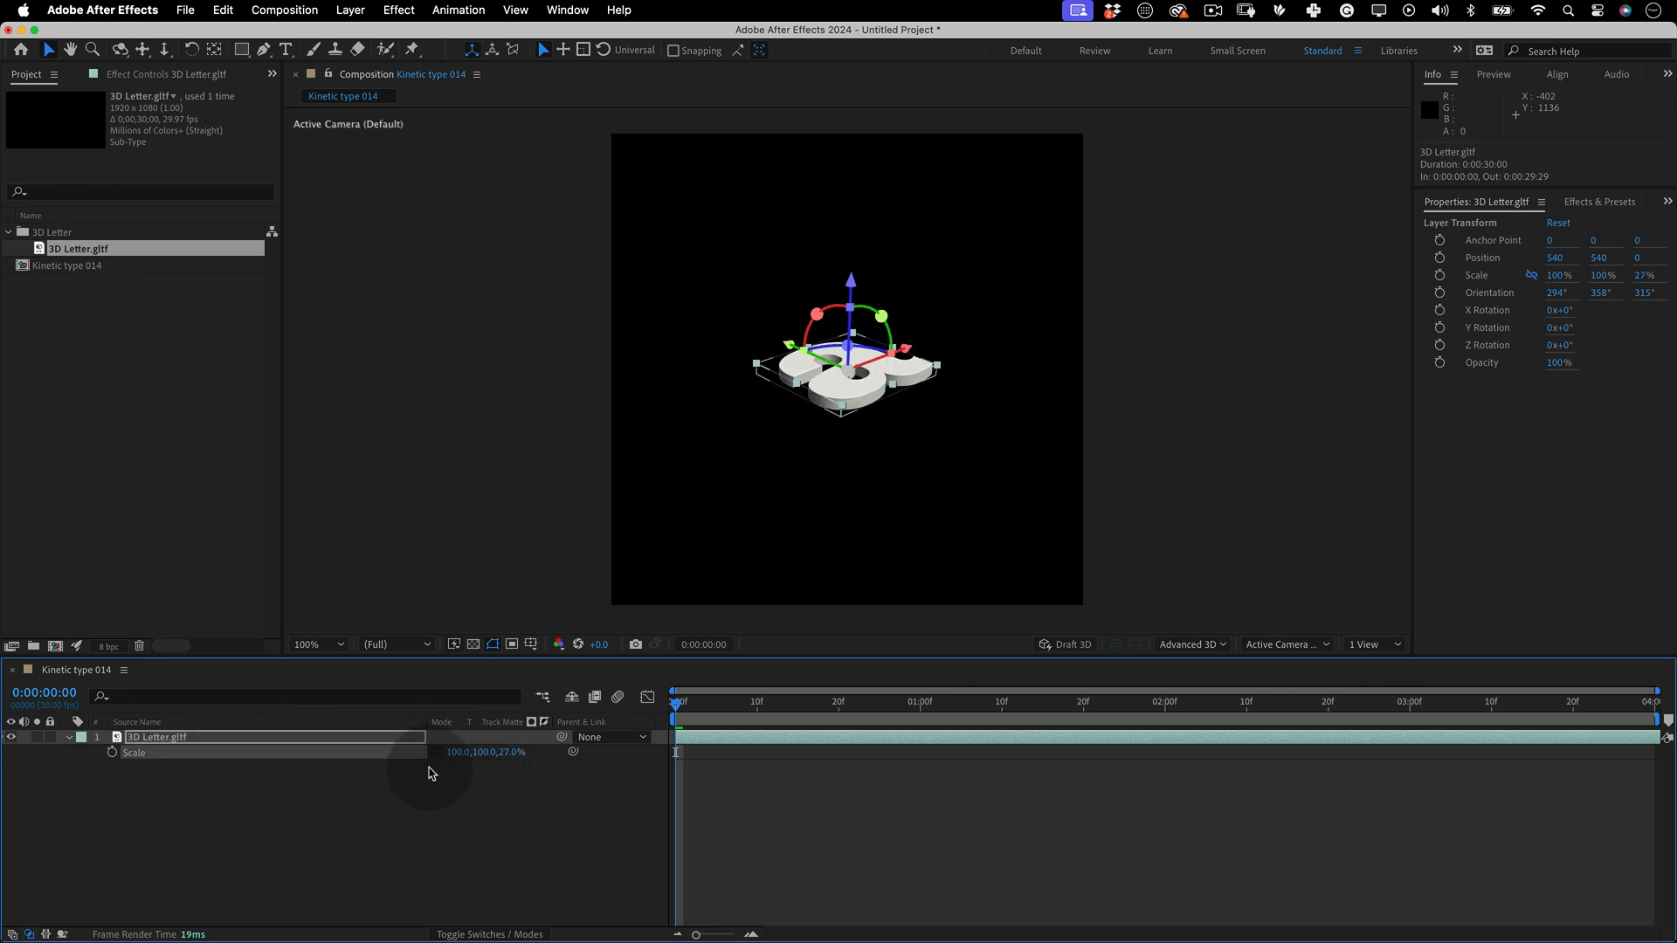
Reveal Position, keyframe it at 0s, 1s and 2s and begin a loopOut expression
key(p)
text(loo)
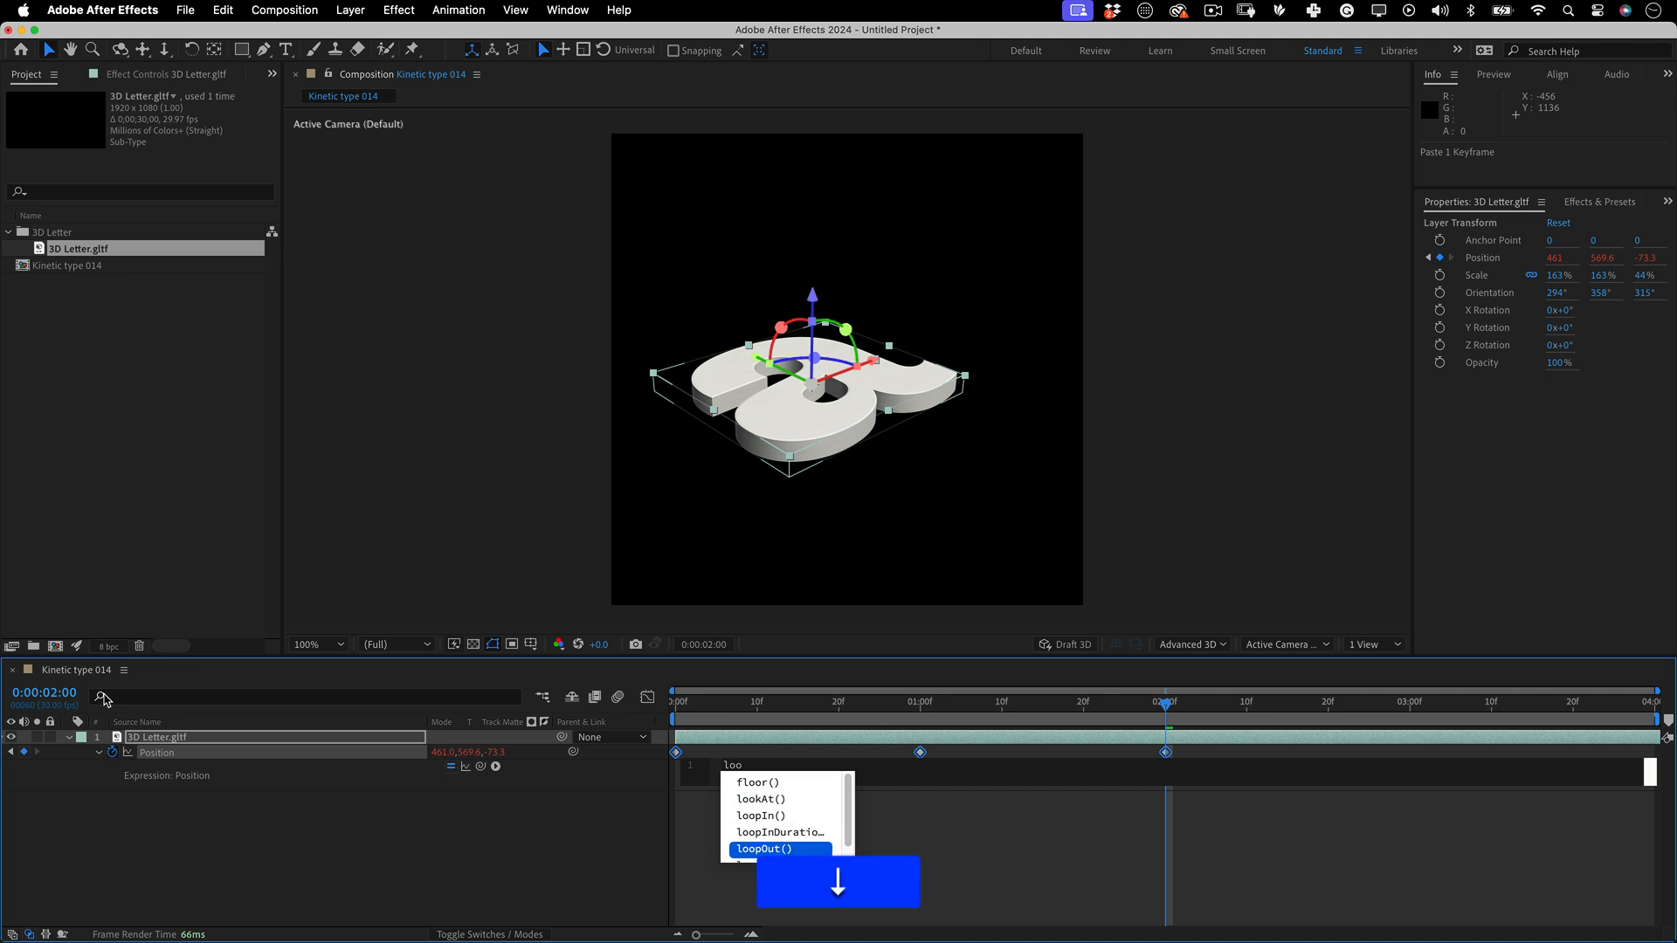
Easy-ease the Position keyframes, finish loopOut(); and duplicate the looping layer
click(765, 849)
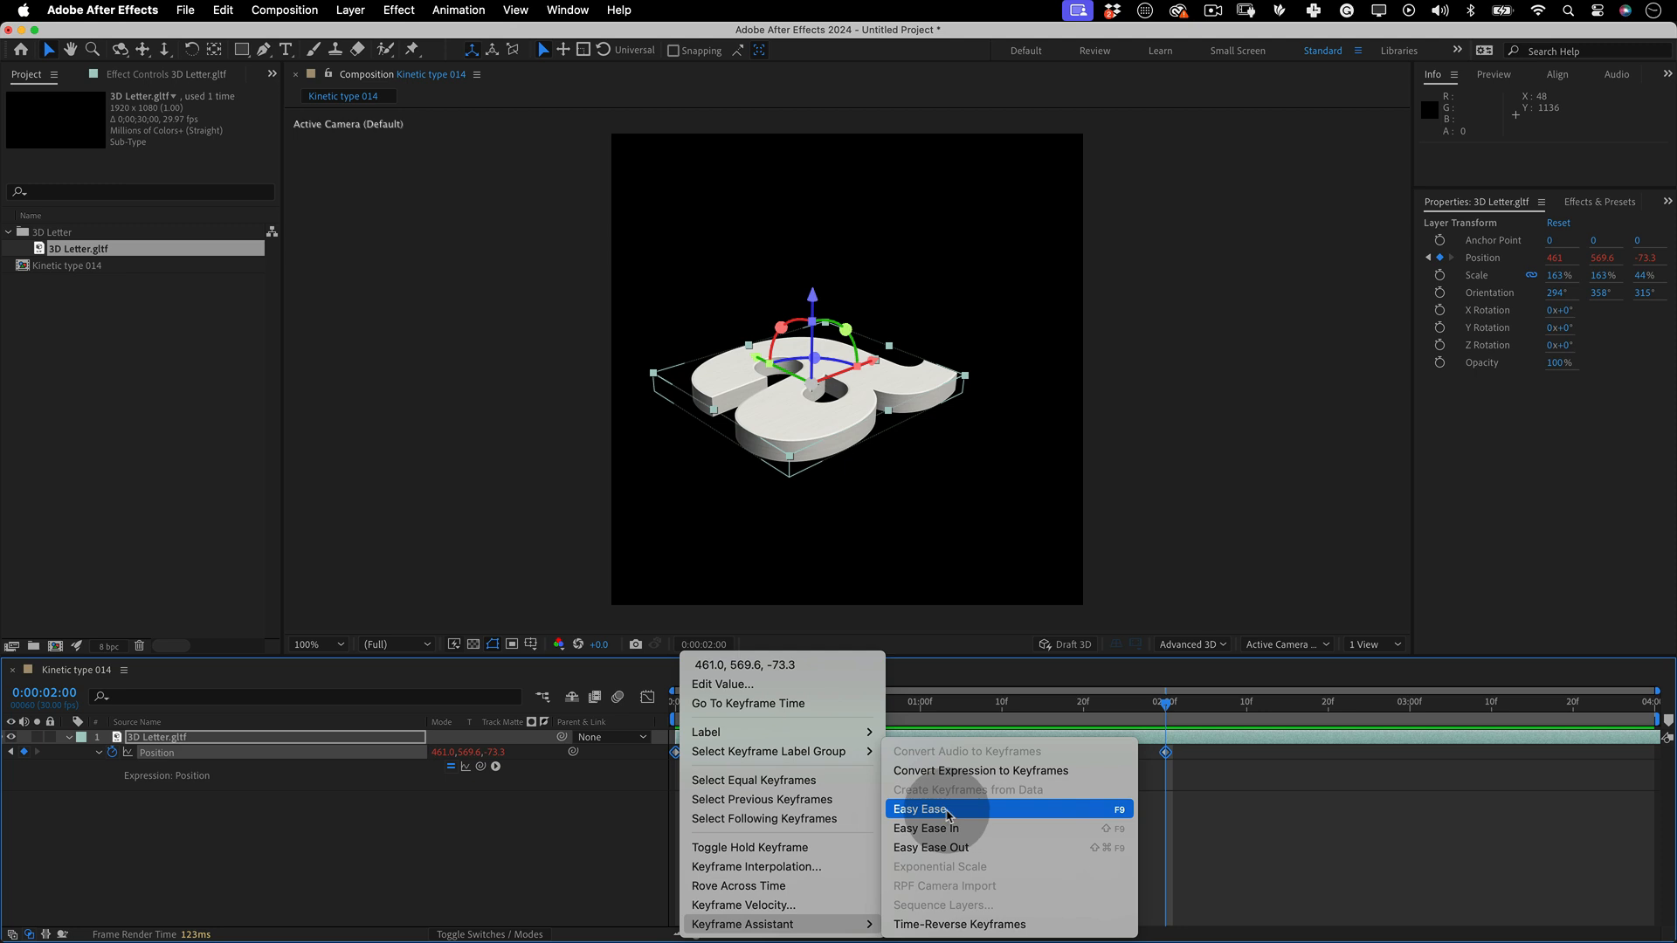
click(917, 809)
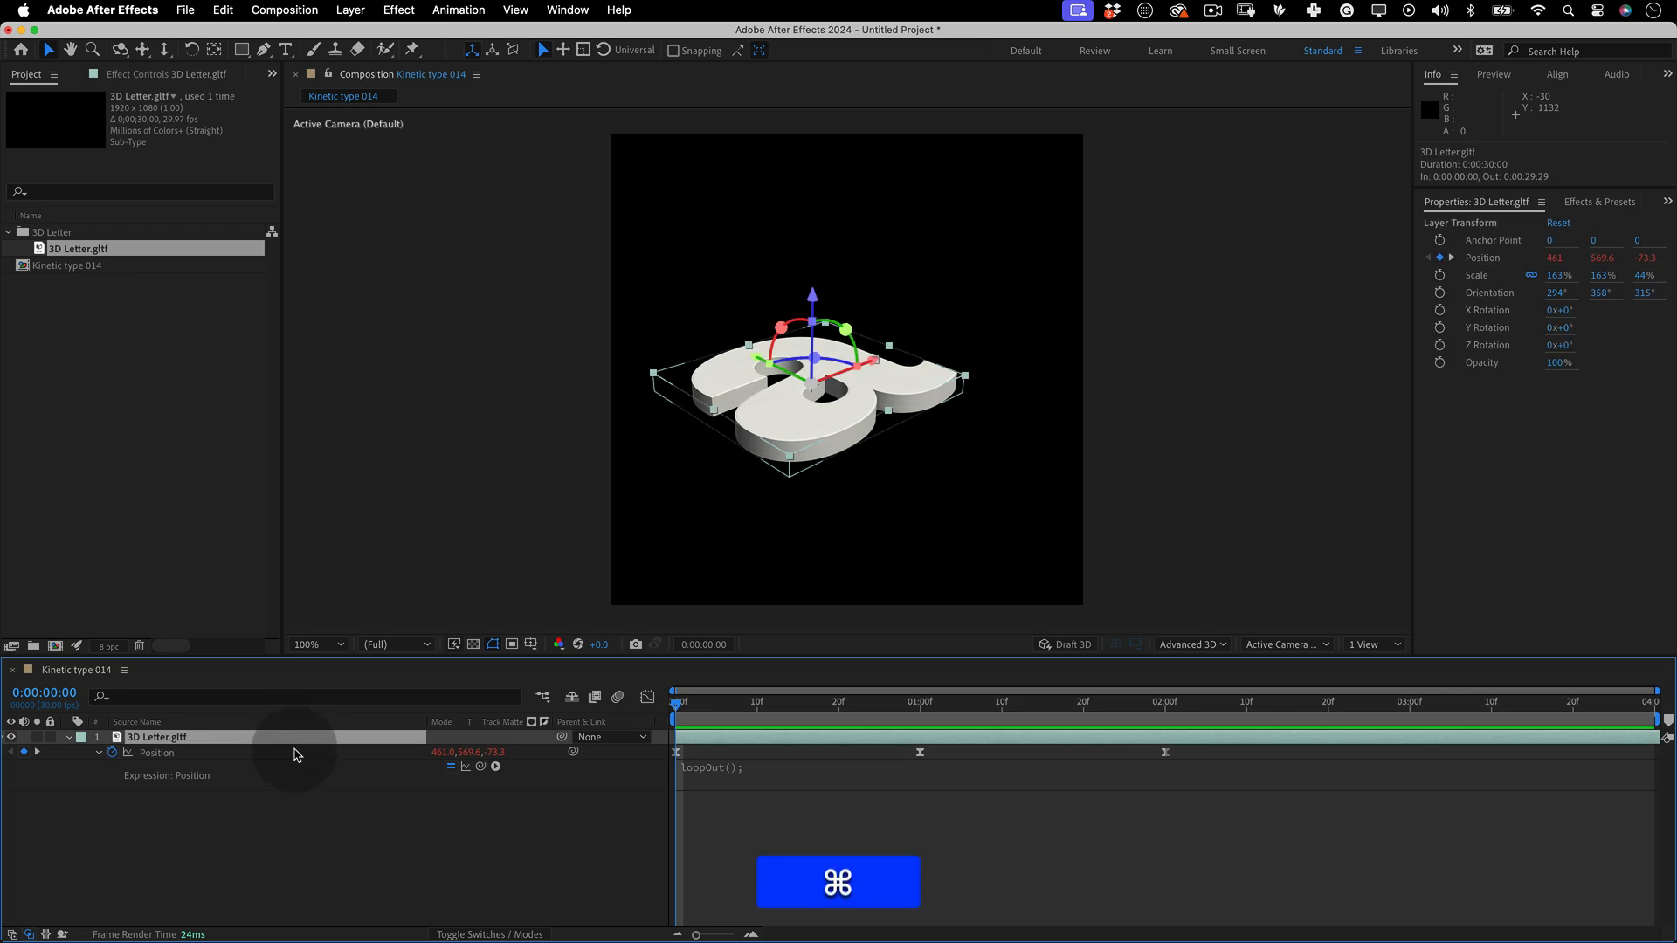
key(cmd+d)
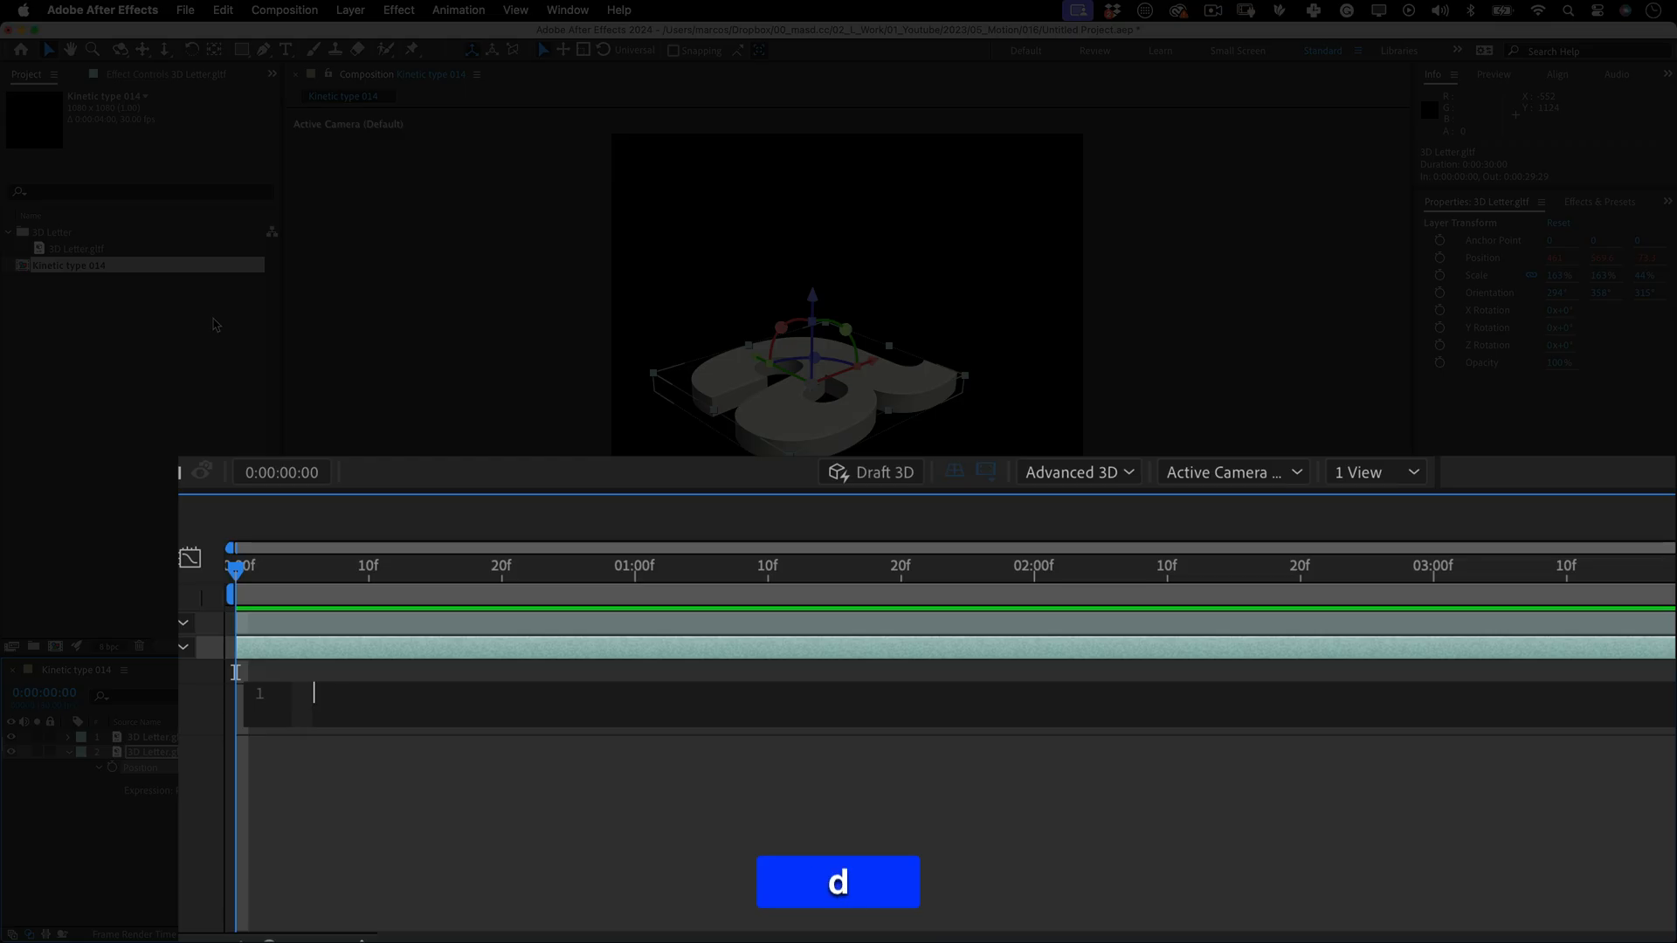
Write the expression lines delayFrames = 3, yOffsetPerLayer = 30 and mainLayer = thisComp.layer("3D Letter.gltf 2")
text(delayFrames)
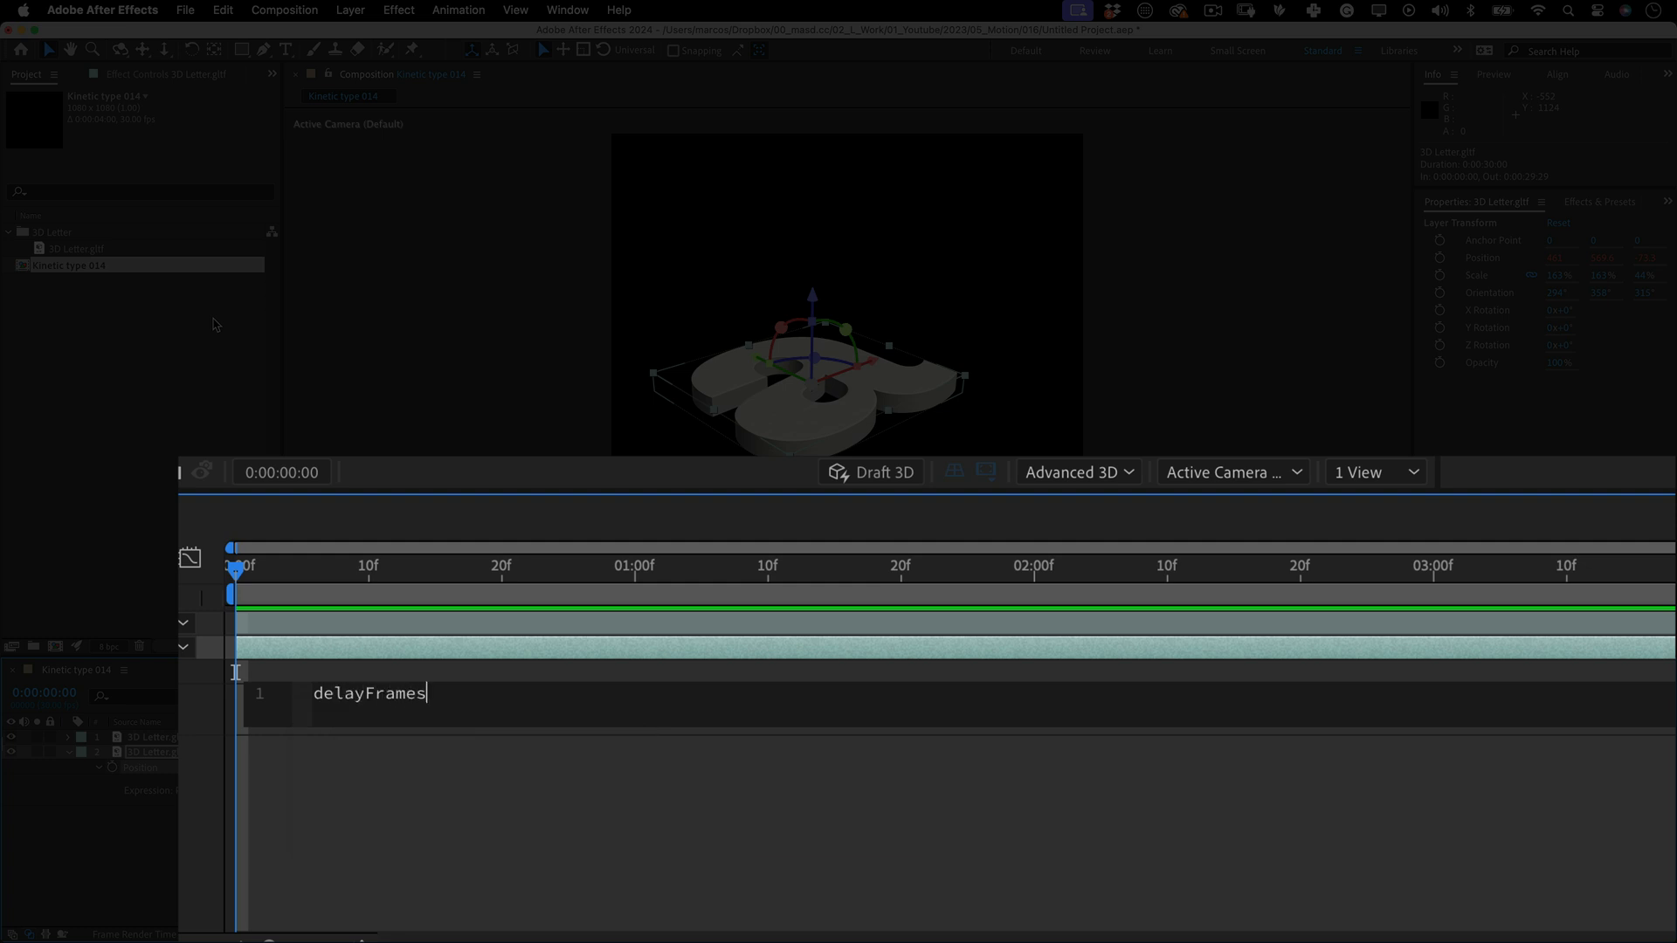
text(= 3)
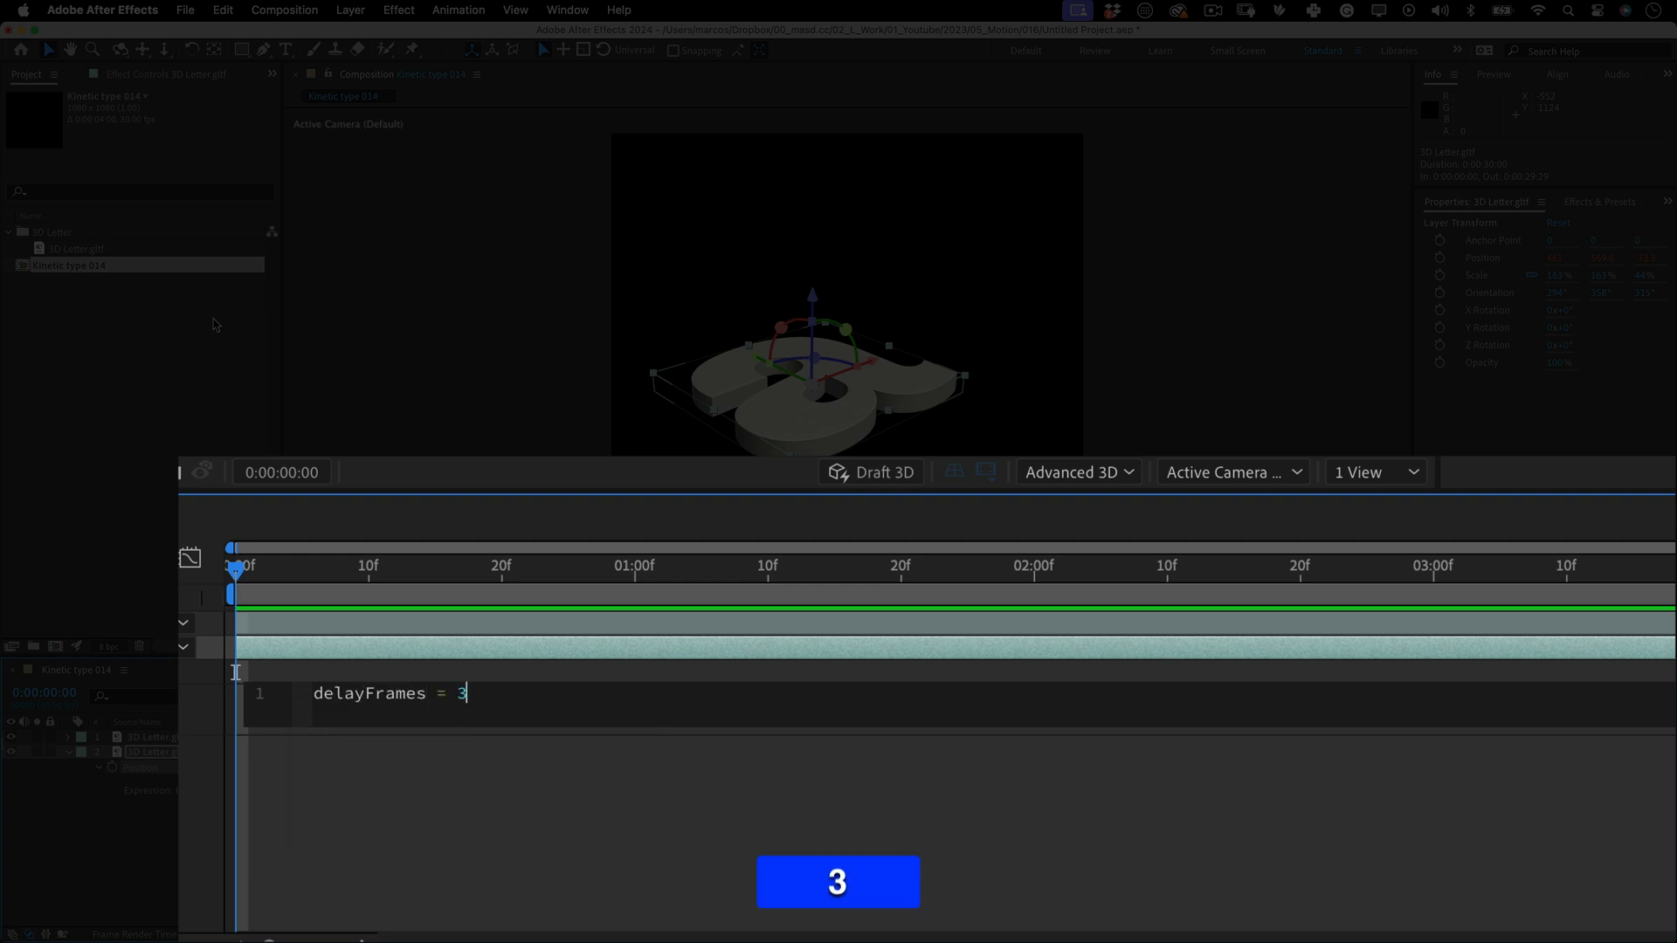
text(;)
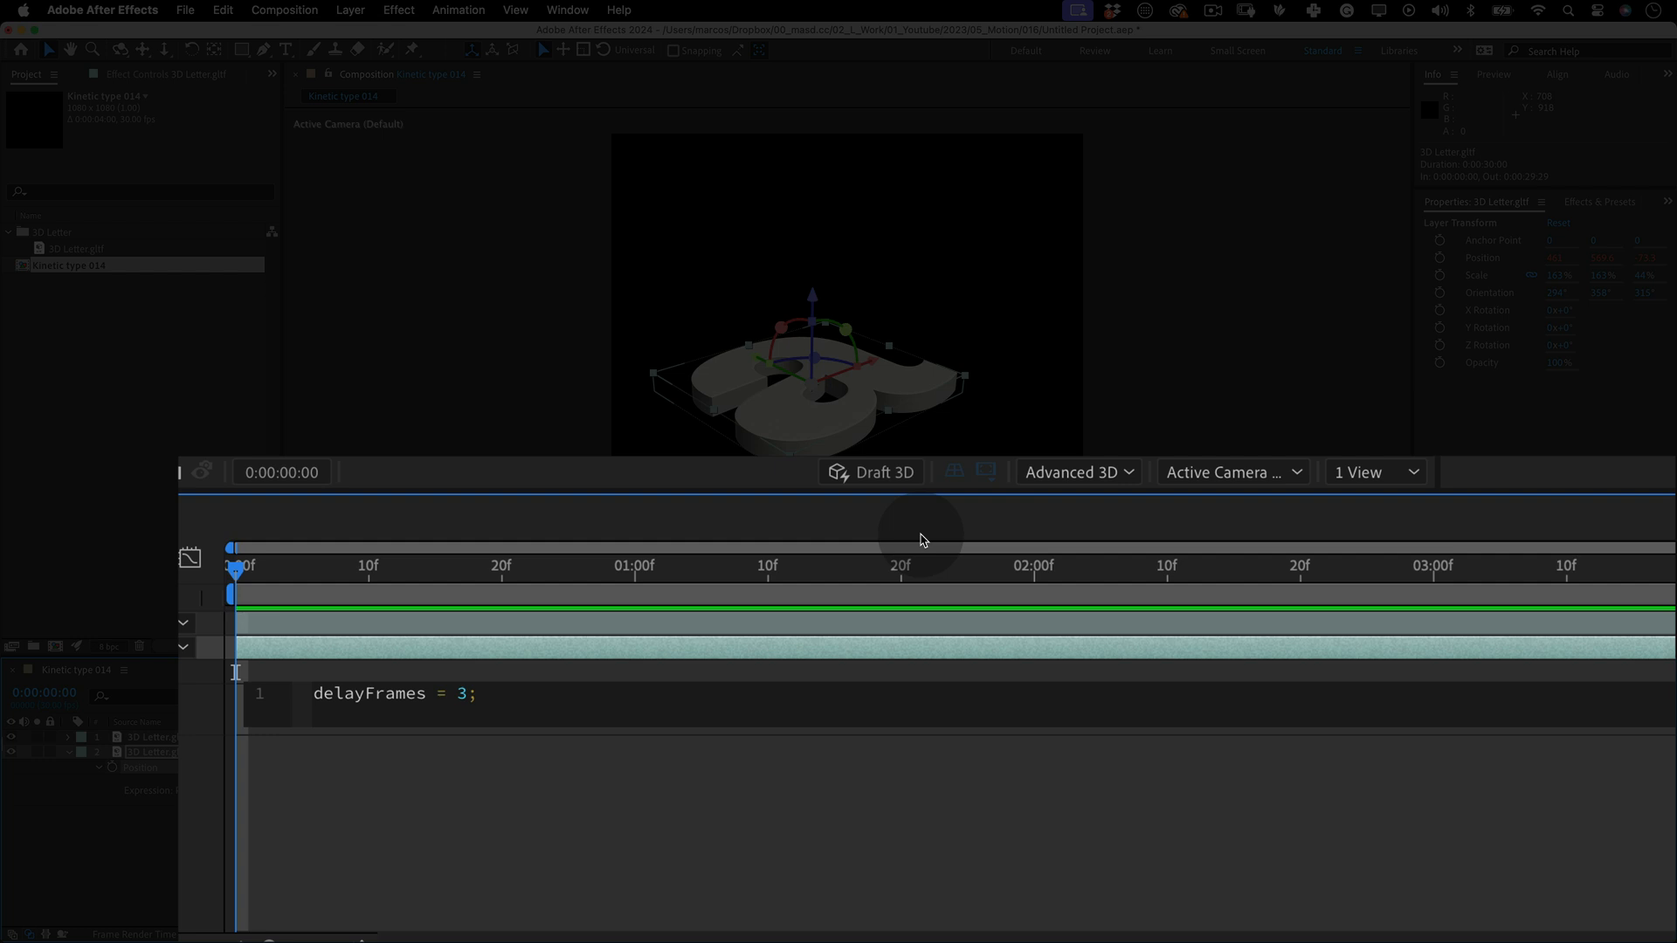
text(yOffsetPerLayer = 30)
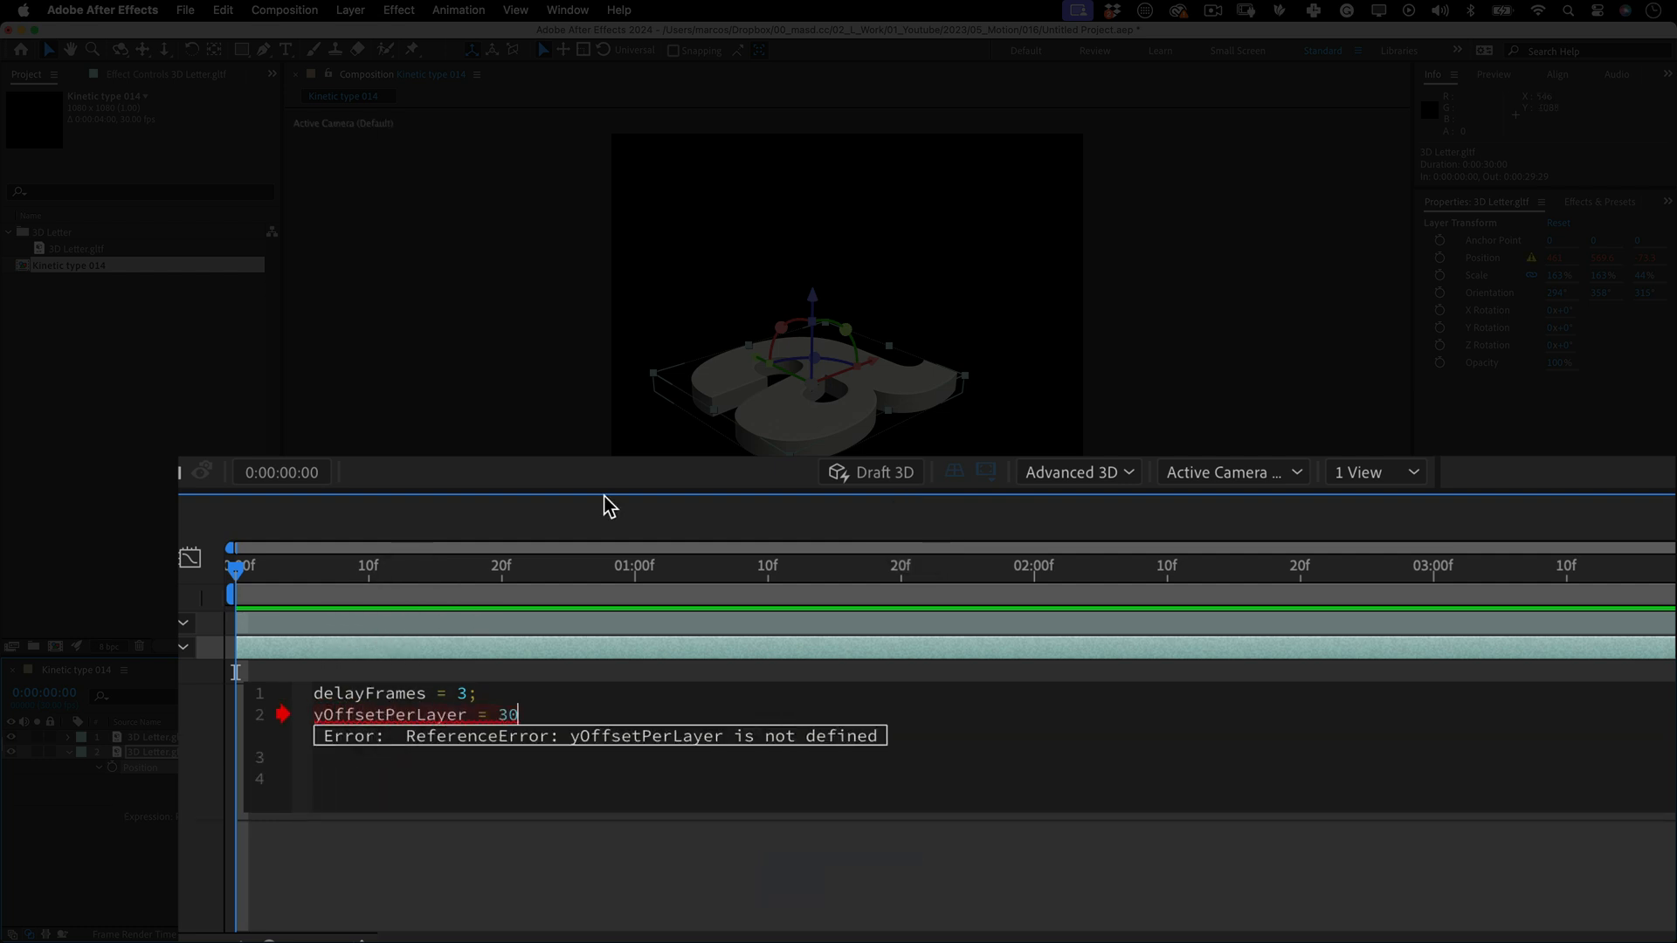
text(;)
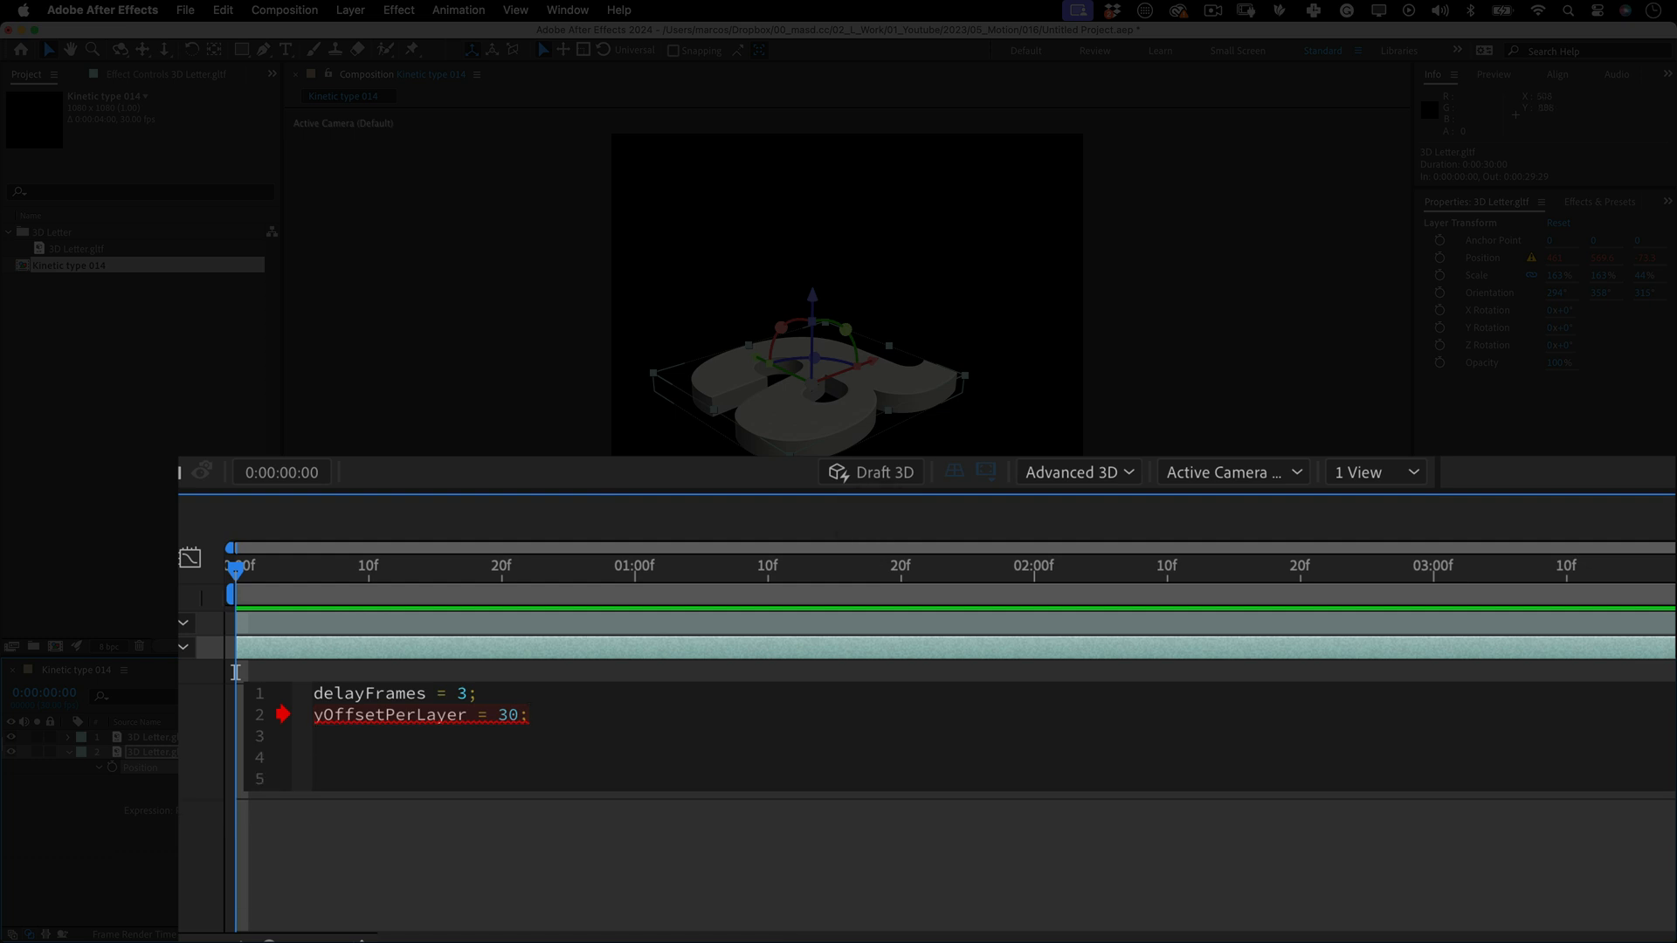
text(mainLayer = thisComp.layer("3D Letter.gltf 2");)
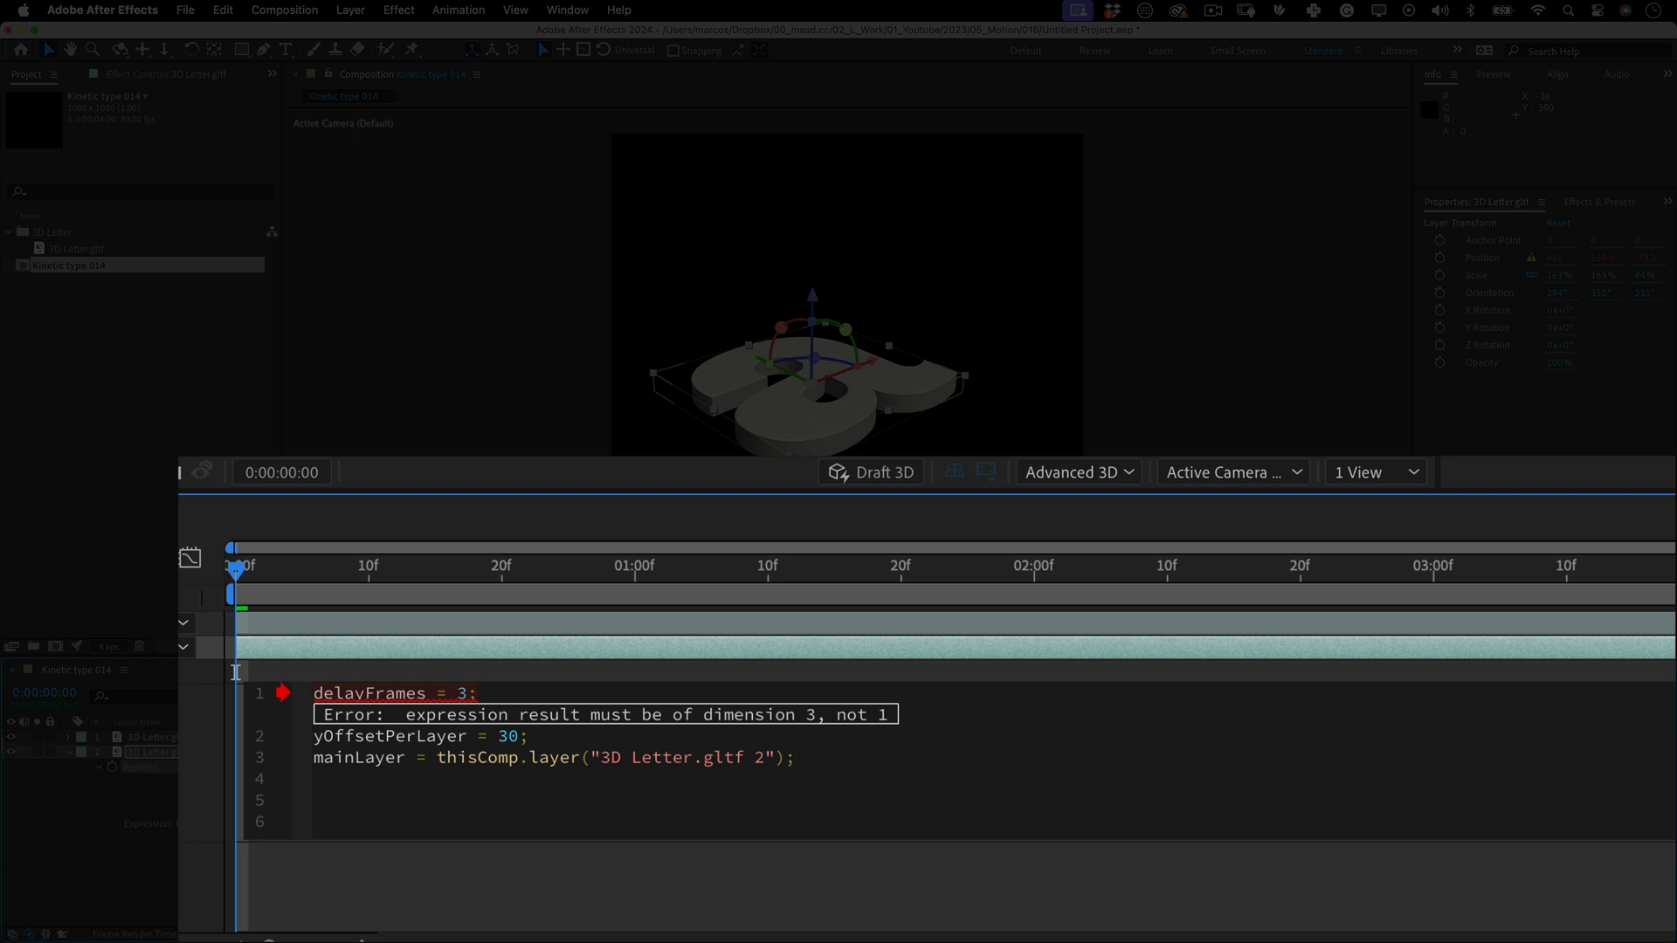
Add the totalDelay = framesToTime(delayFrames*(index...)) line to the expression
text(totalDela)
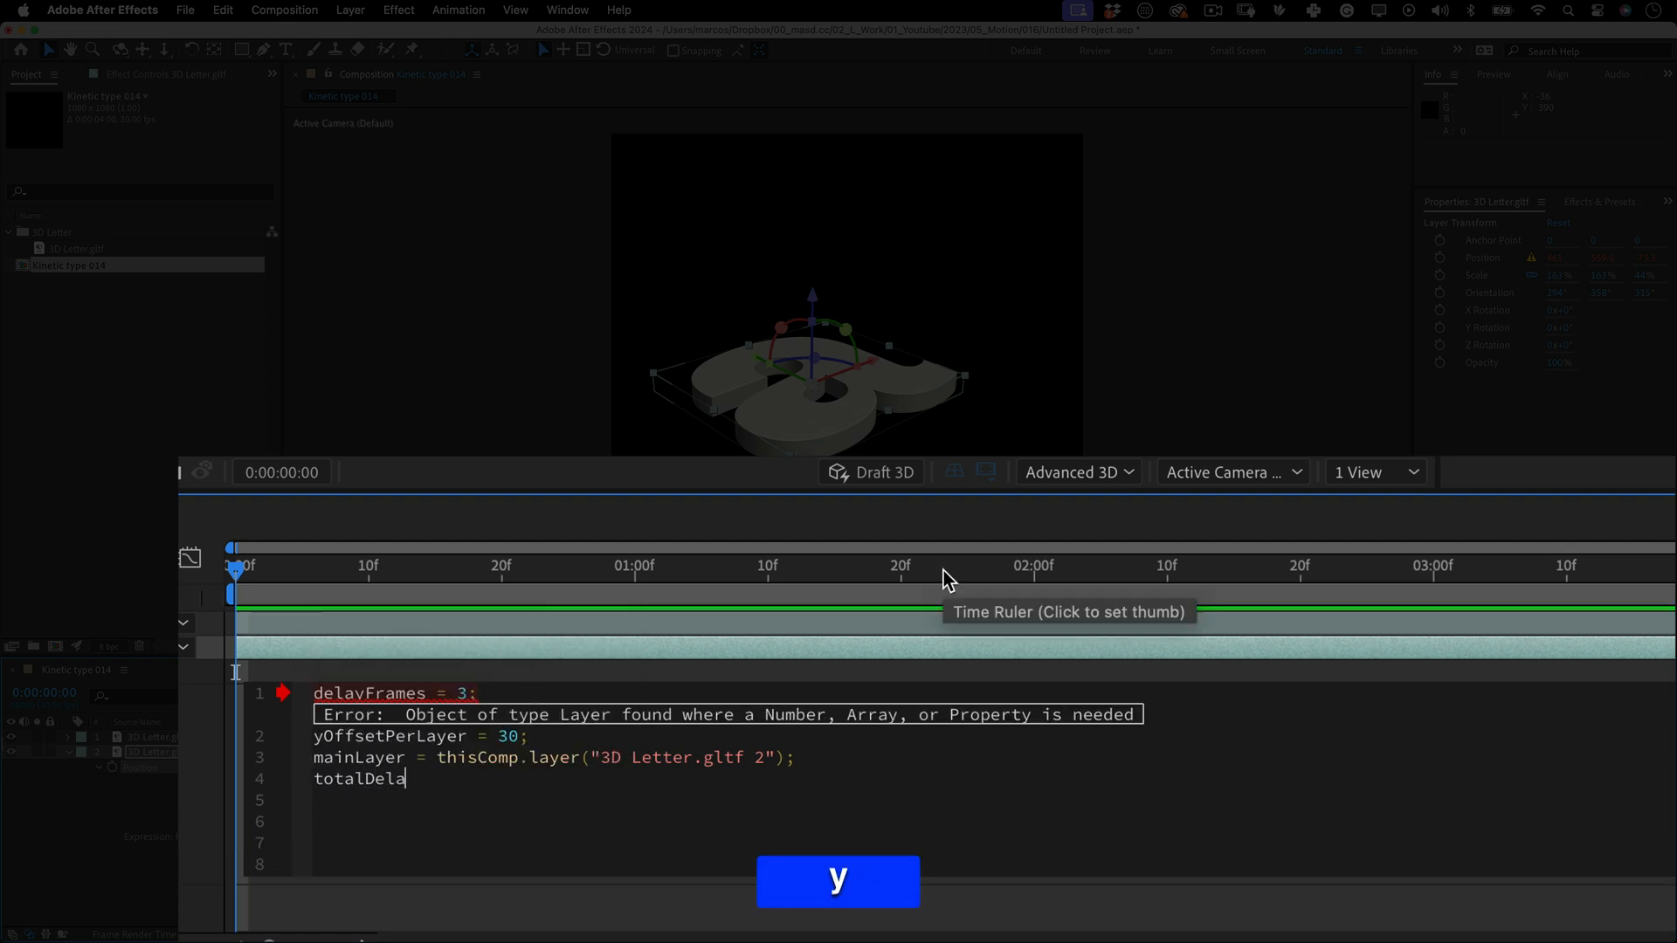
text(y)
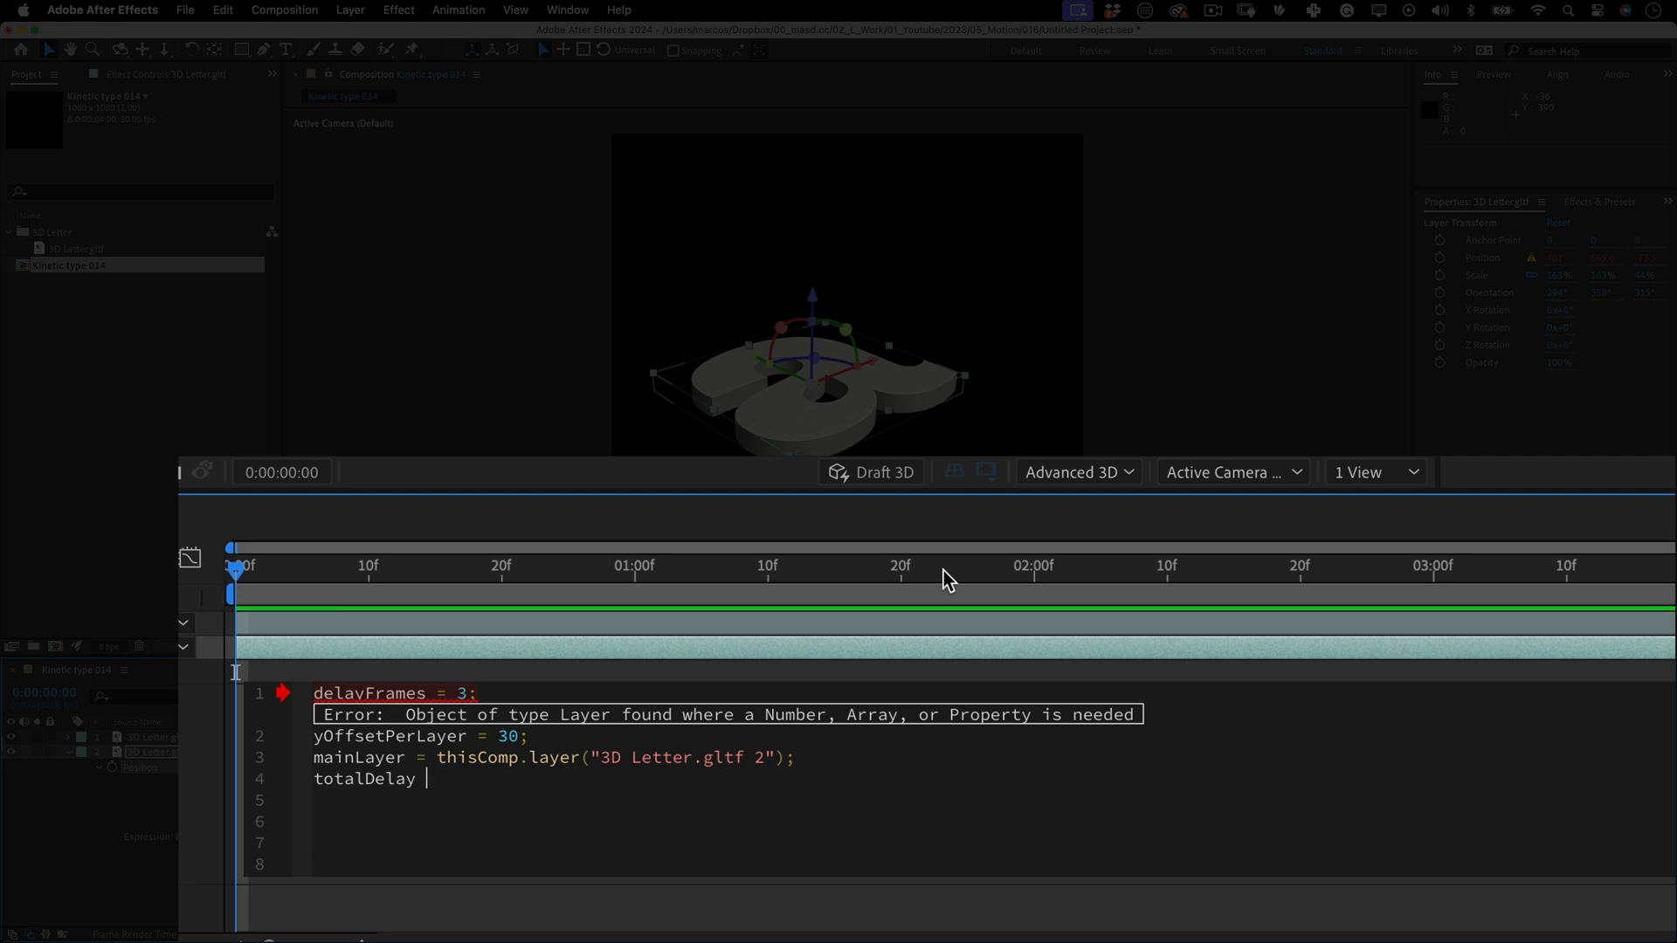
text(FramesToTime()
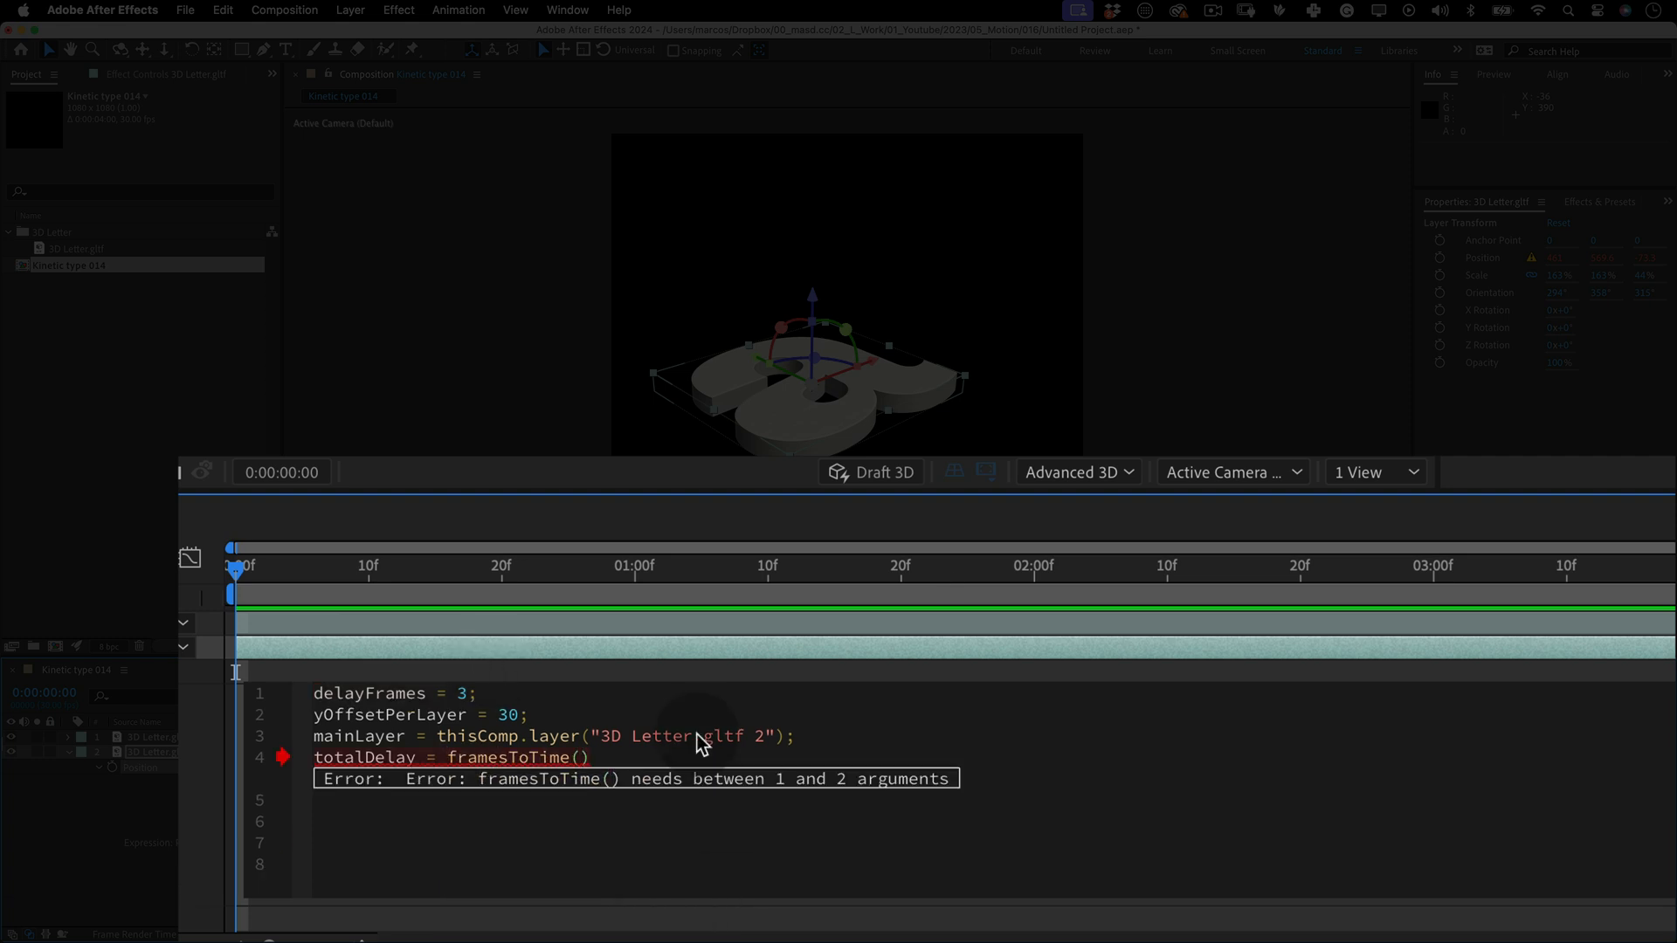
text(delayFrames)
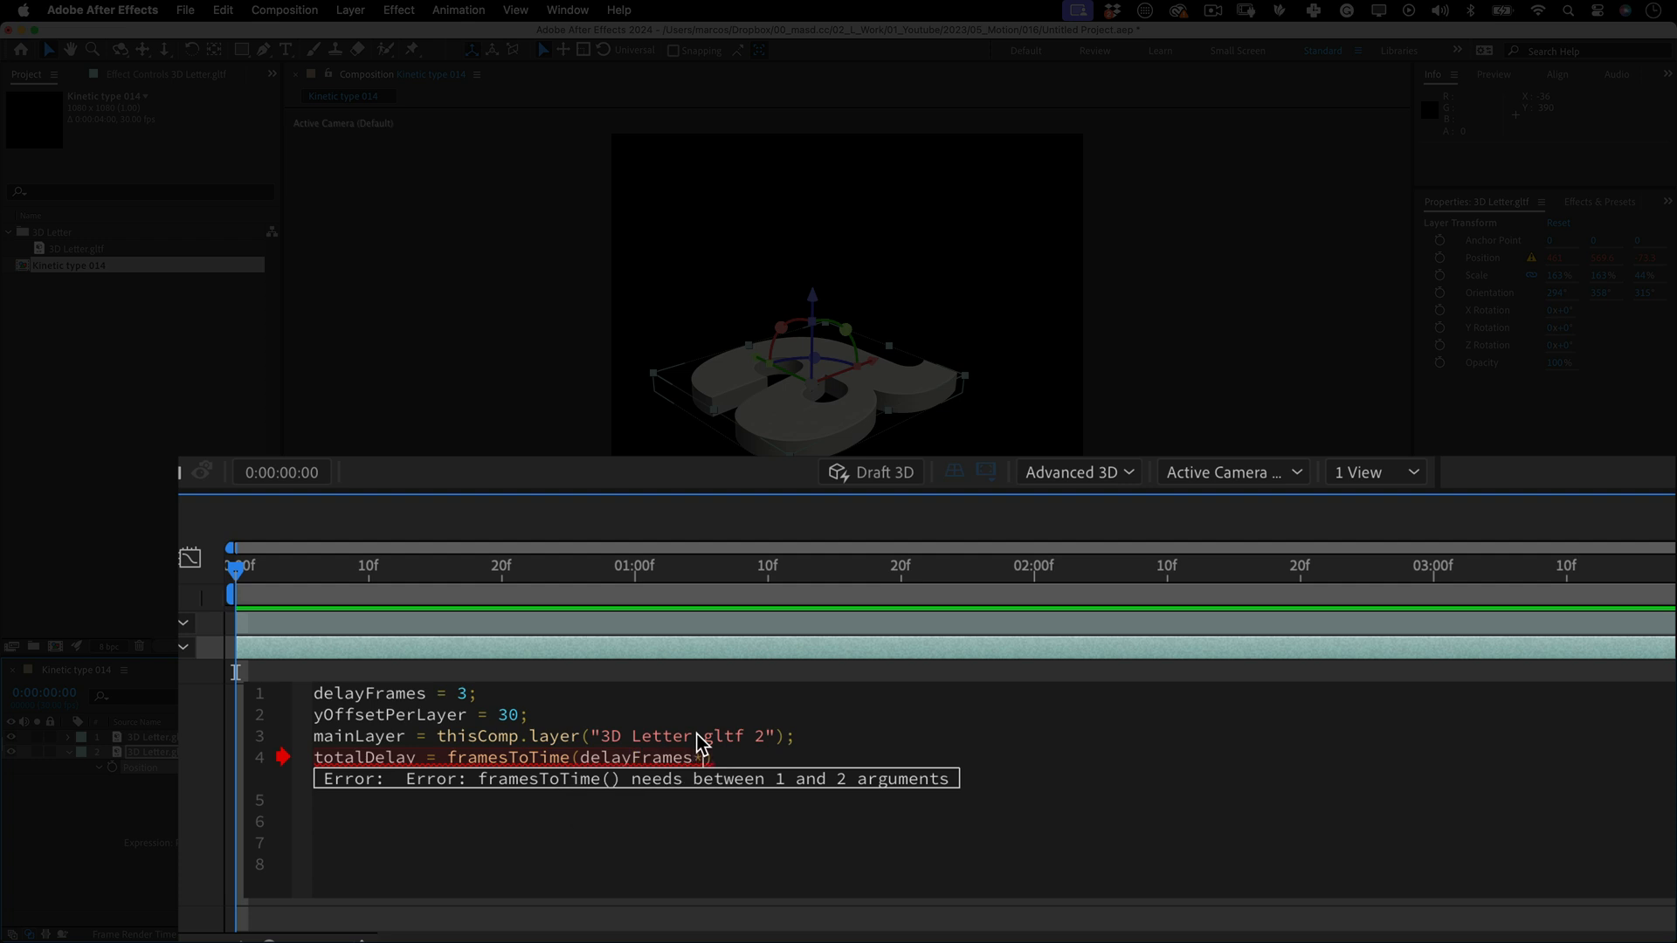
text(*(index-mainLayer.index)
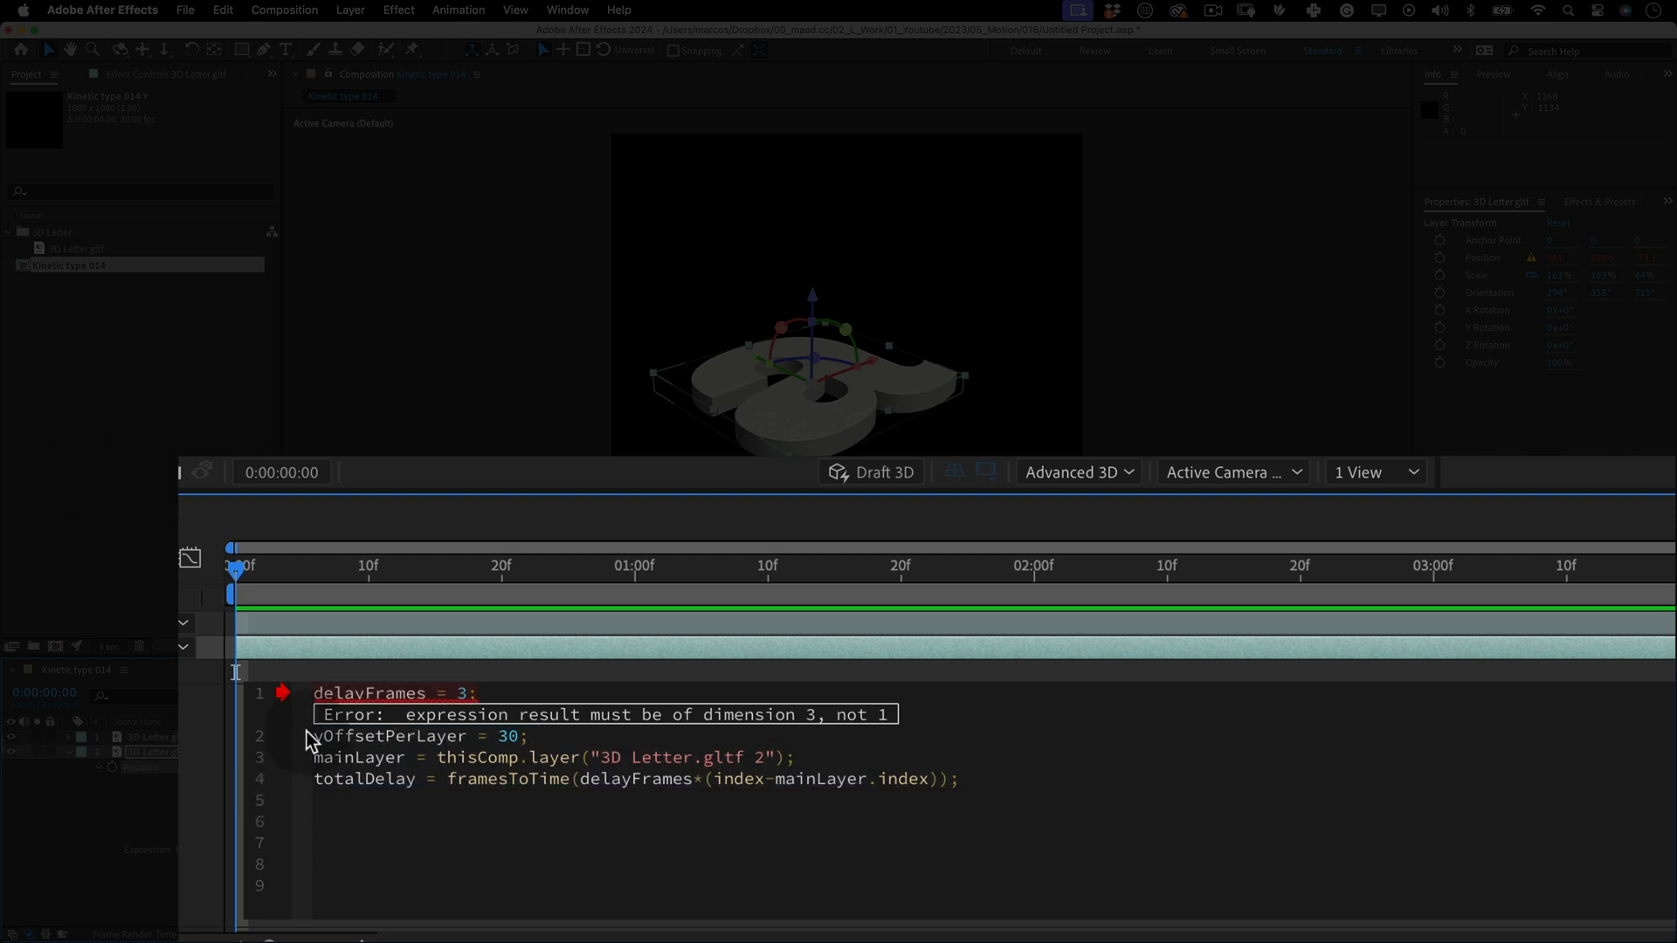
Write delayedTime = Math.max(time-totalDelay, thisComp.displayStartTime) and begin the totalYOffset line
text(delayedTime)
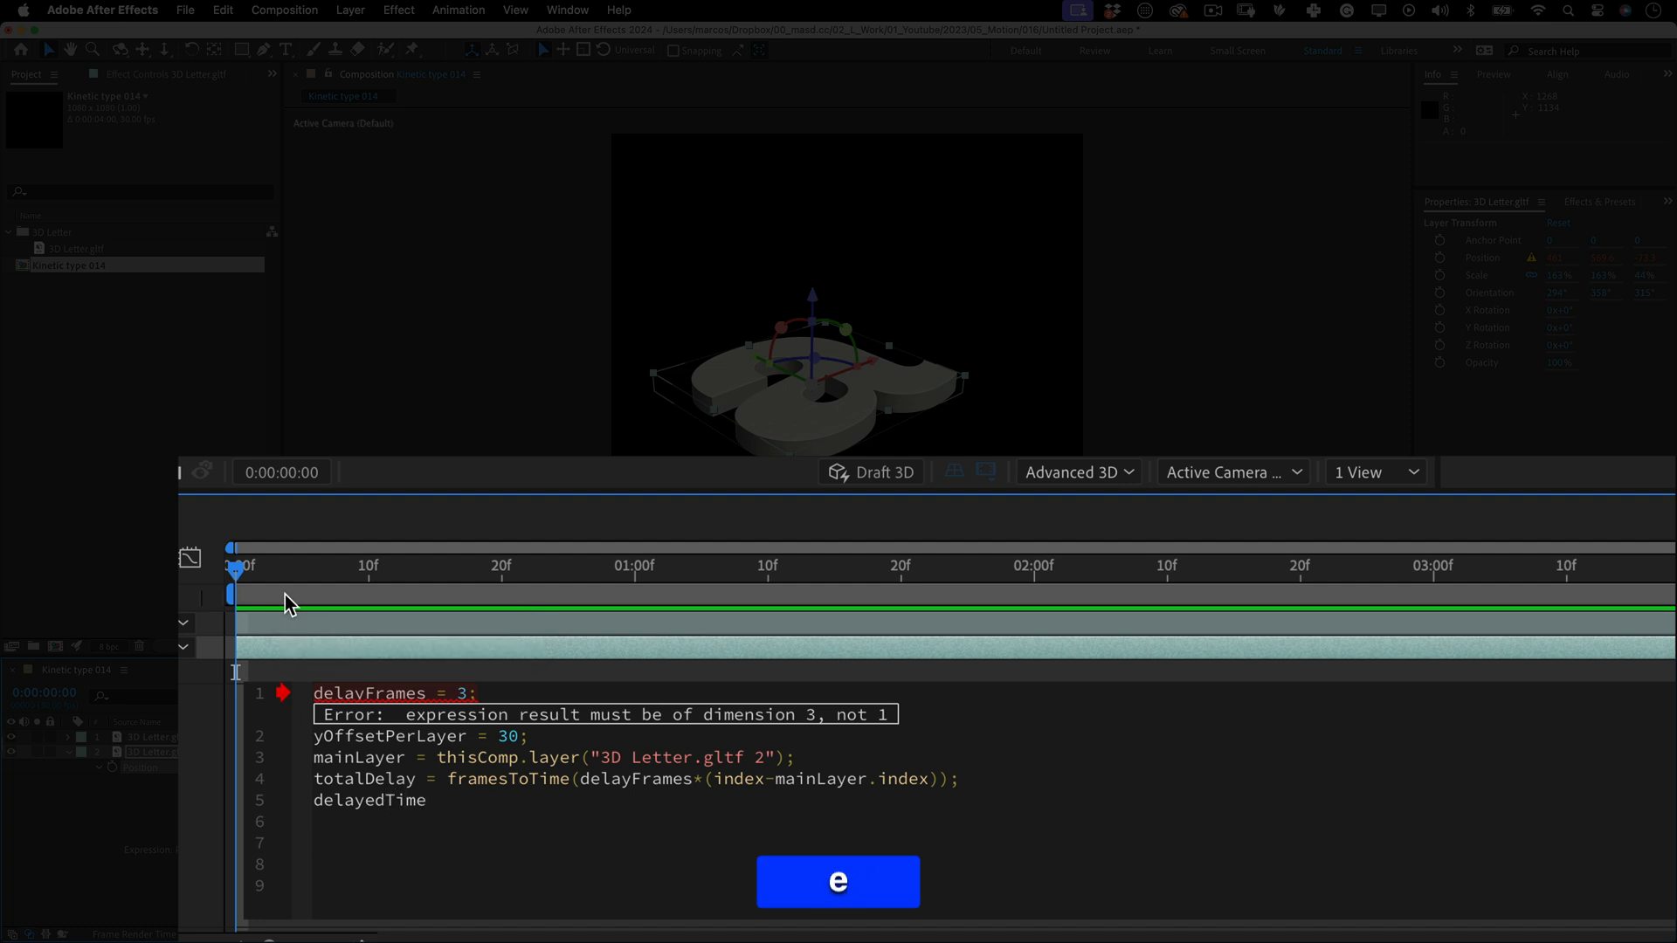
text(Math)
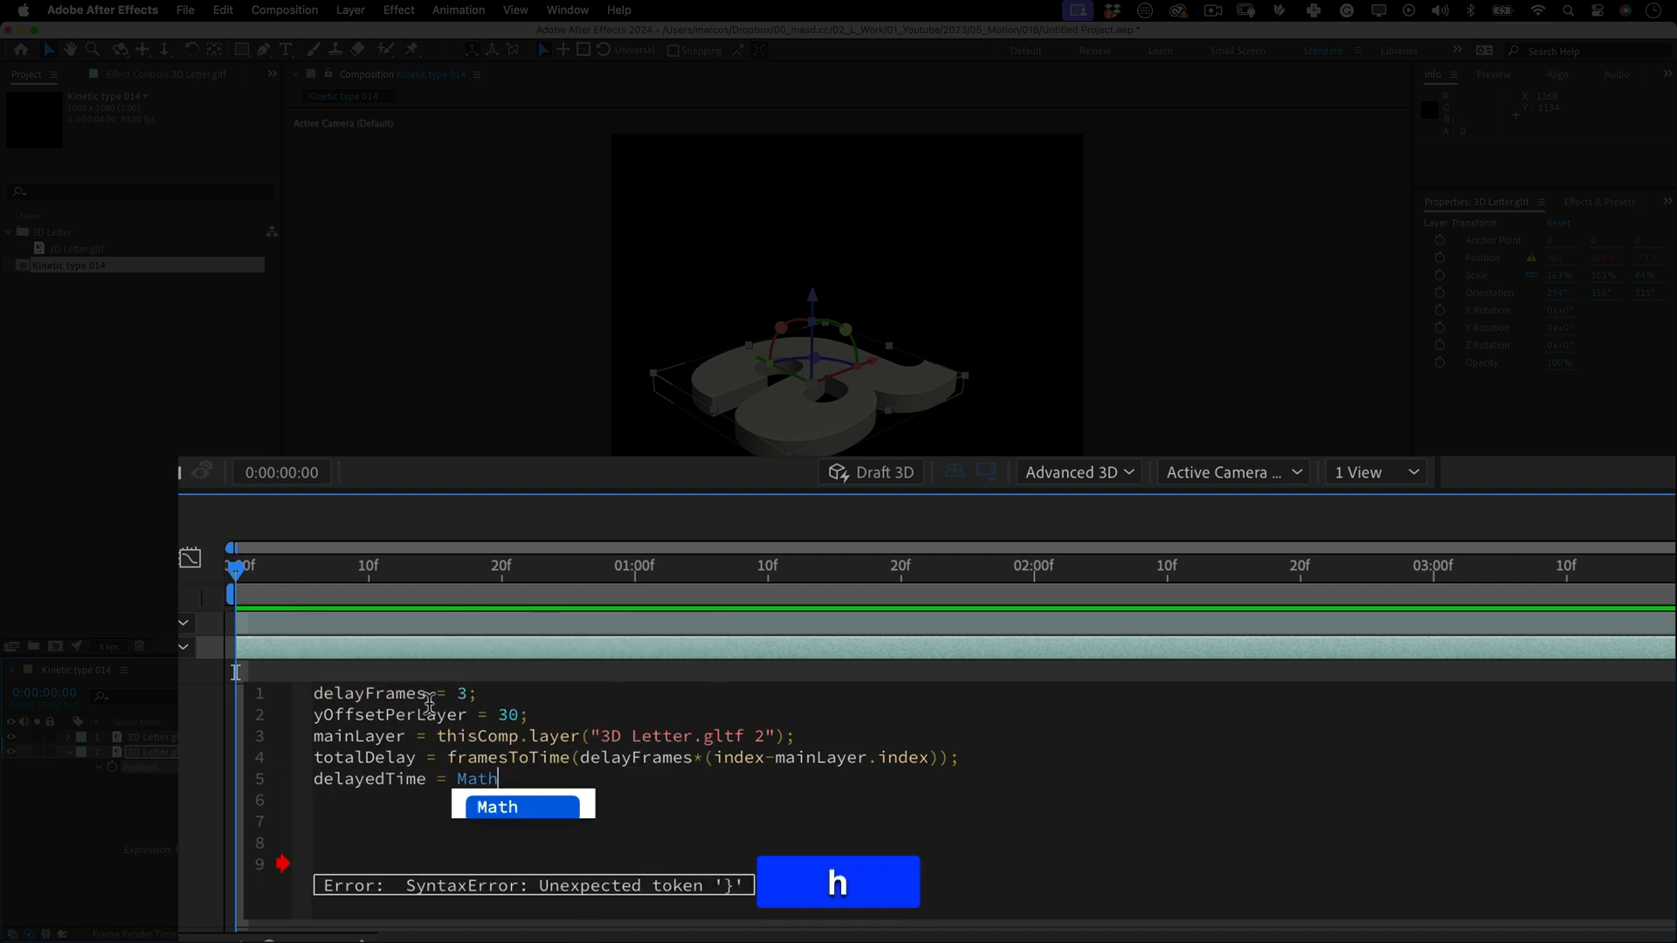
text(.max(time-)
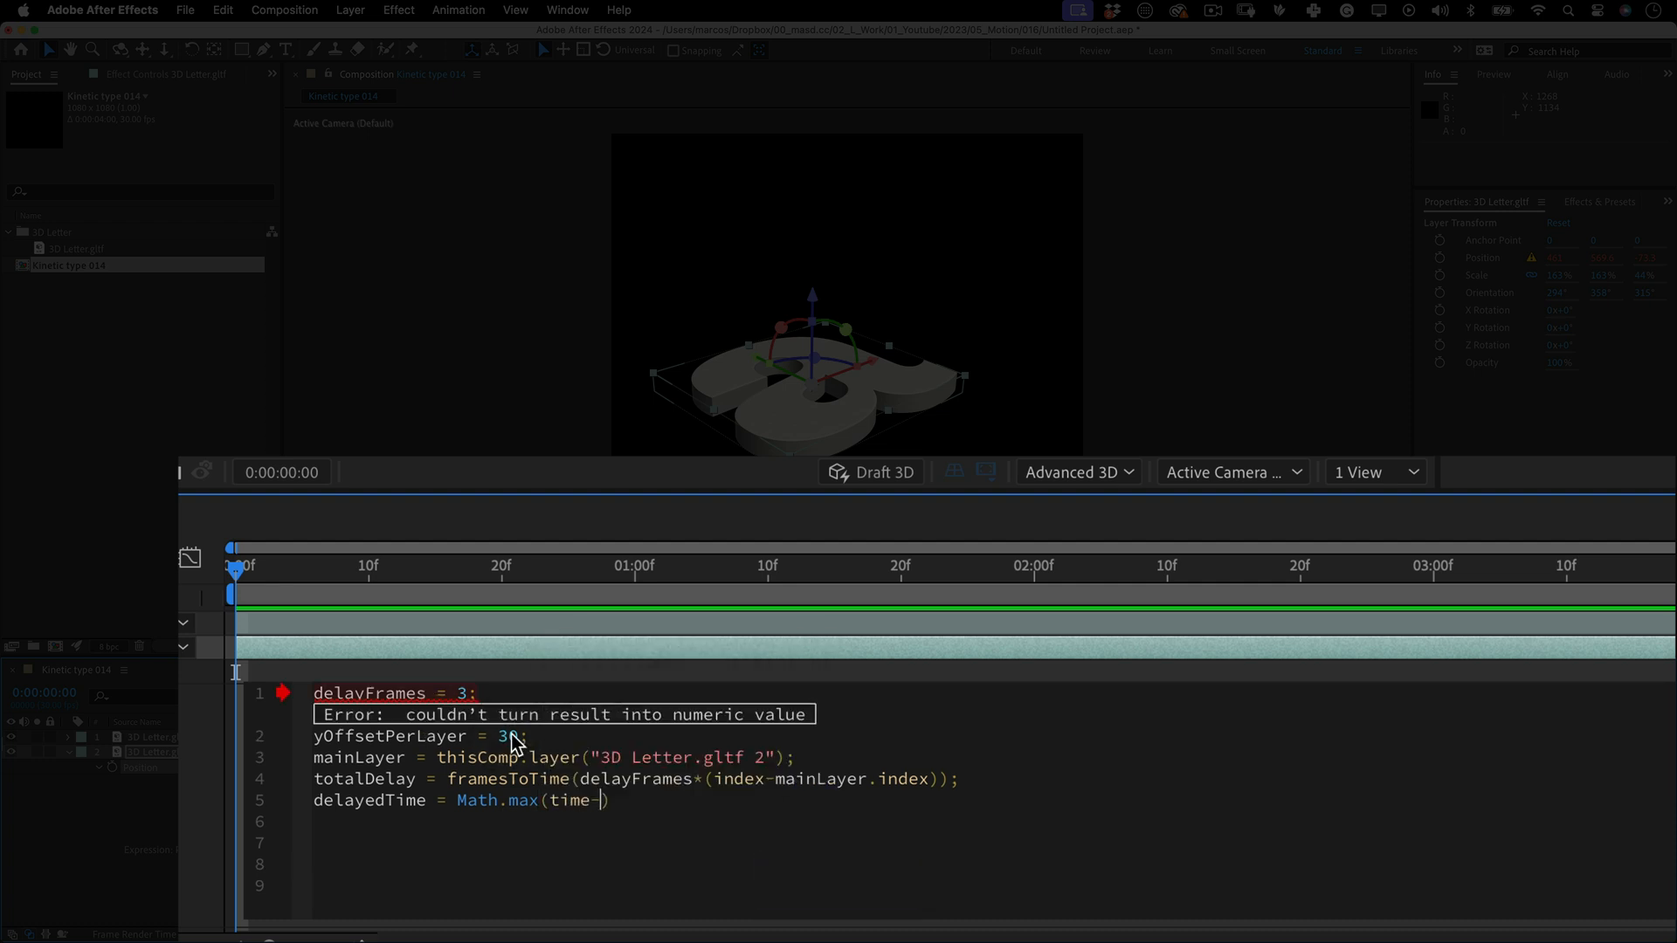
text(totalDelay)
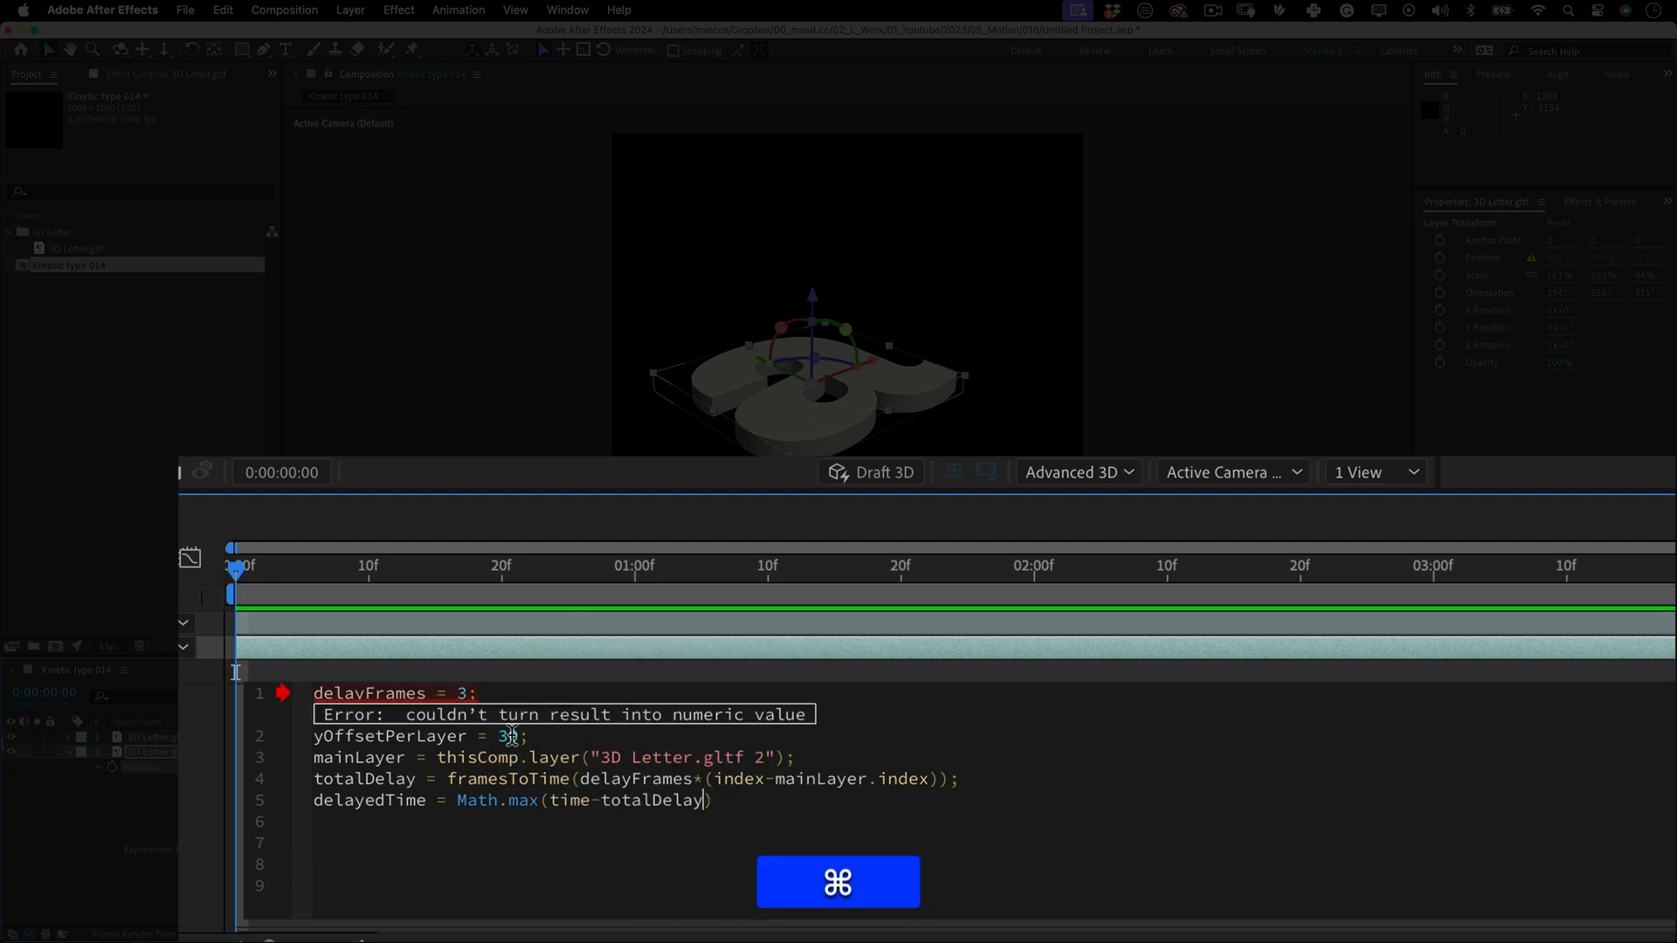
text(thisComp.displayStartTime)
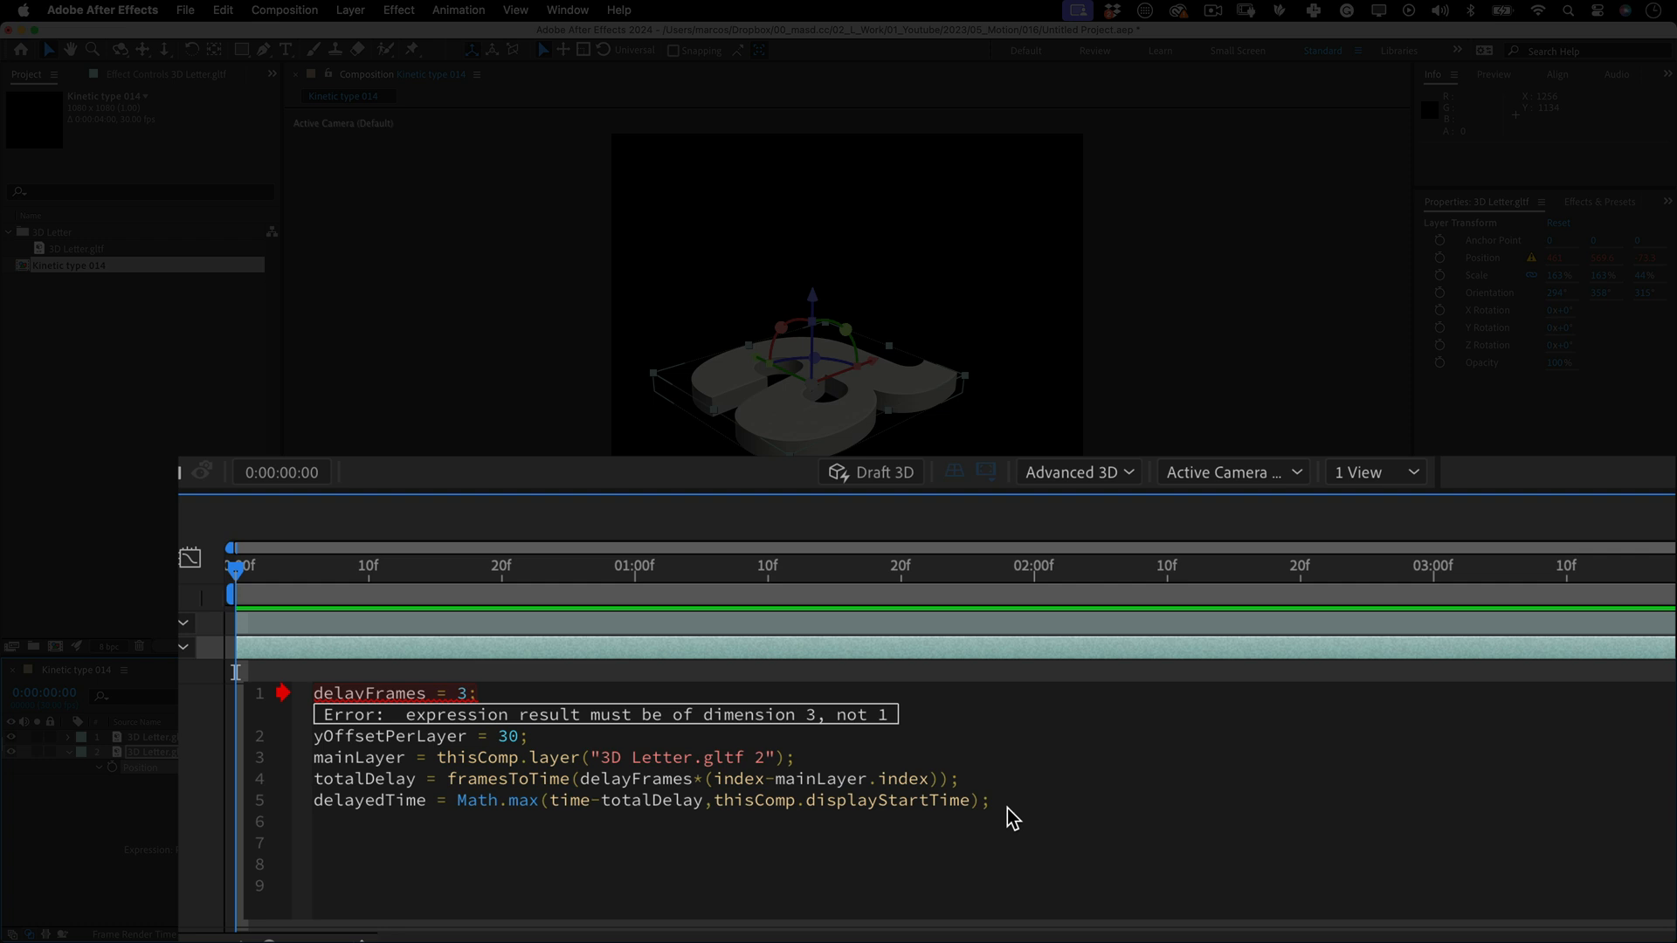
text(totalYOffset =)
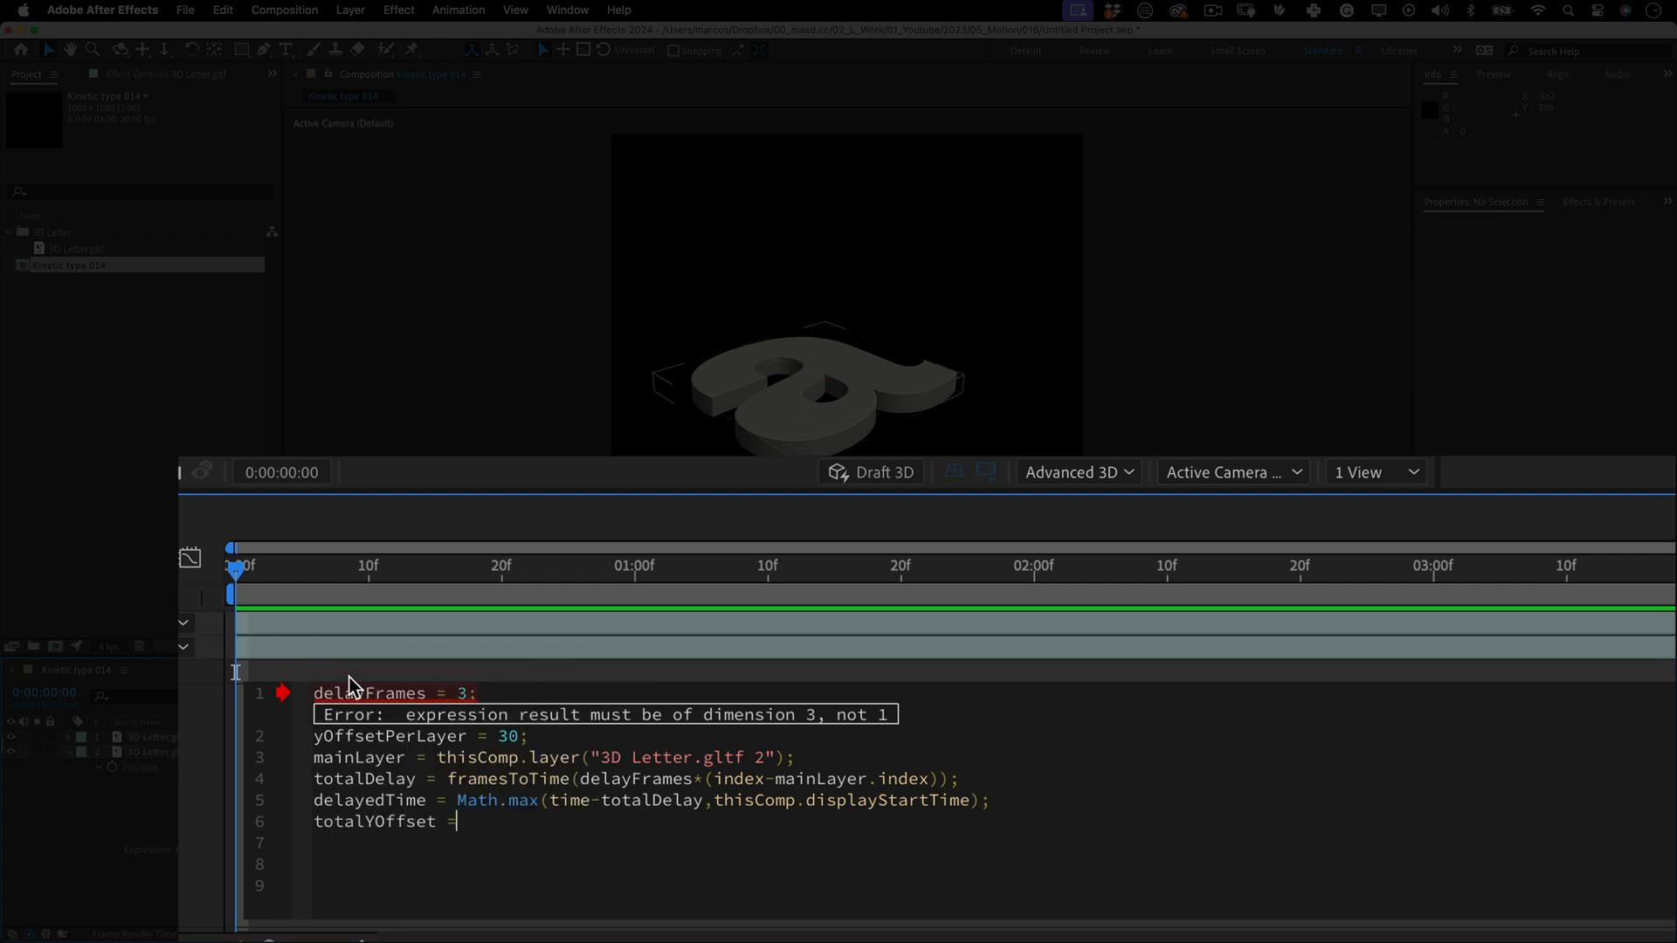
Complete totalYOffset with yOffsetPerLayer and start delayedPosition from the main layer's transform
text(yOffsetPerLayer*(index-mainLayer.index);)
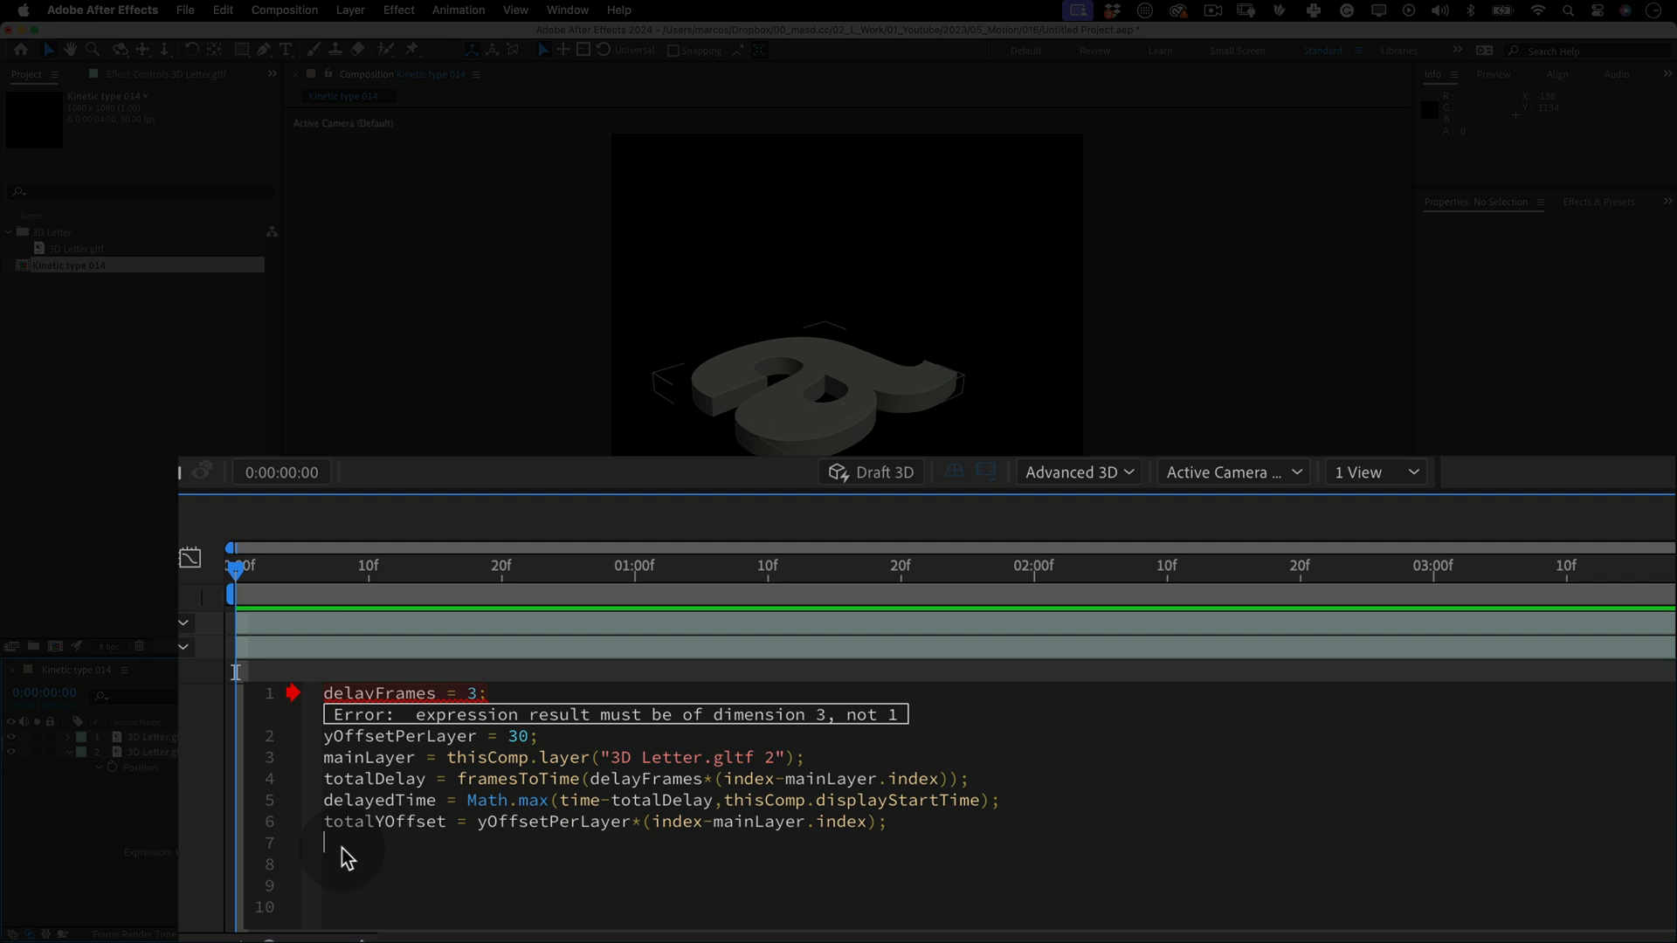
text(delayedPosition =)
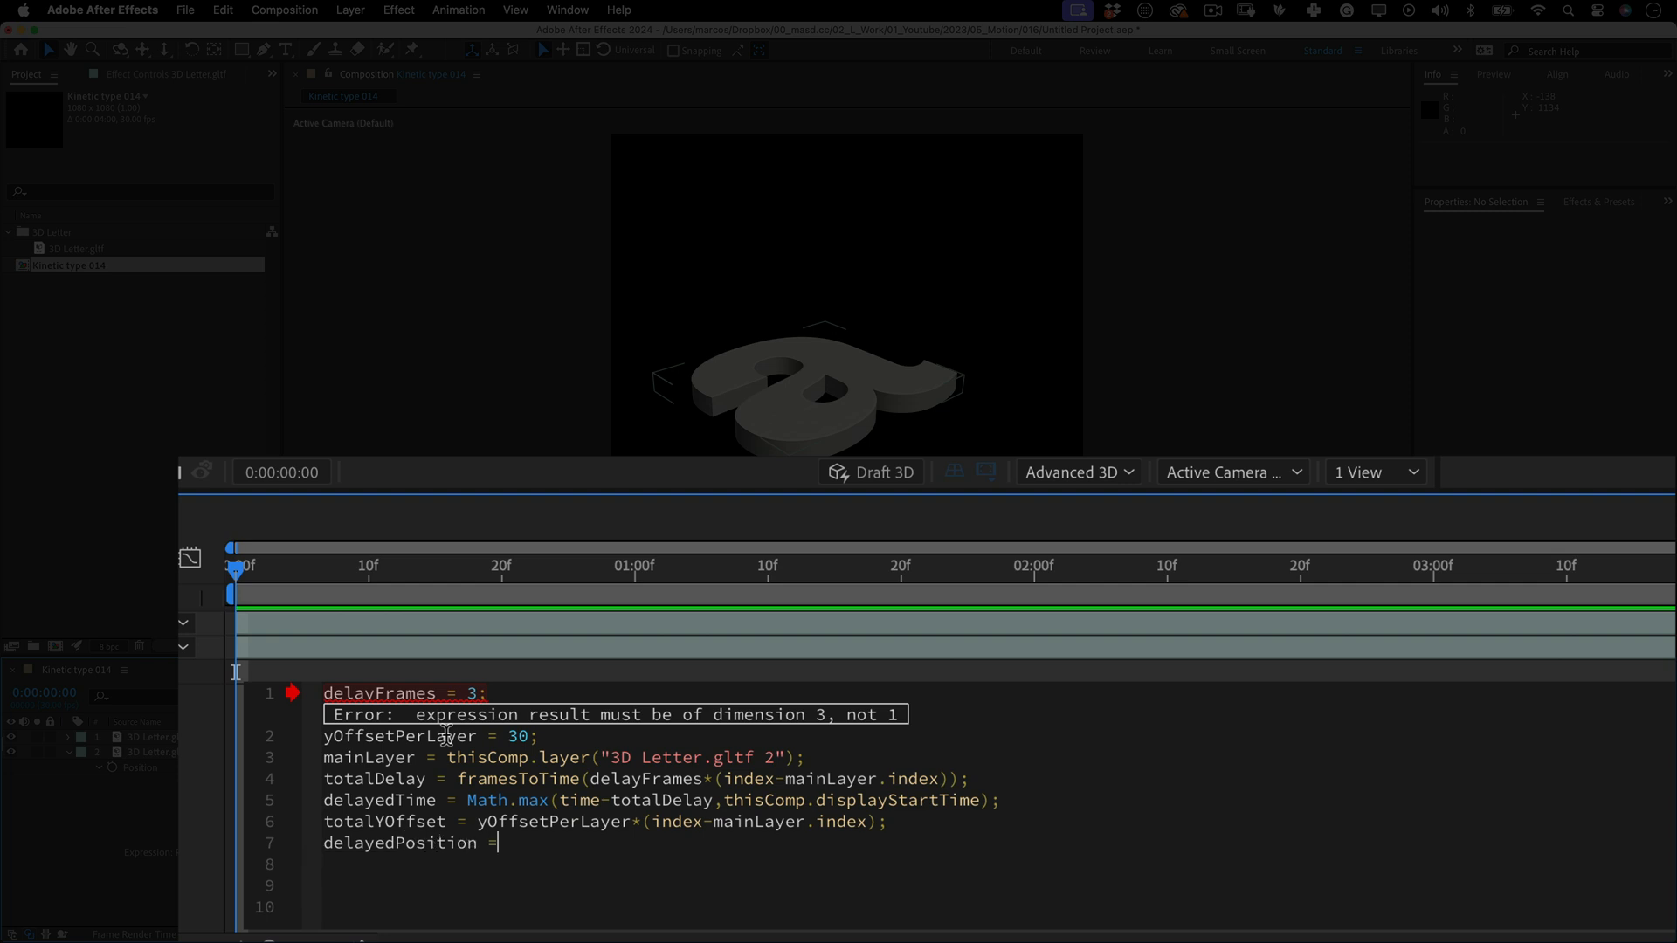
text(mainLayer.tran)
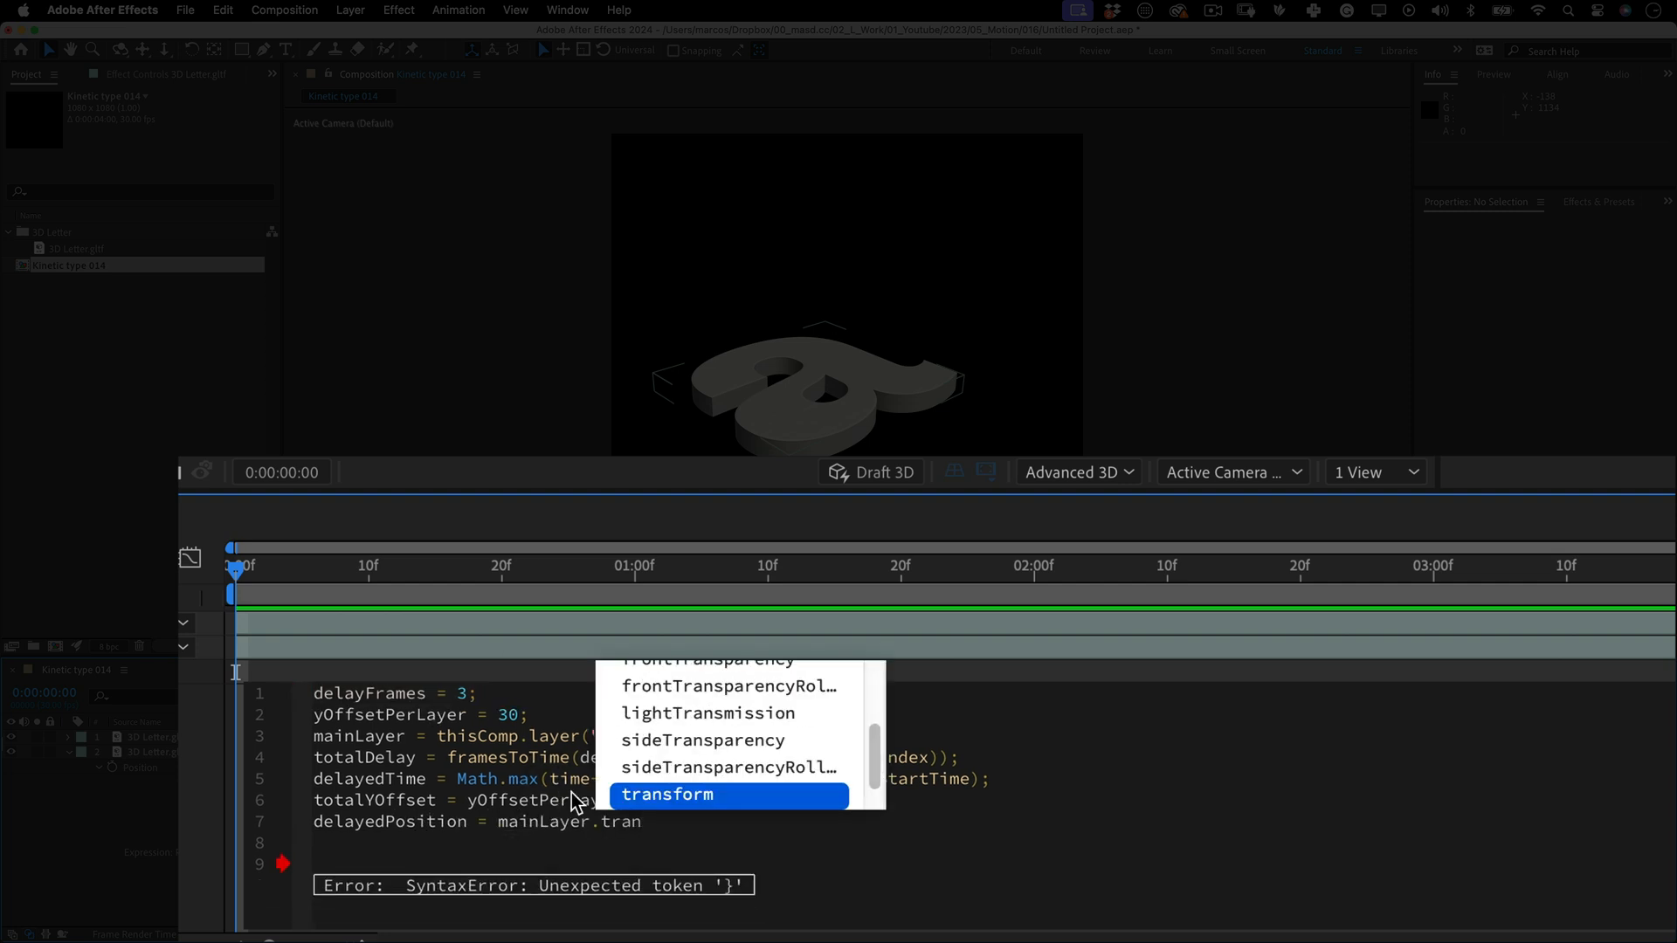
click(665, 795)
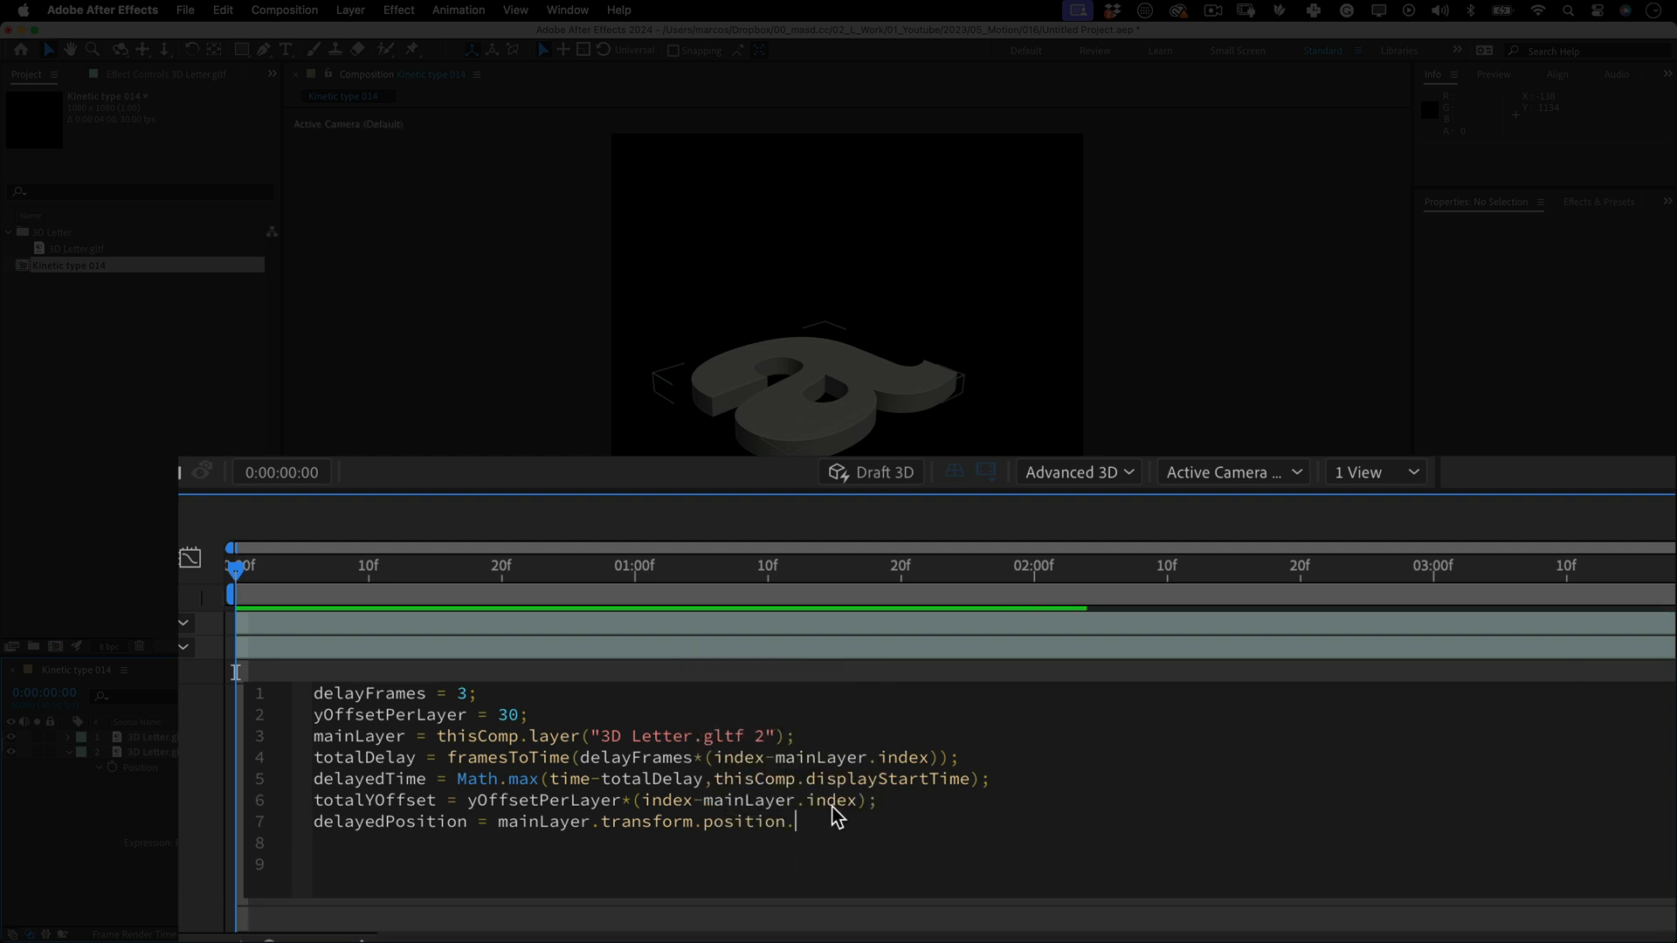
Sample the main layer's position via valueAtTime(delayedTime) and begin the [delayedPosition] return array
text(valueAtTime())
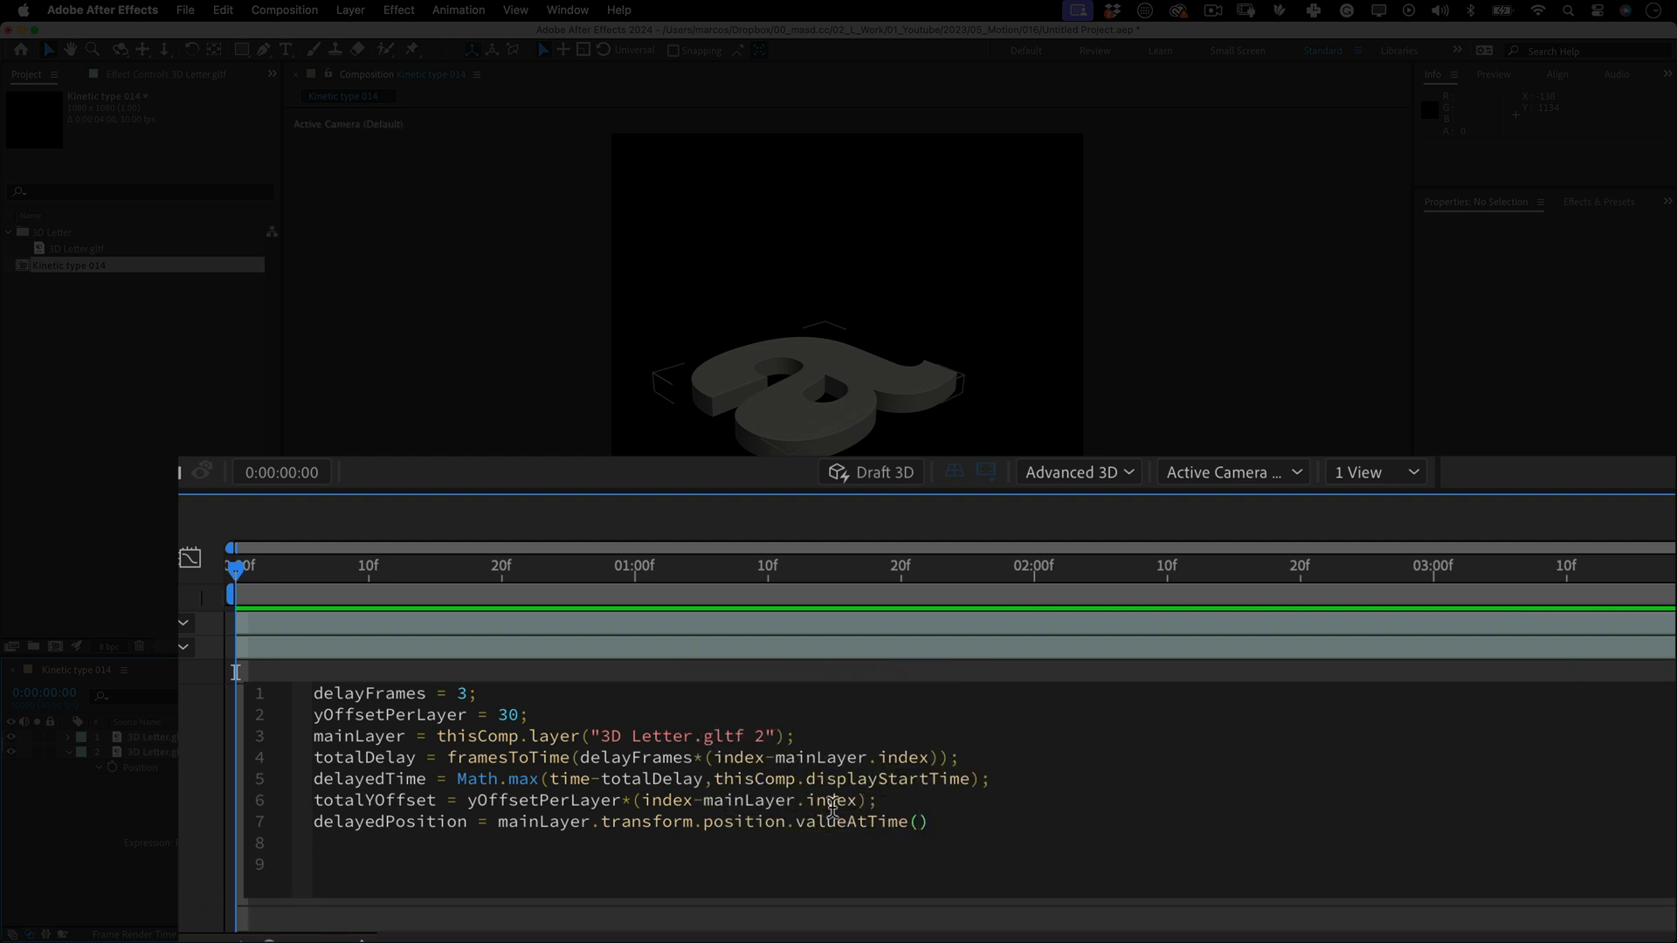
text(delayedTime)
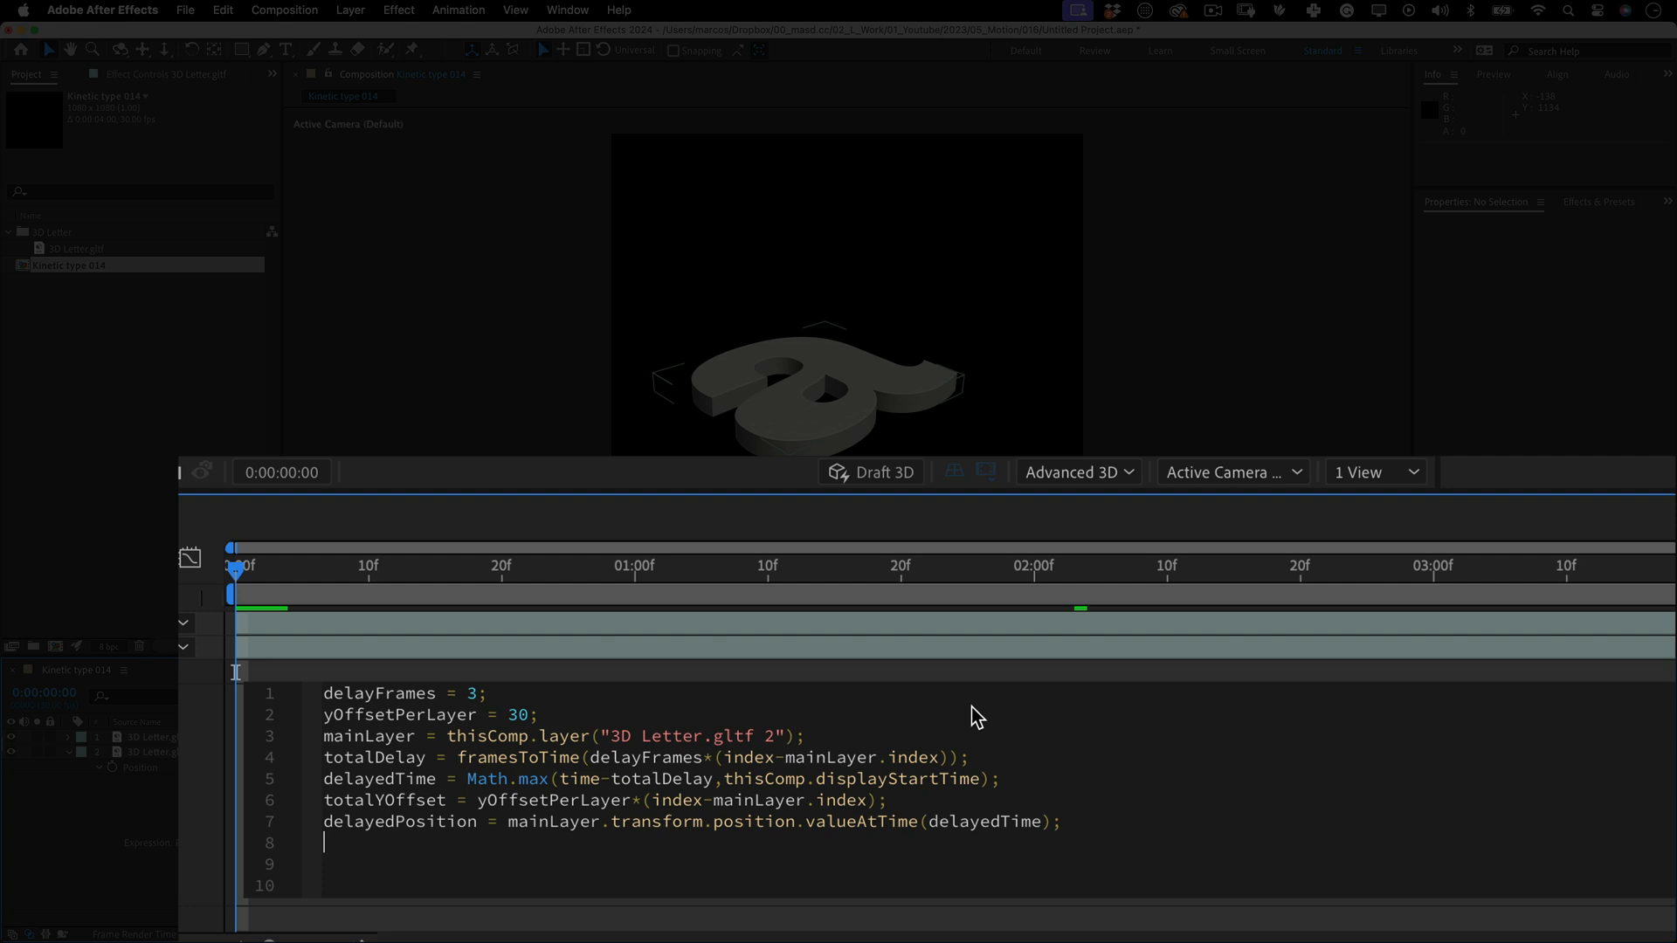
text([delayedPosition])
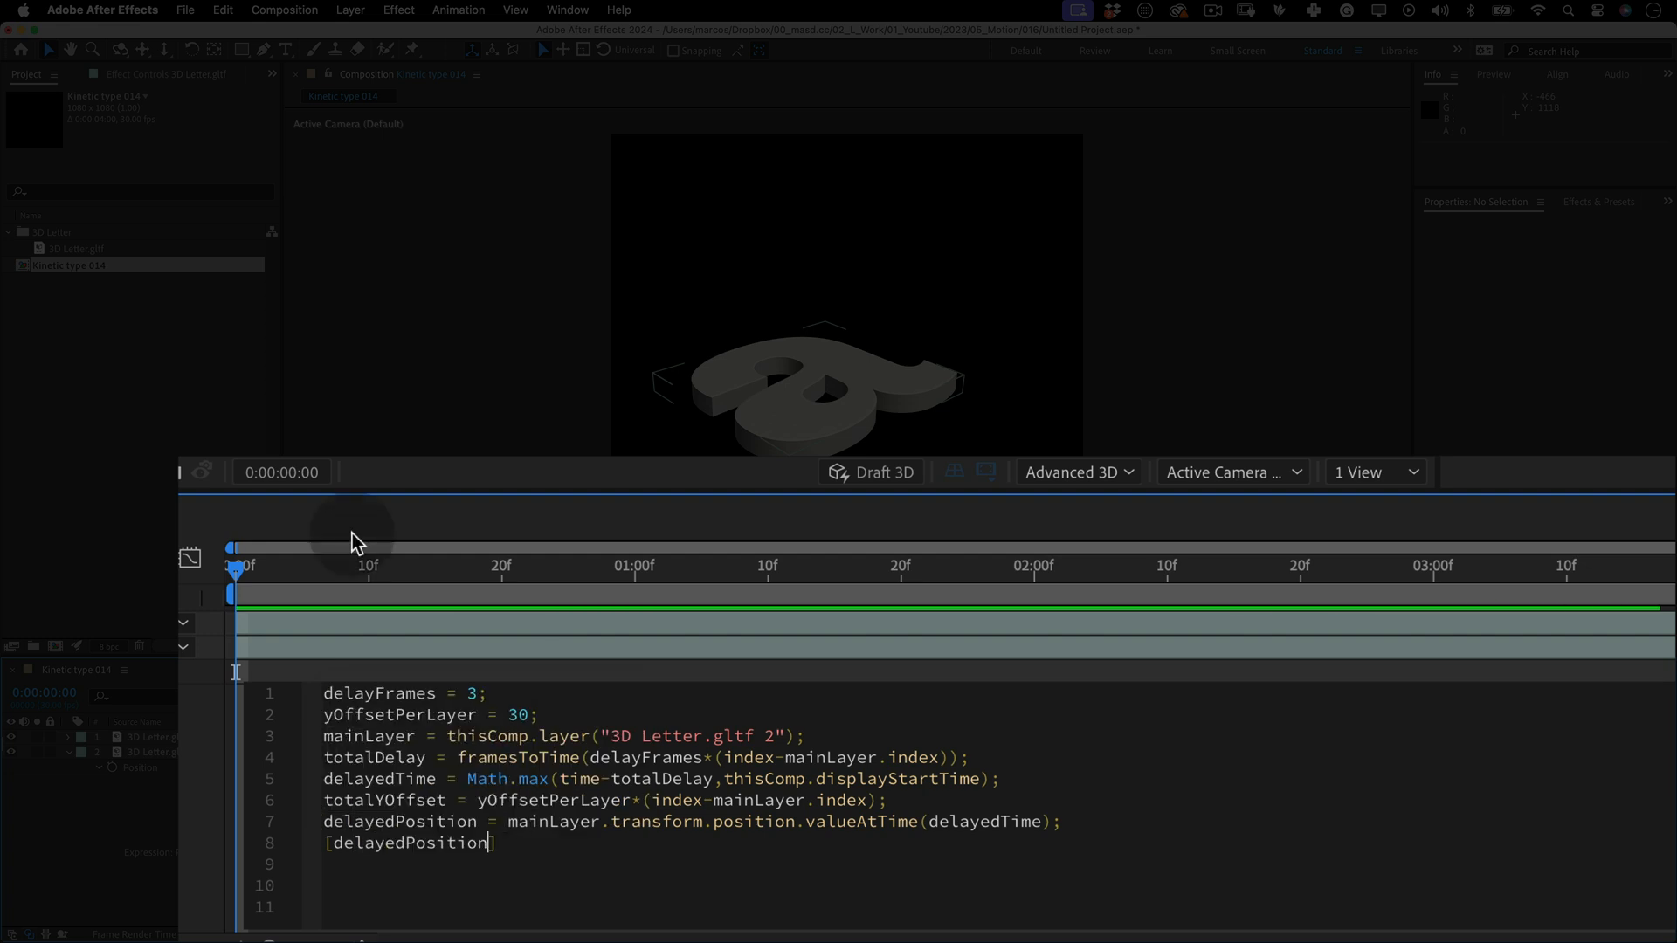
Return [delayedPosition[0], delayedPosition[1]+totalYOffset] as the copy's final position
text([0])
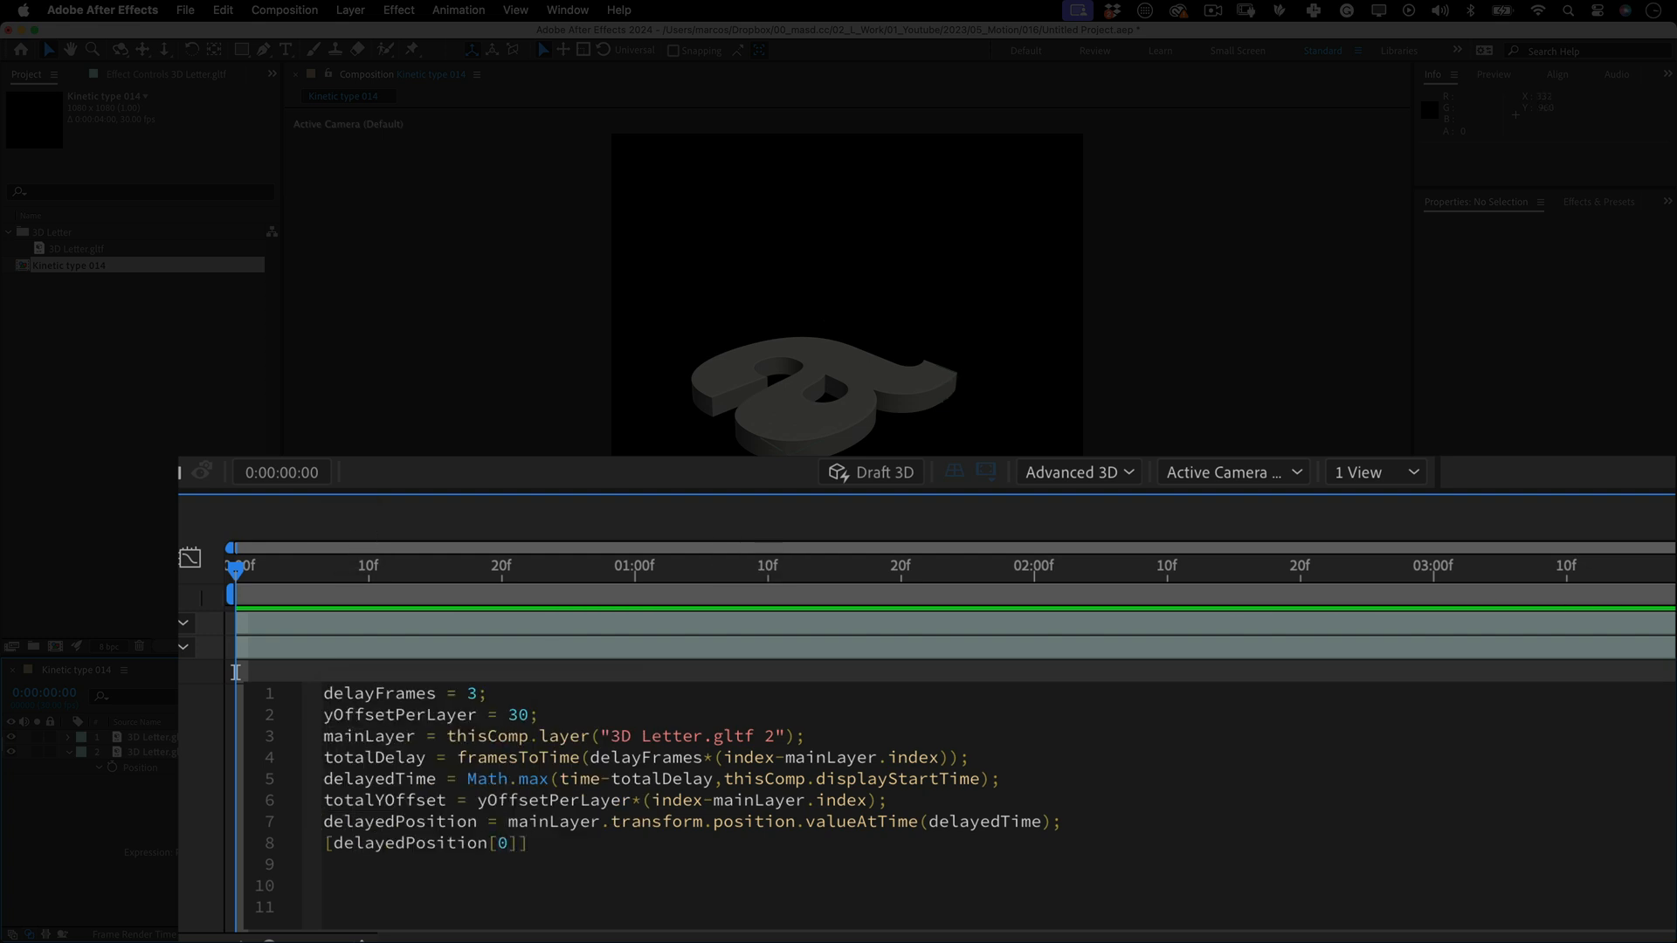
text(,de)
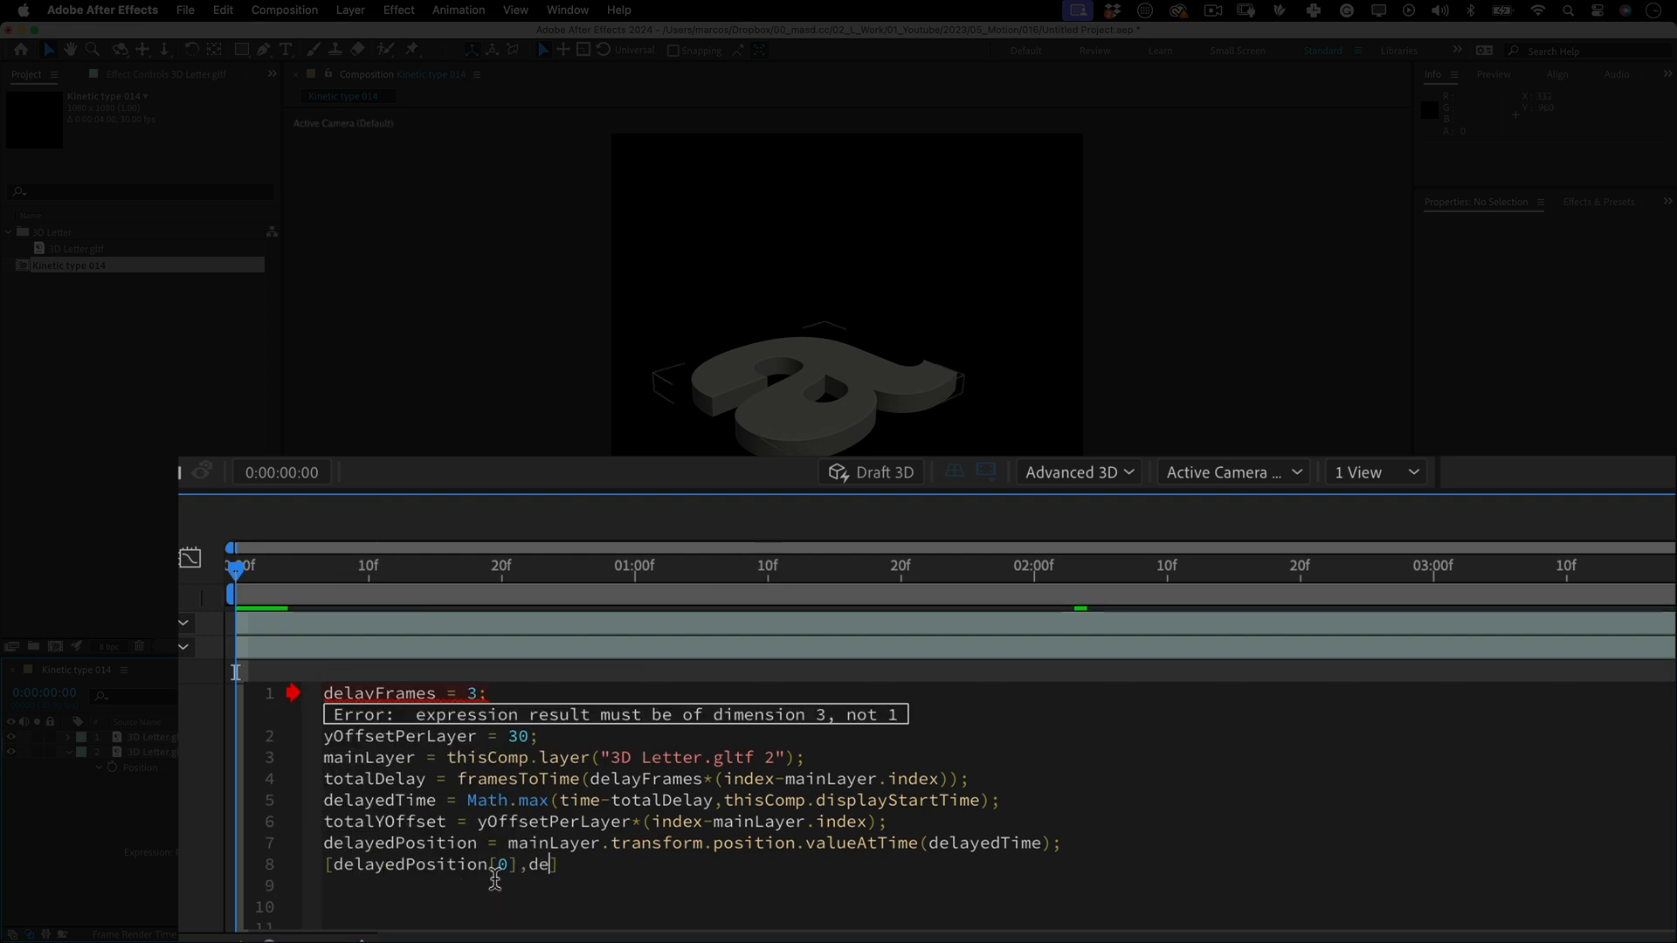
text(layedPosition)
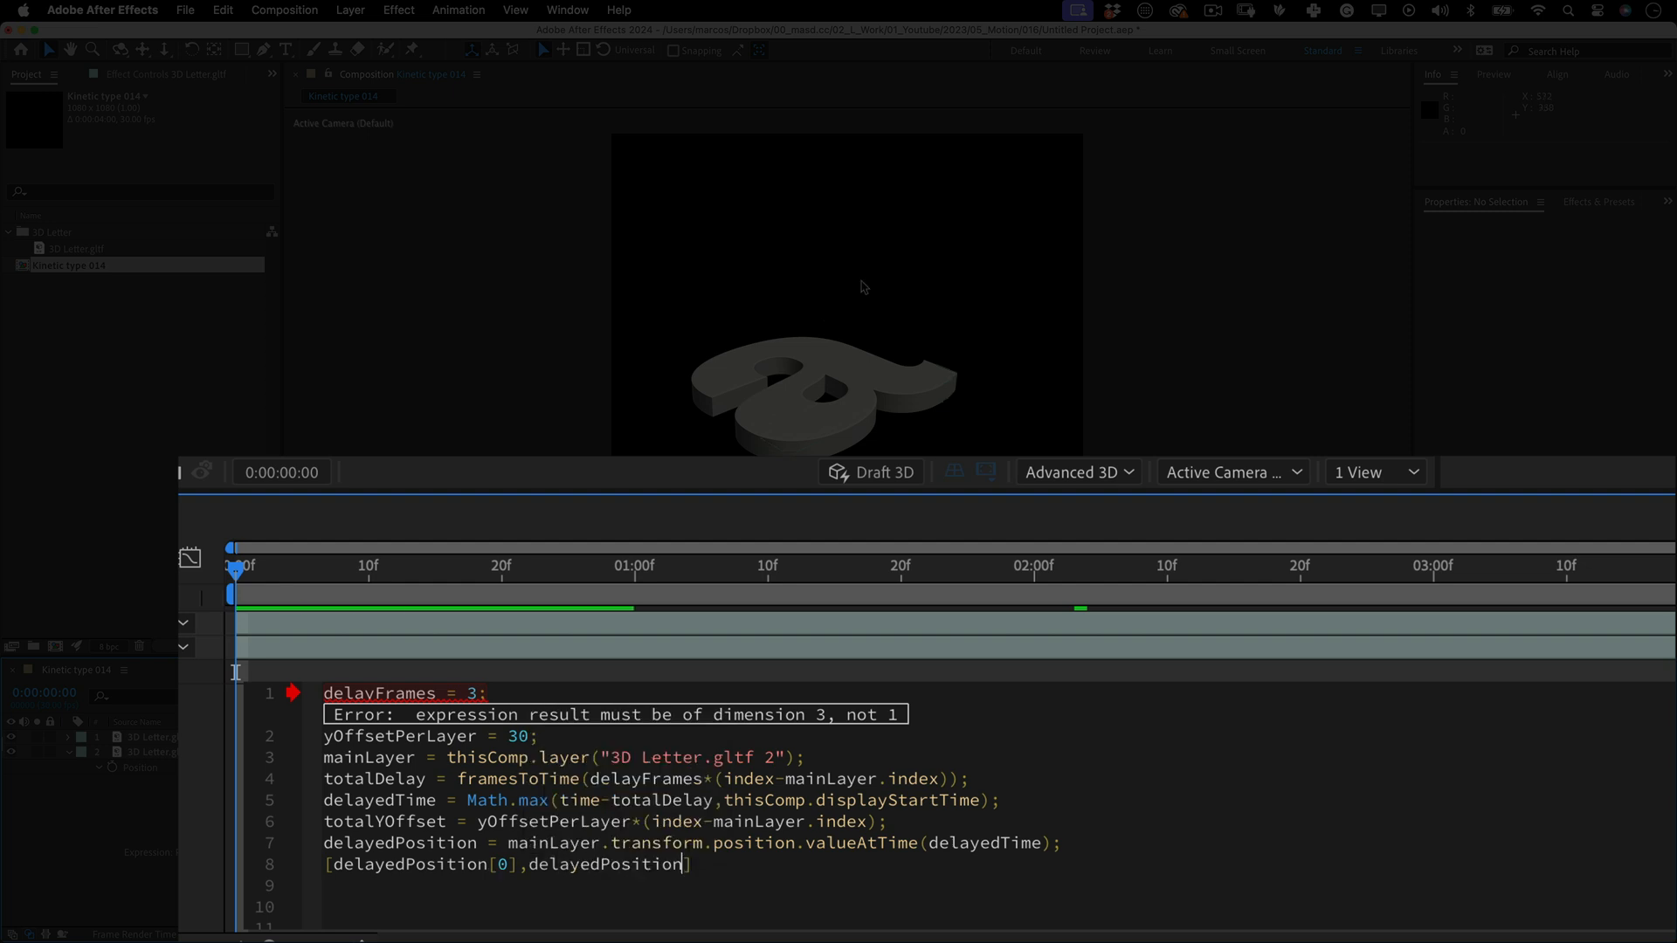
text([1]])
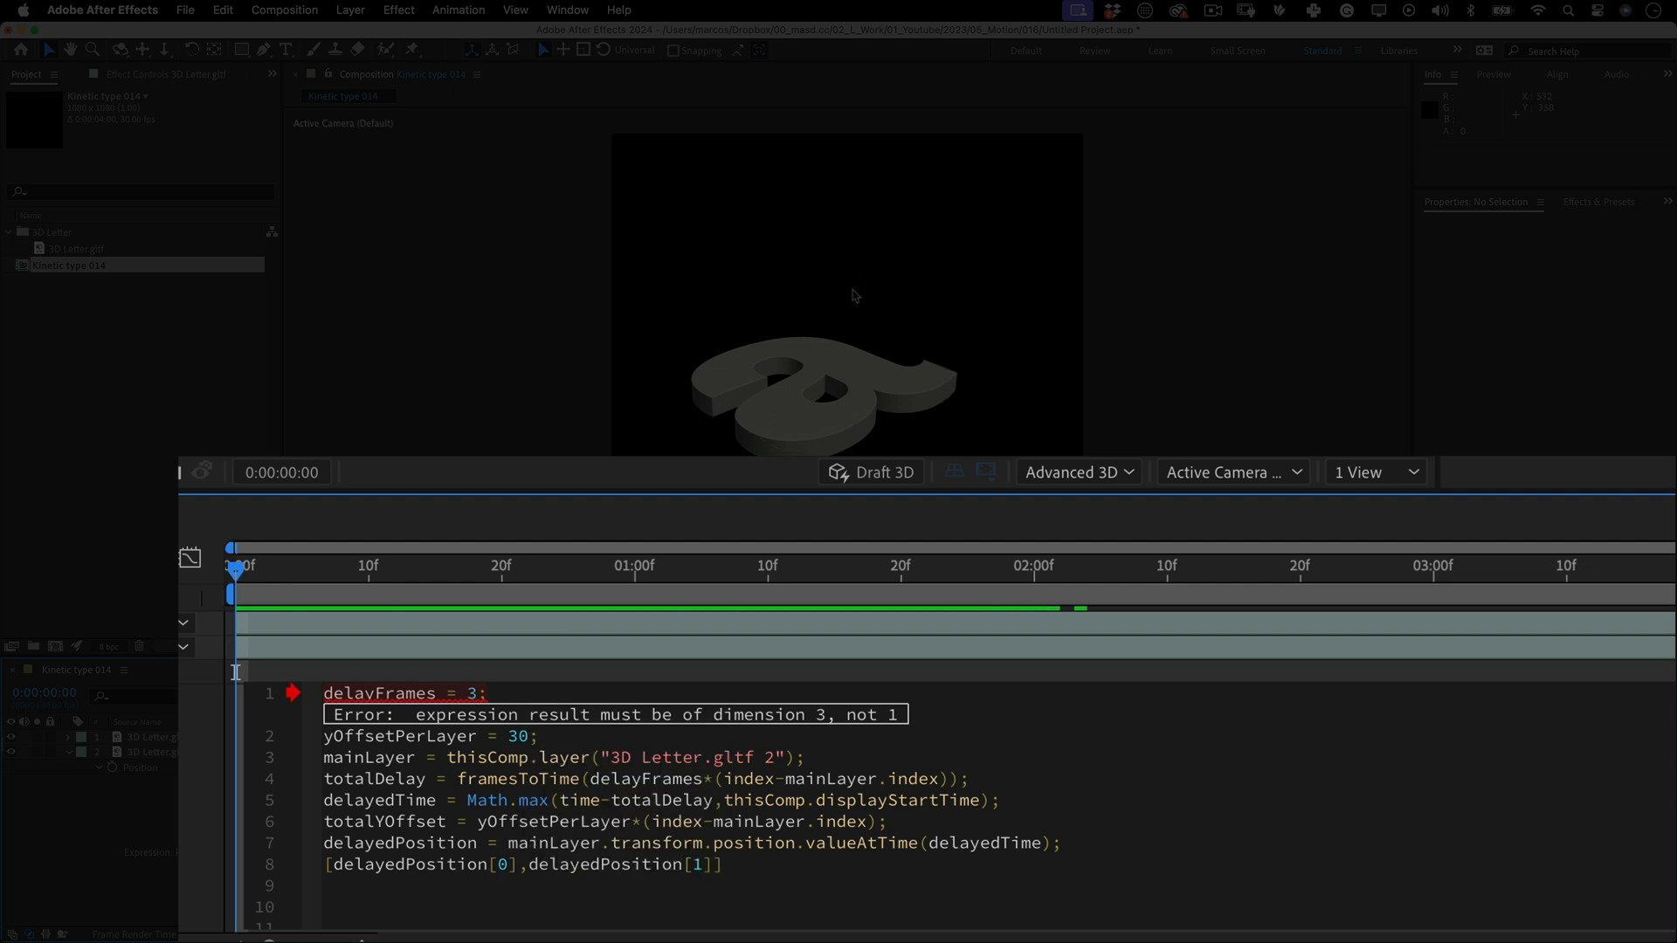
text(+total)
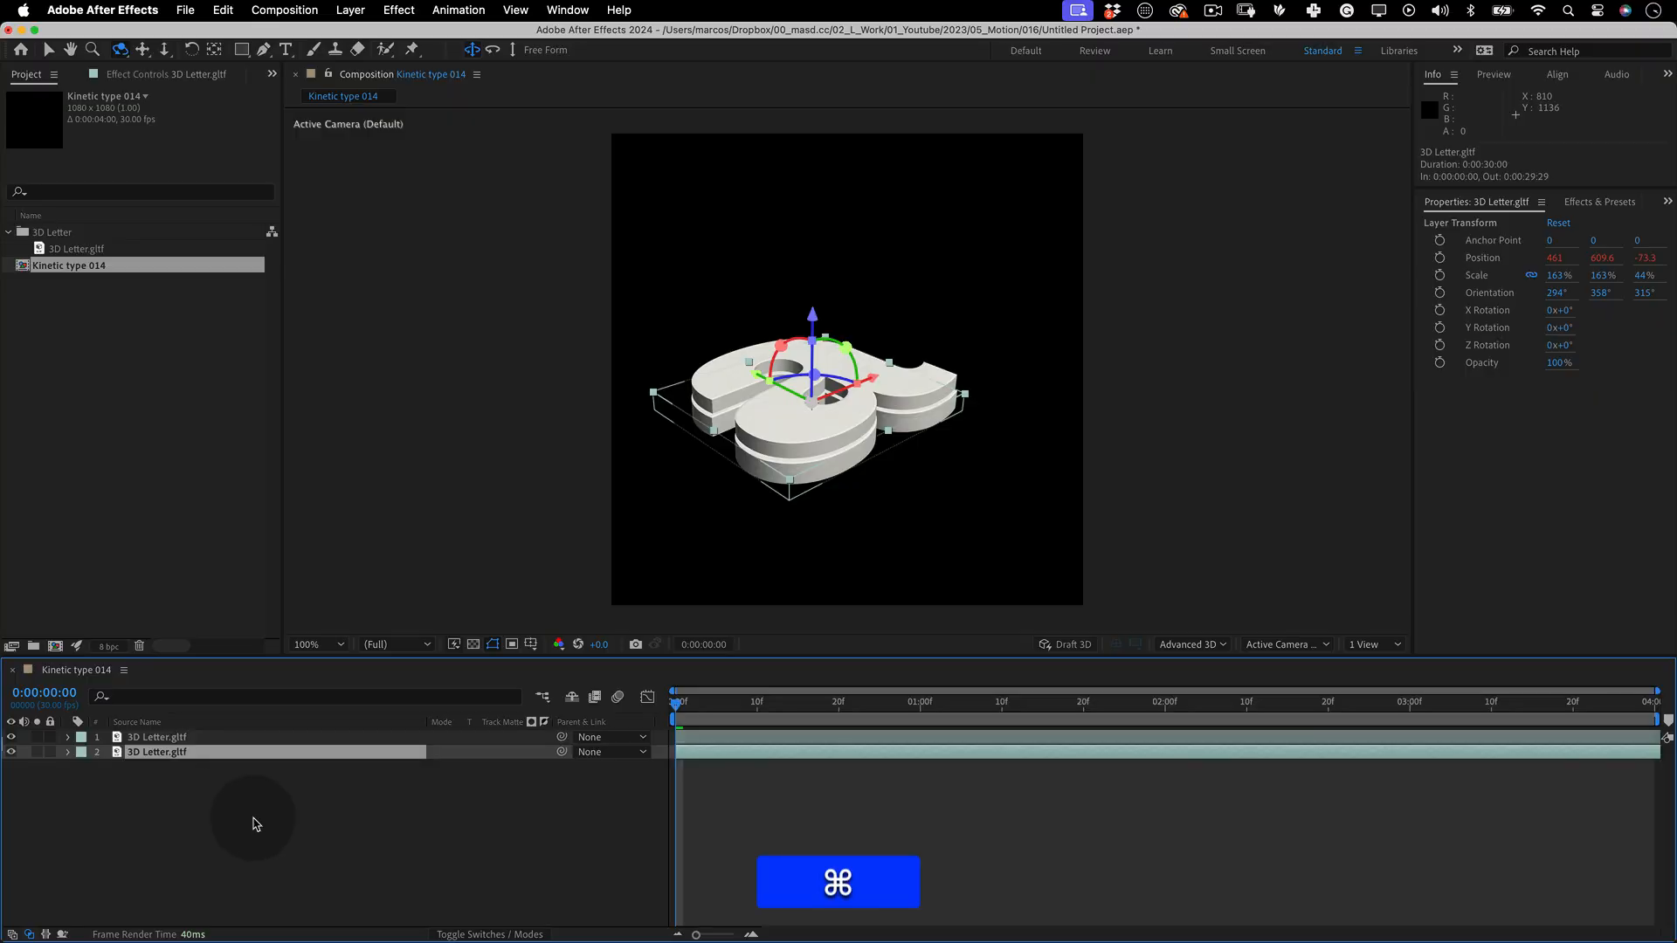
Duplicate the expression-driven letter repeatedly with Cmd+D to build the stacked tower
key(cmd+d)
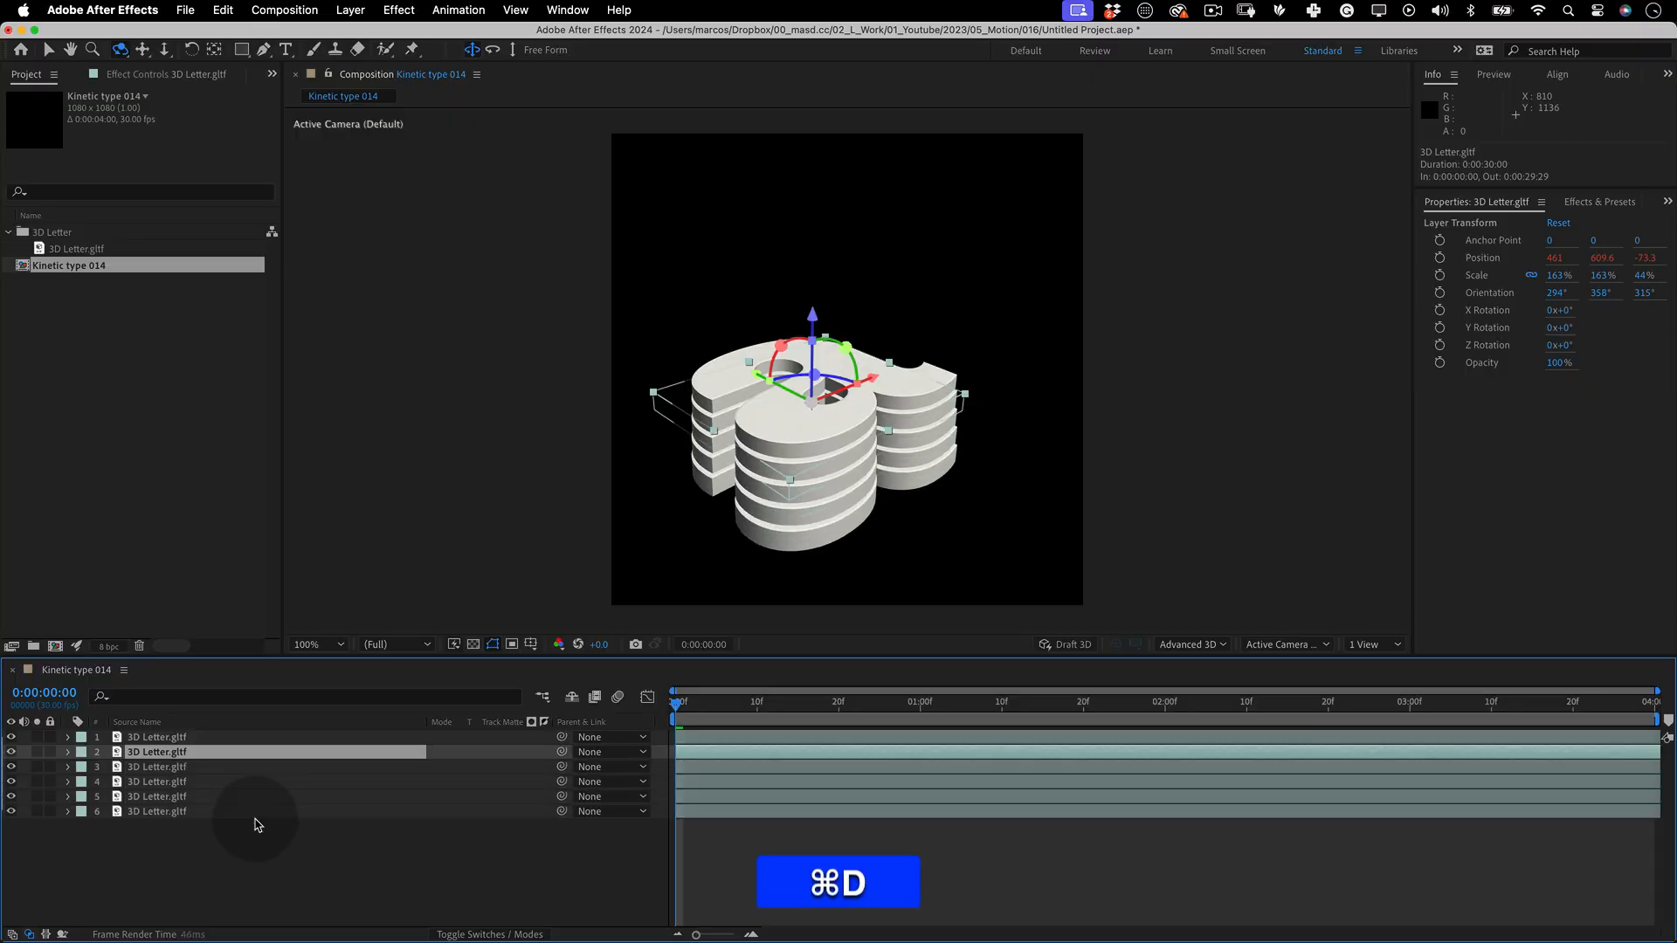
key(cmd+d)
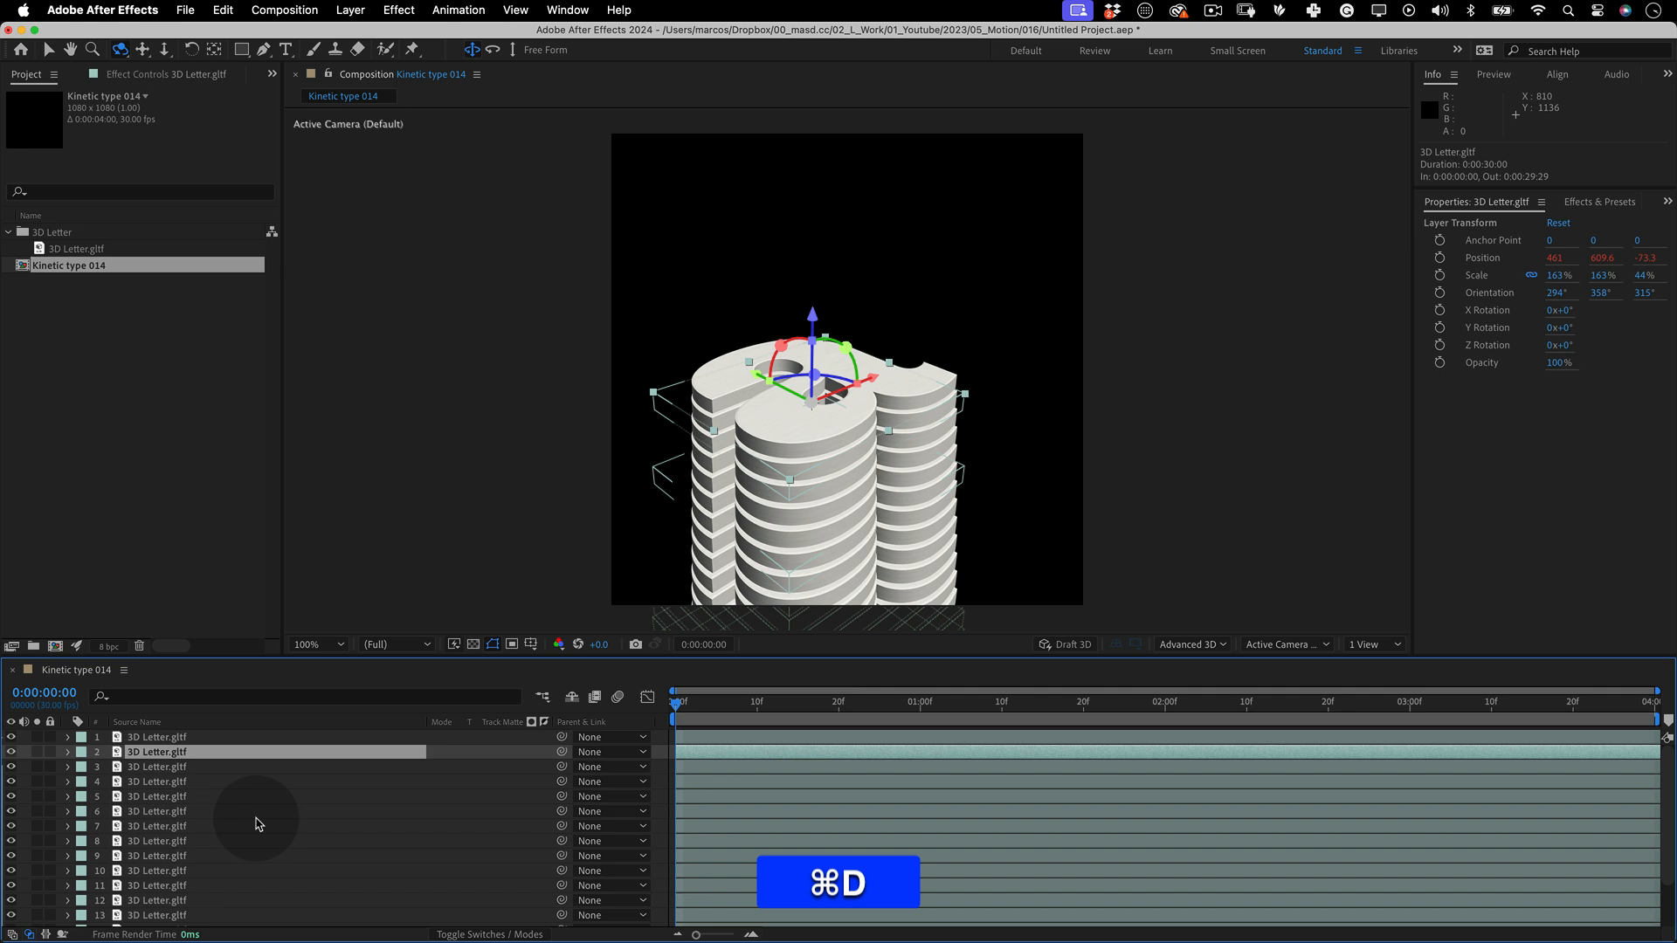
key(cmd+d)
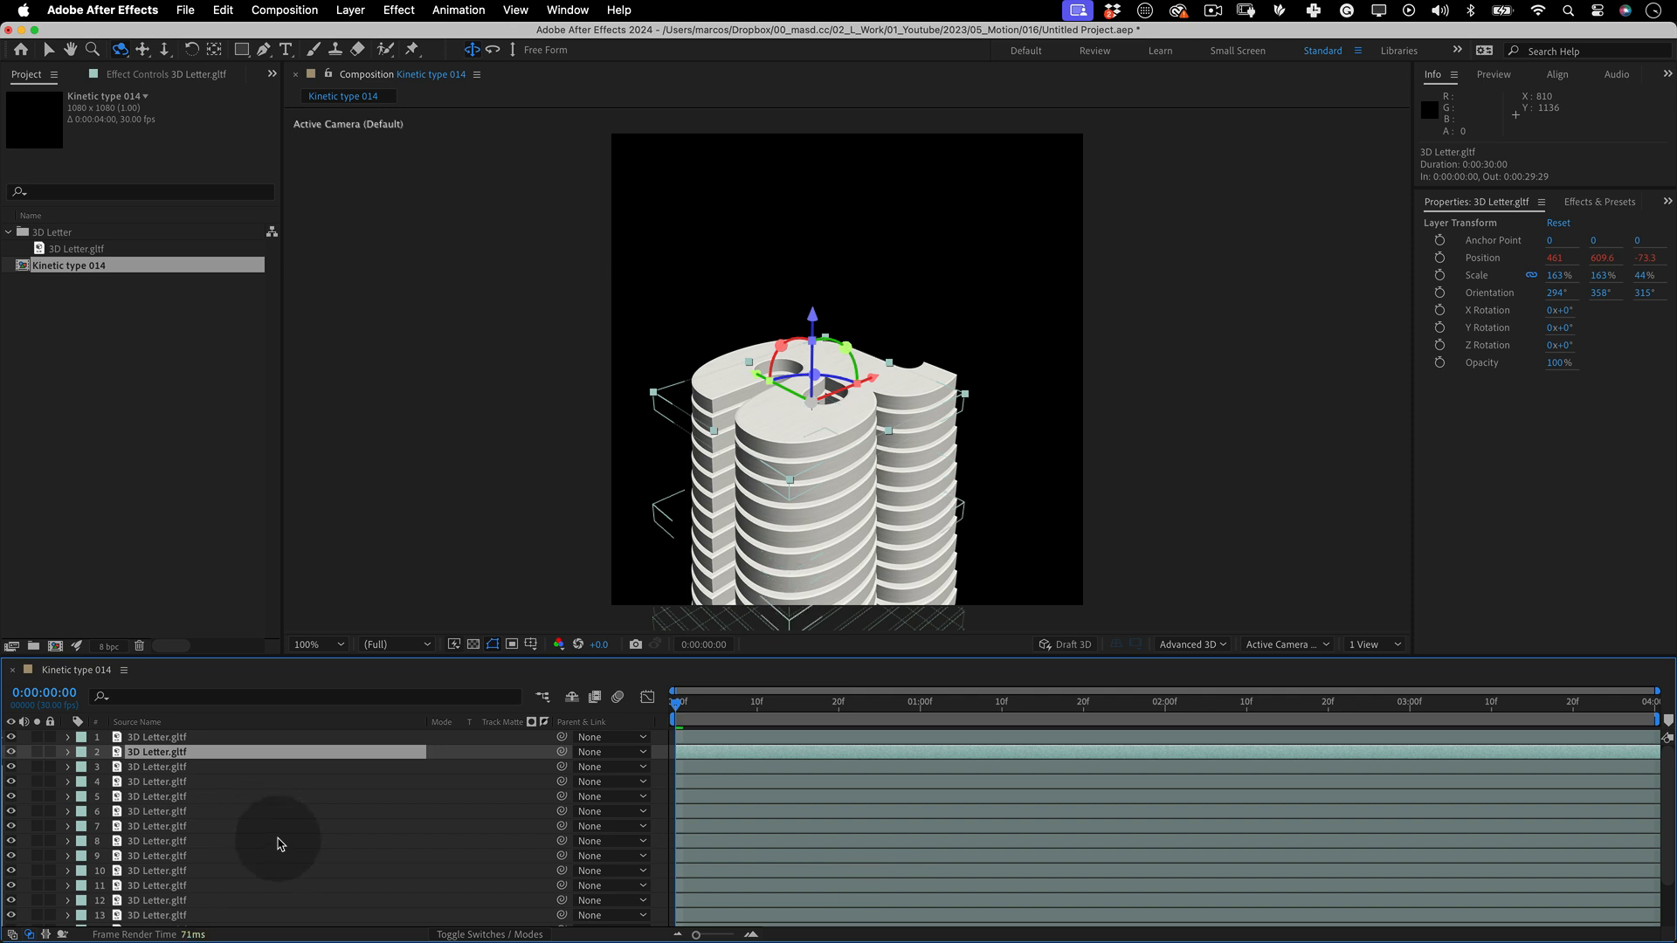
Move the time indicator and play back the twisting tower animation
click(680, 702)
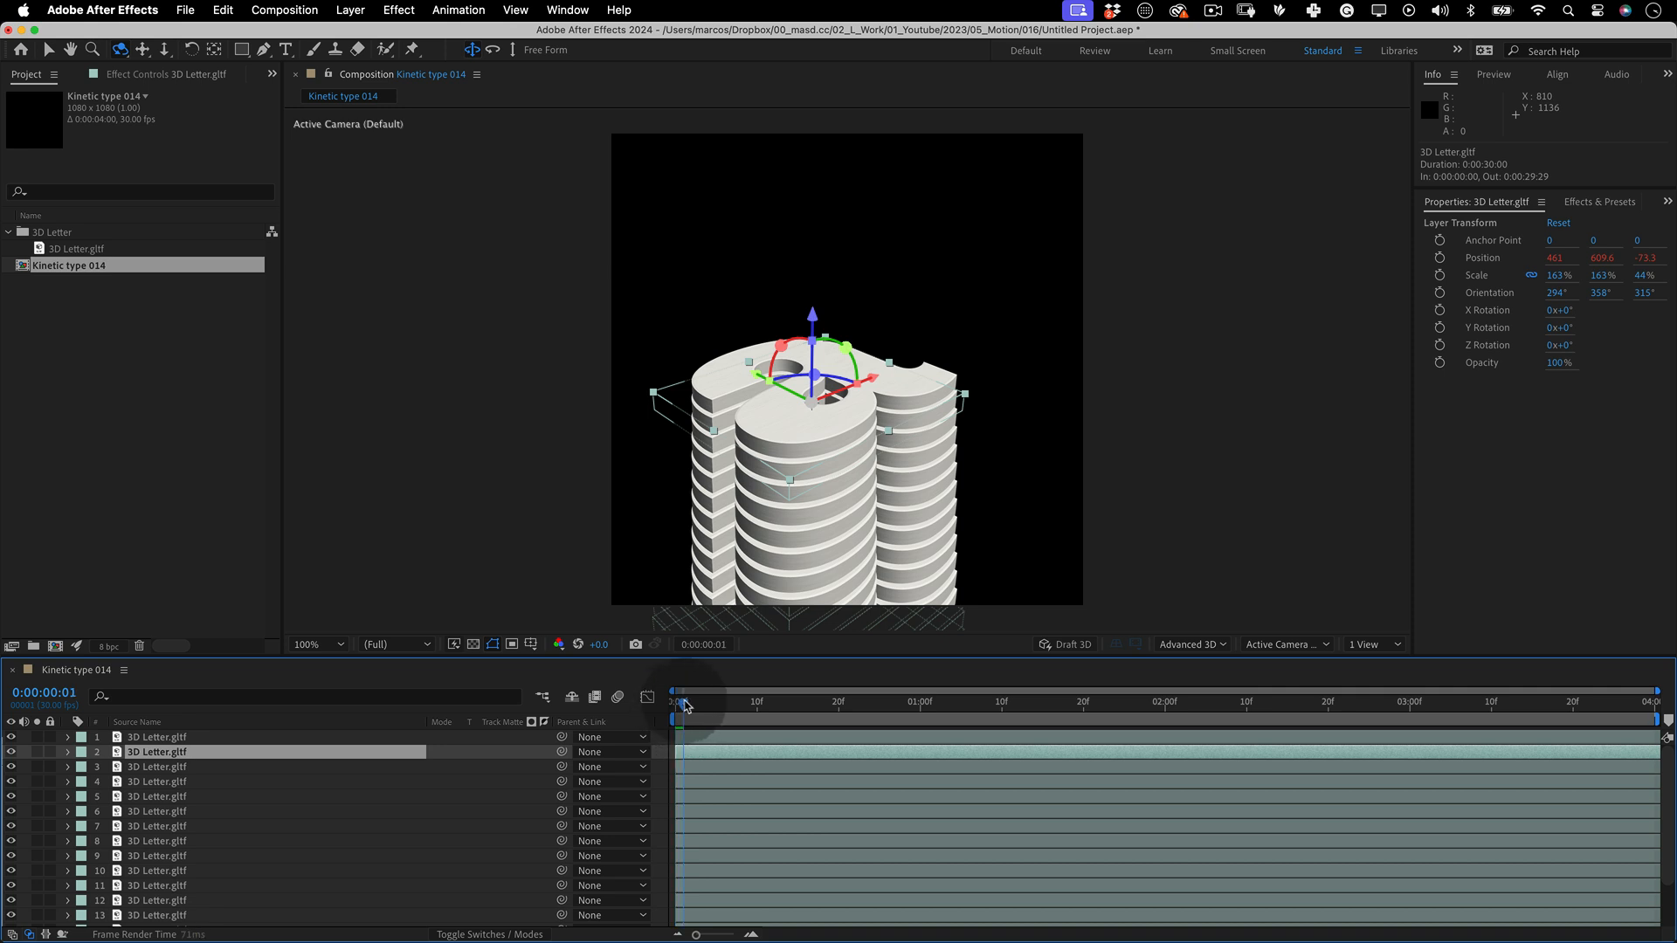
click(1155, 702)
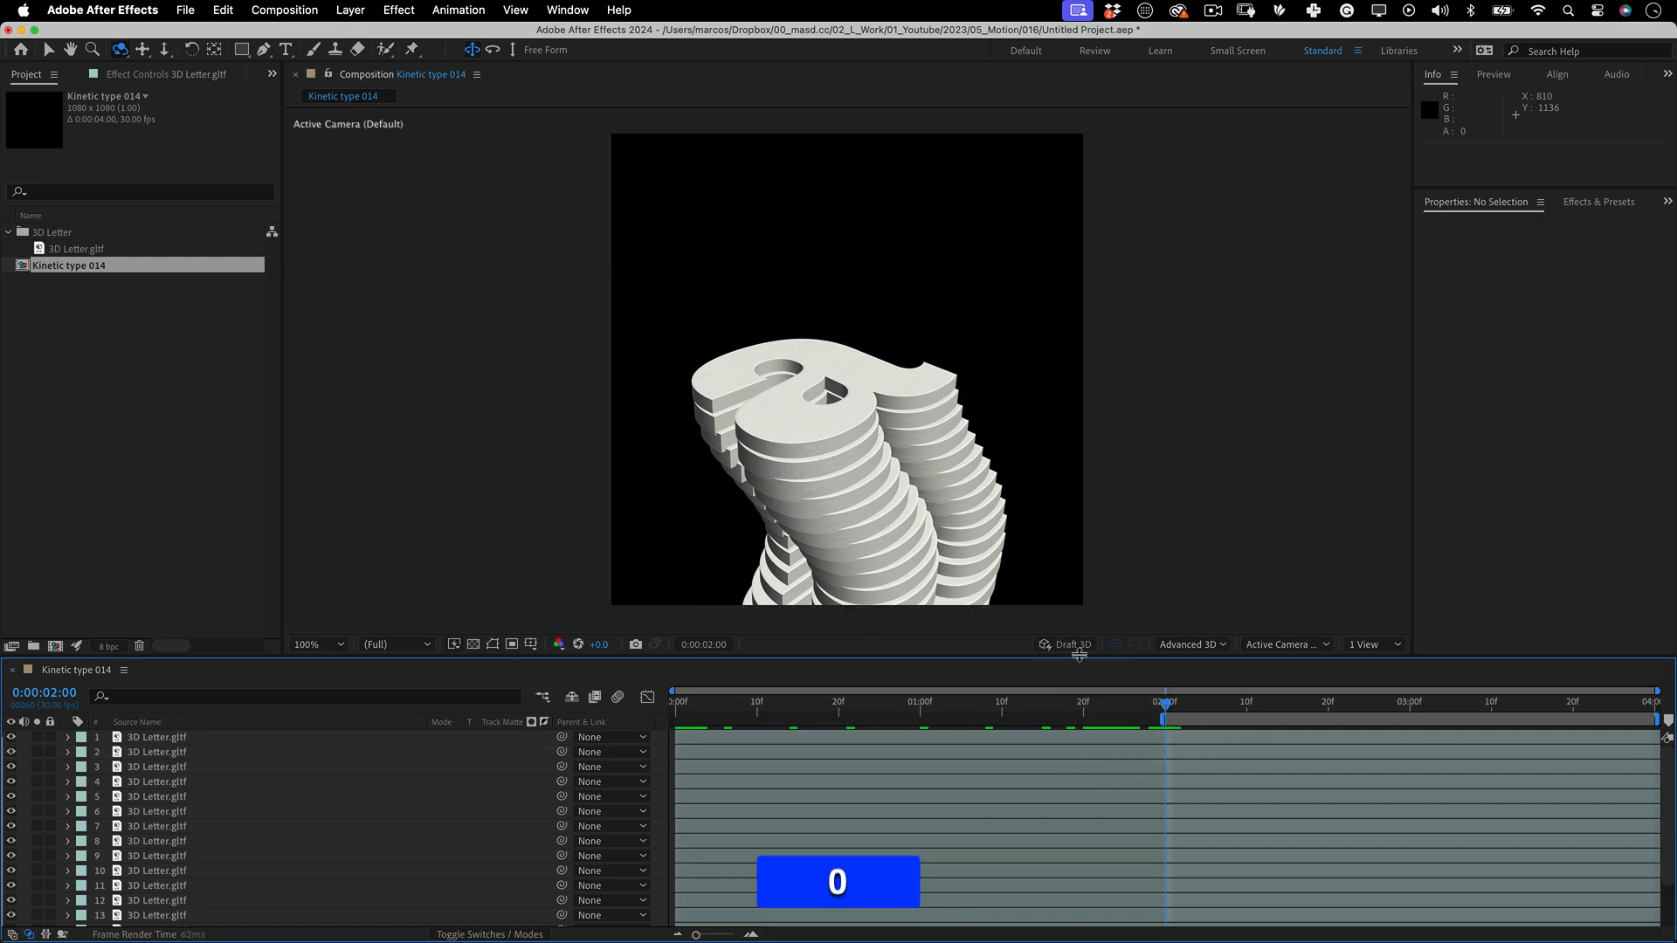
key(Space)
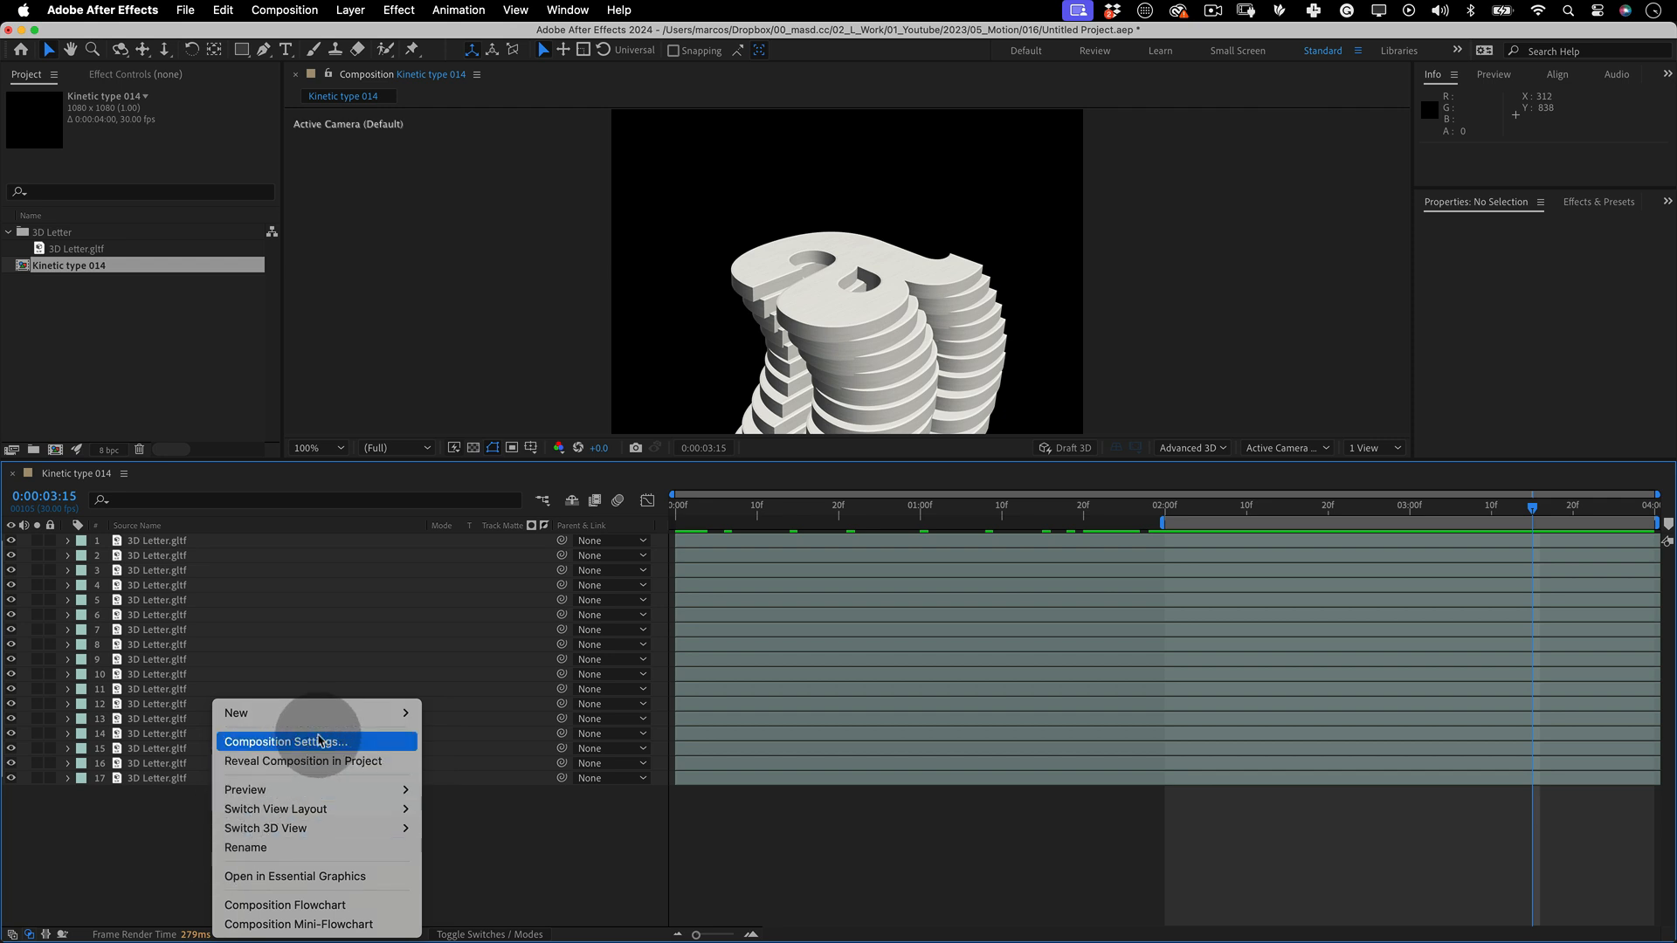
Add a new Point light layer to illuminate the tower
click(461, 779)
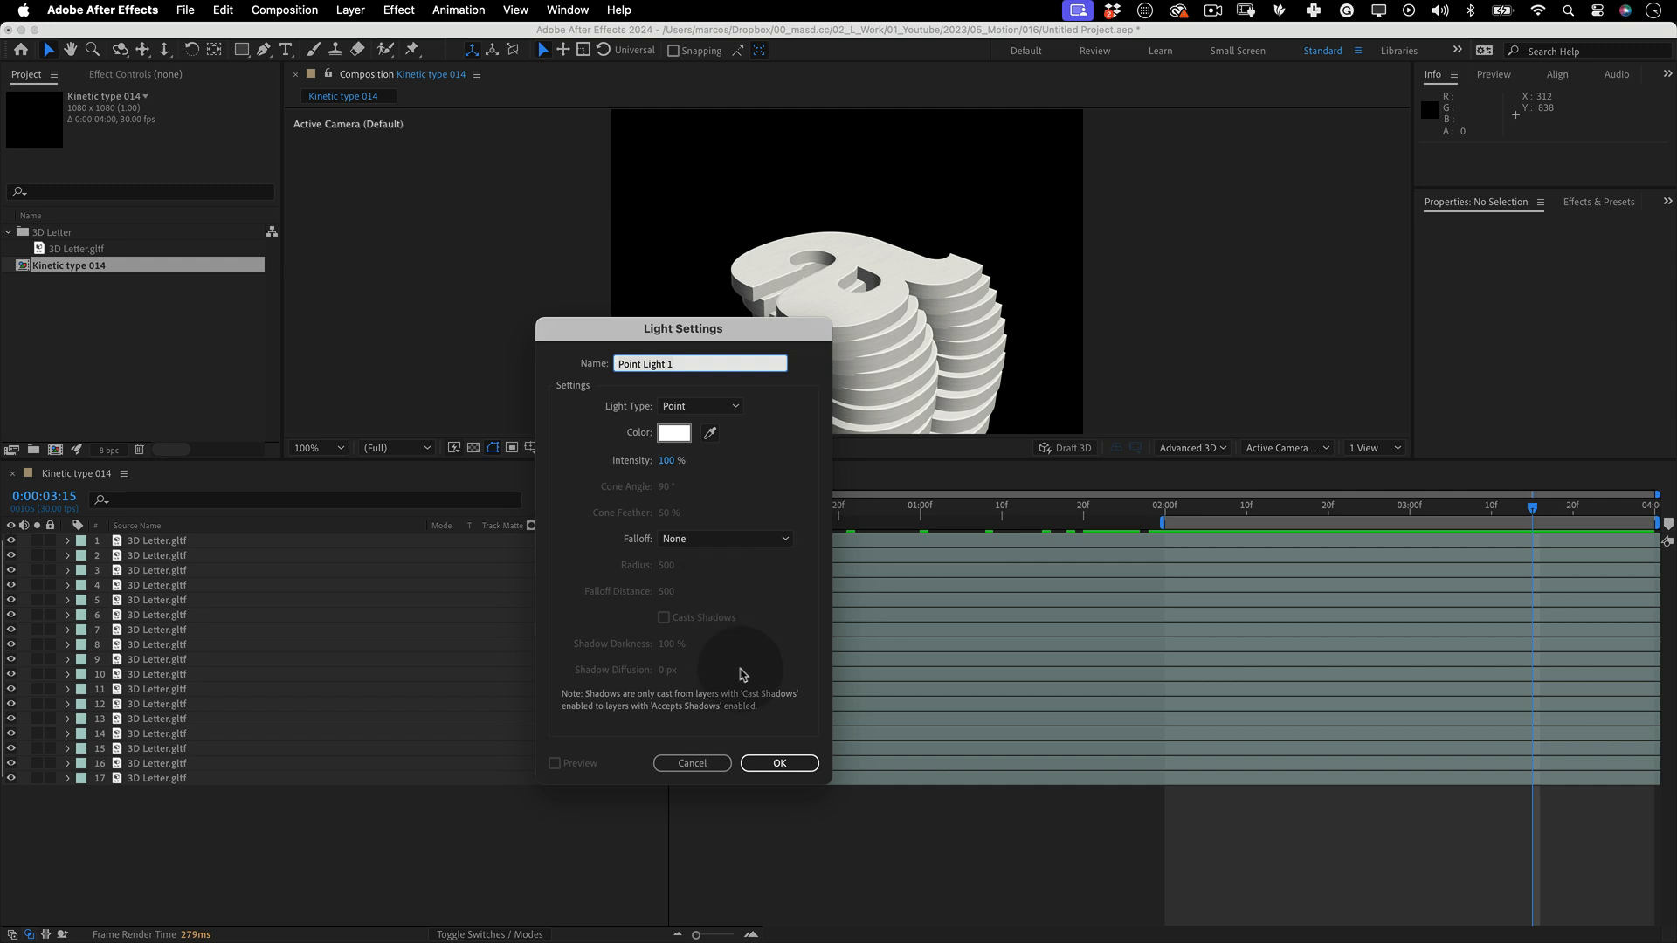
click(779, 764)
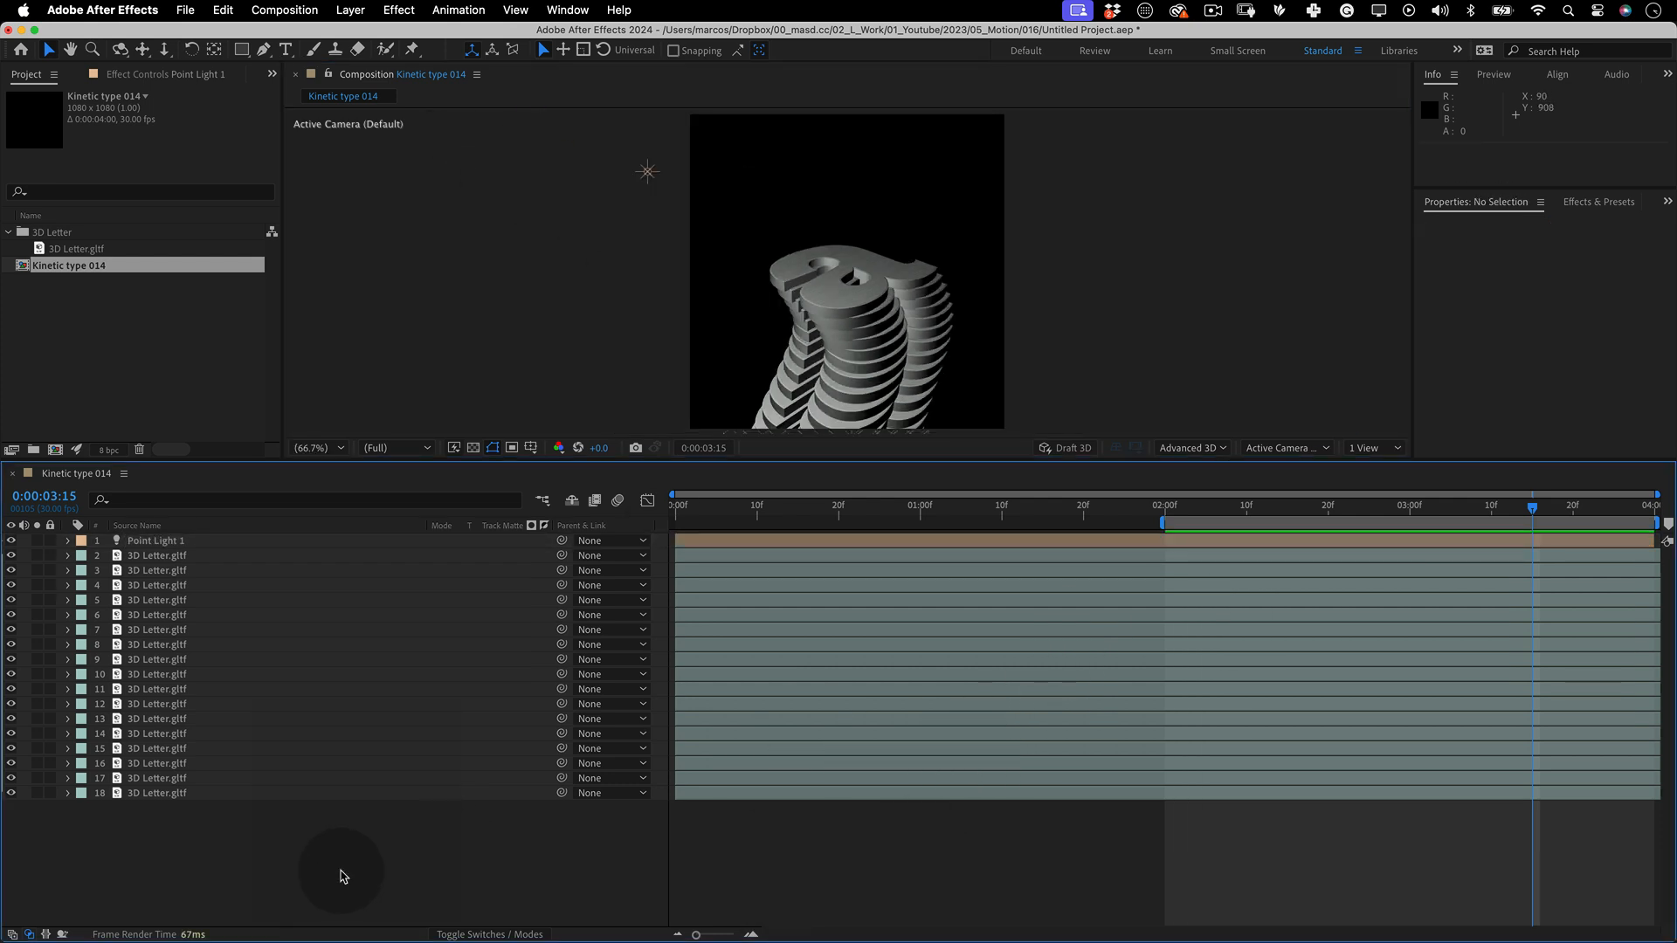
Add an Ambient light at 20% intensity and start a new solid layer
right_click(340, 875)
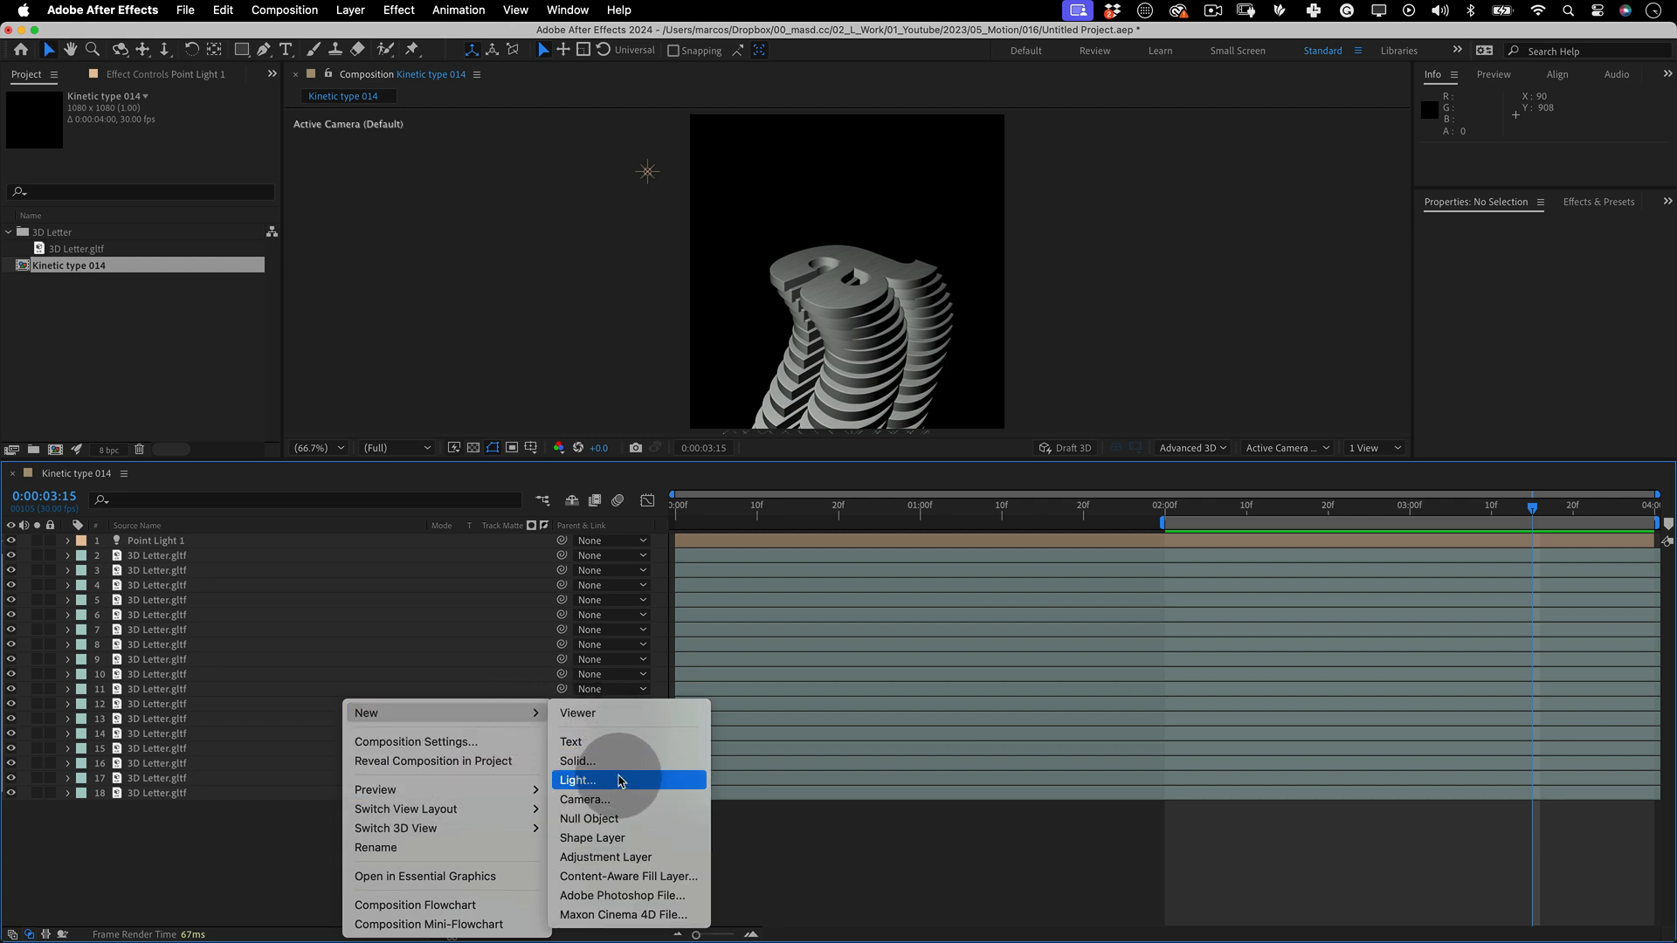
click(578, 778)
text(20)
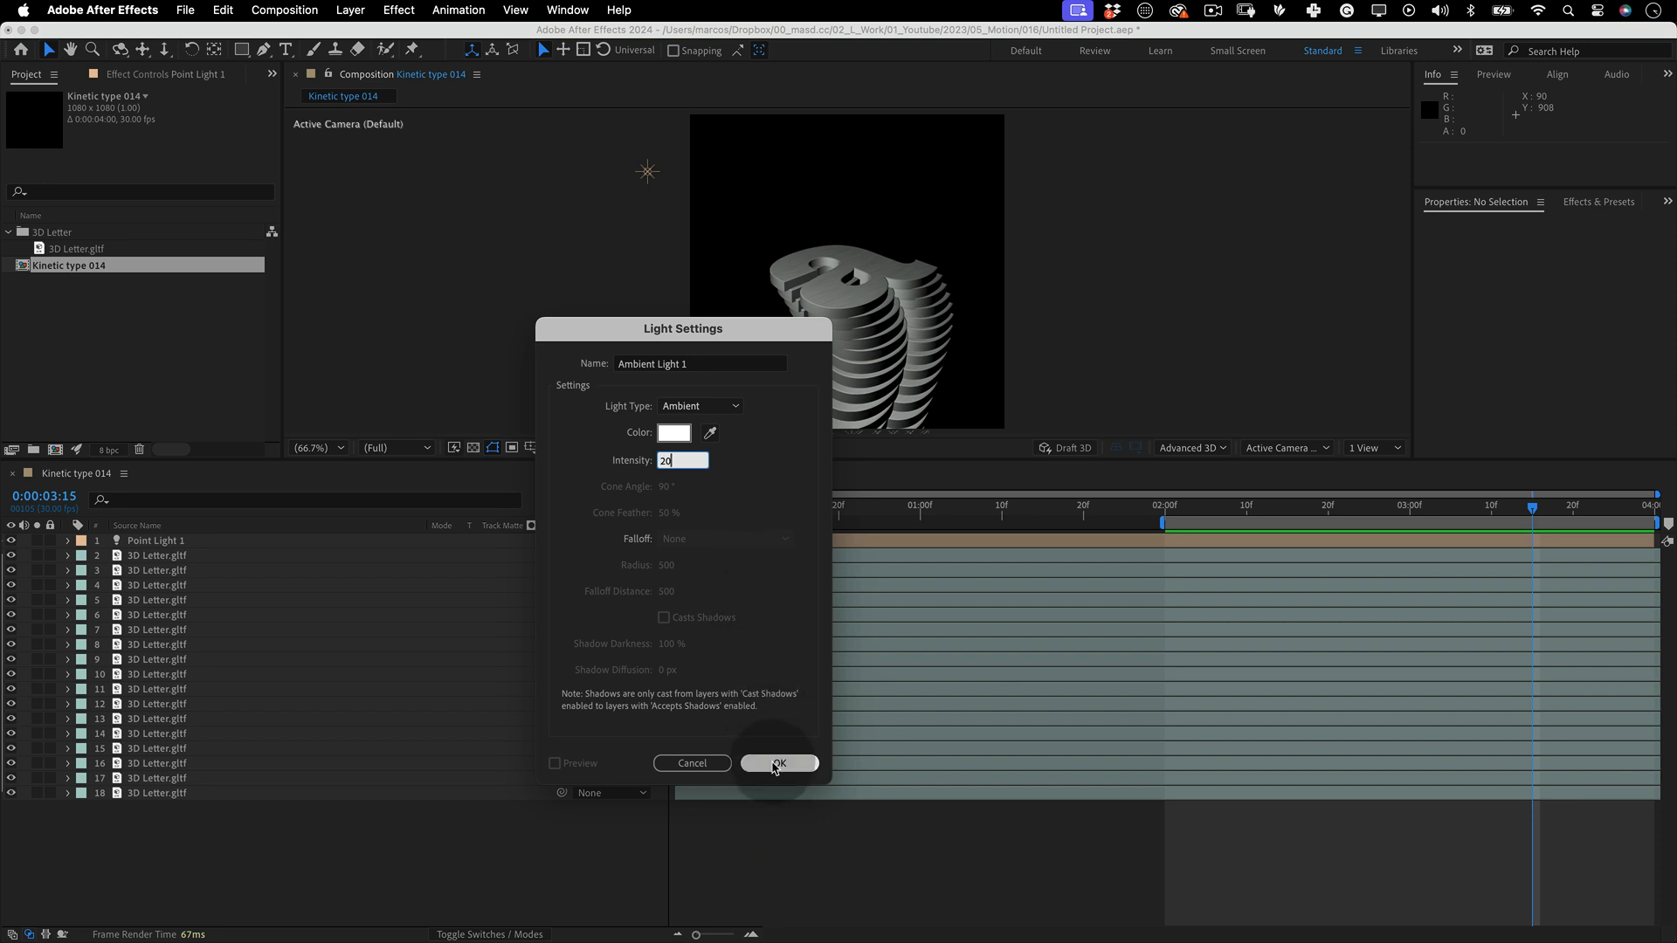
click(779, 763)
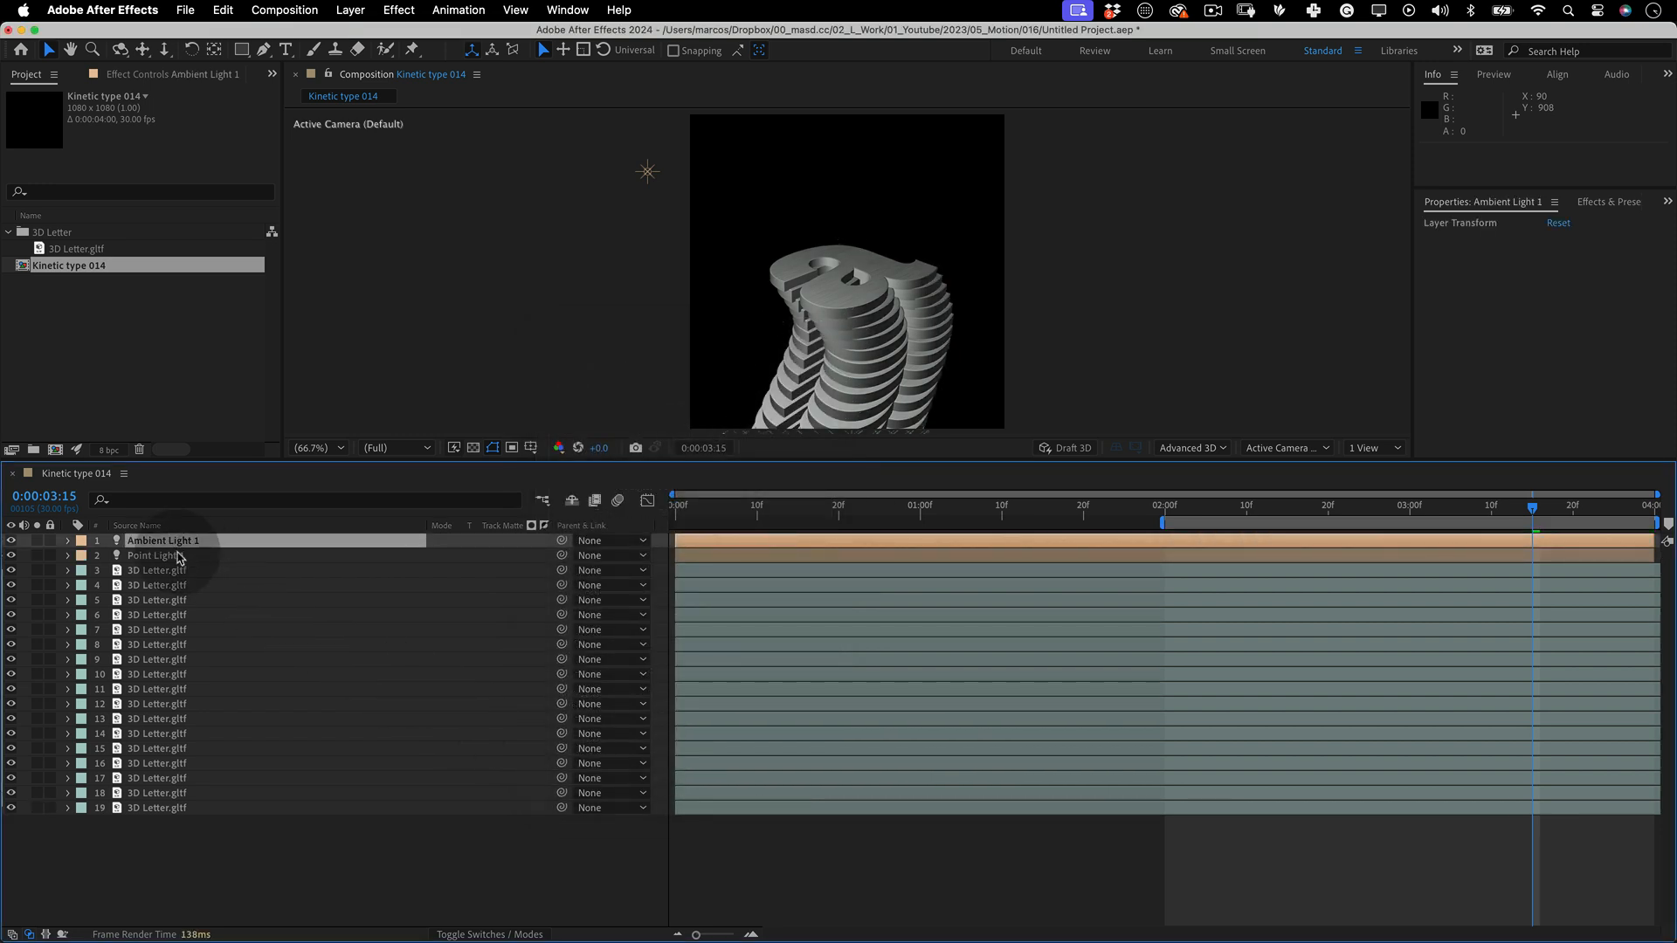
double_click(155, 555)
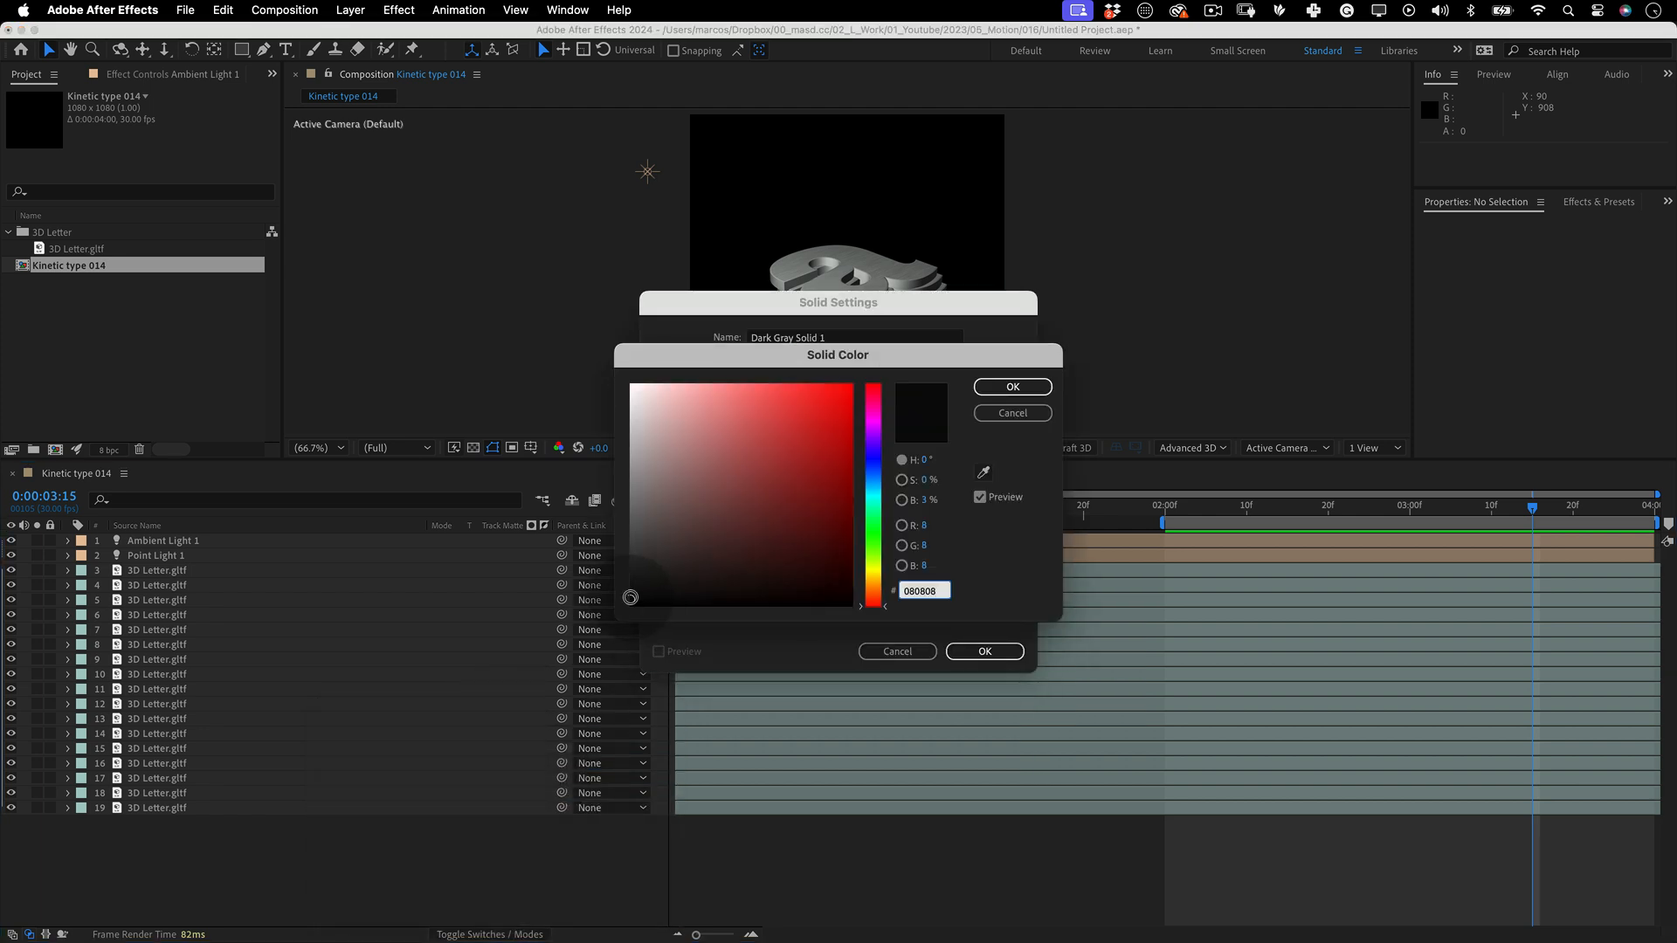
Create the near-black 080808 background solid behind the tower
click(1010, 386)
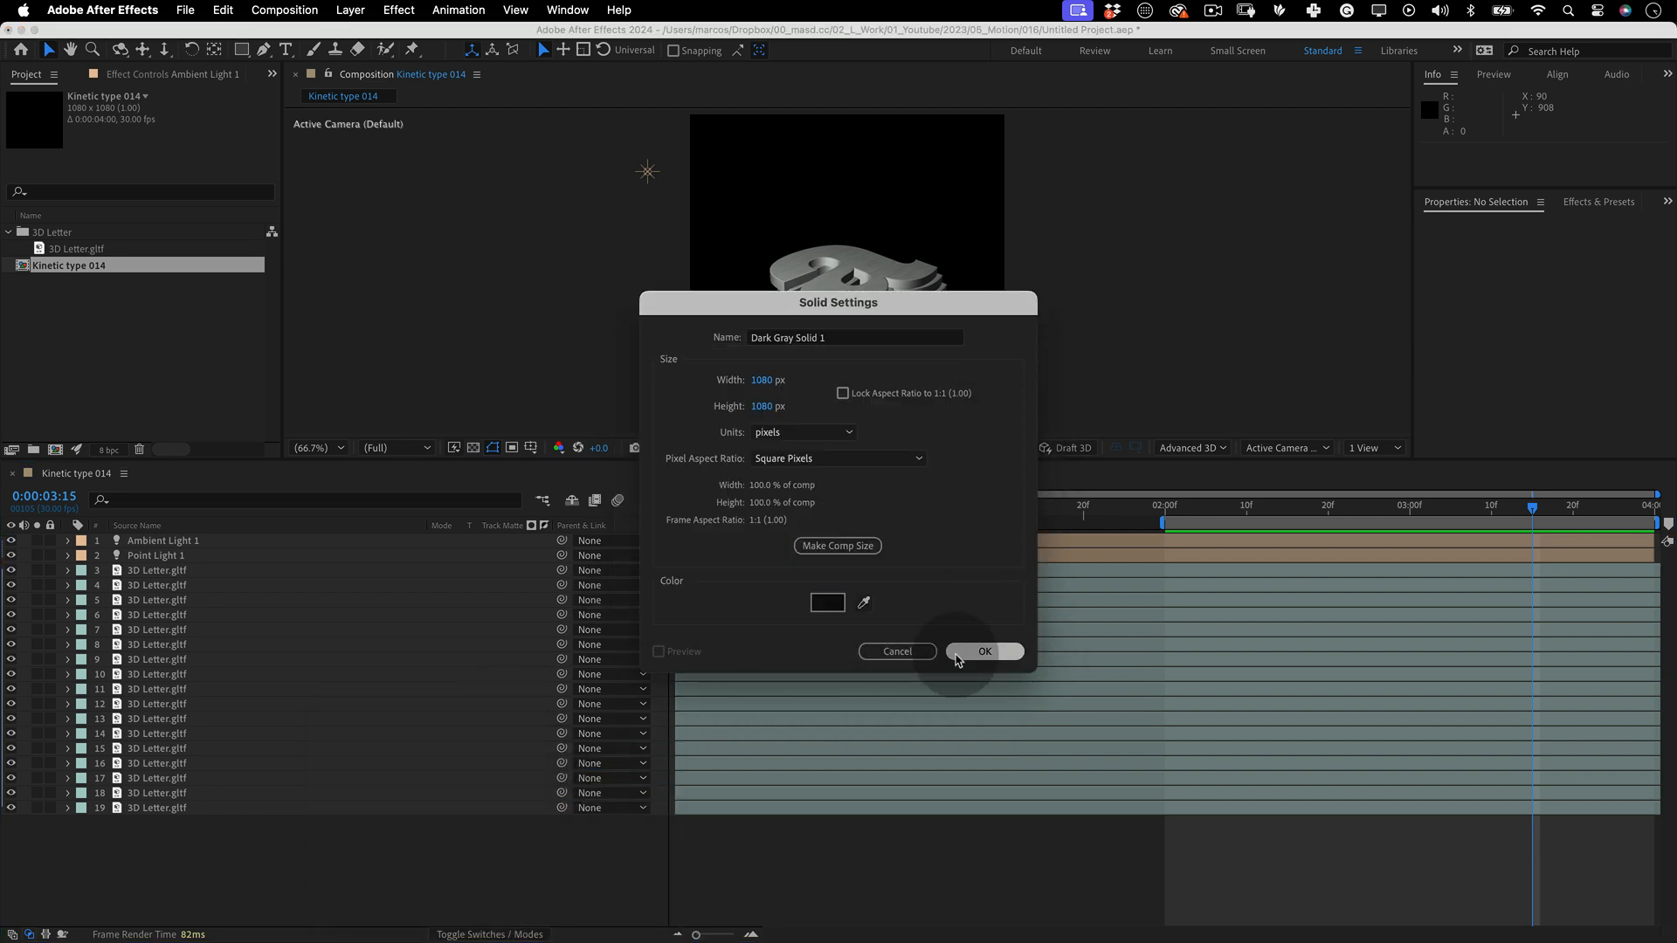
click(984, 652)
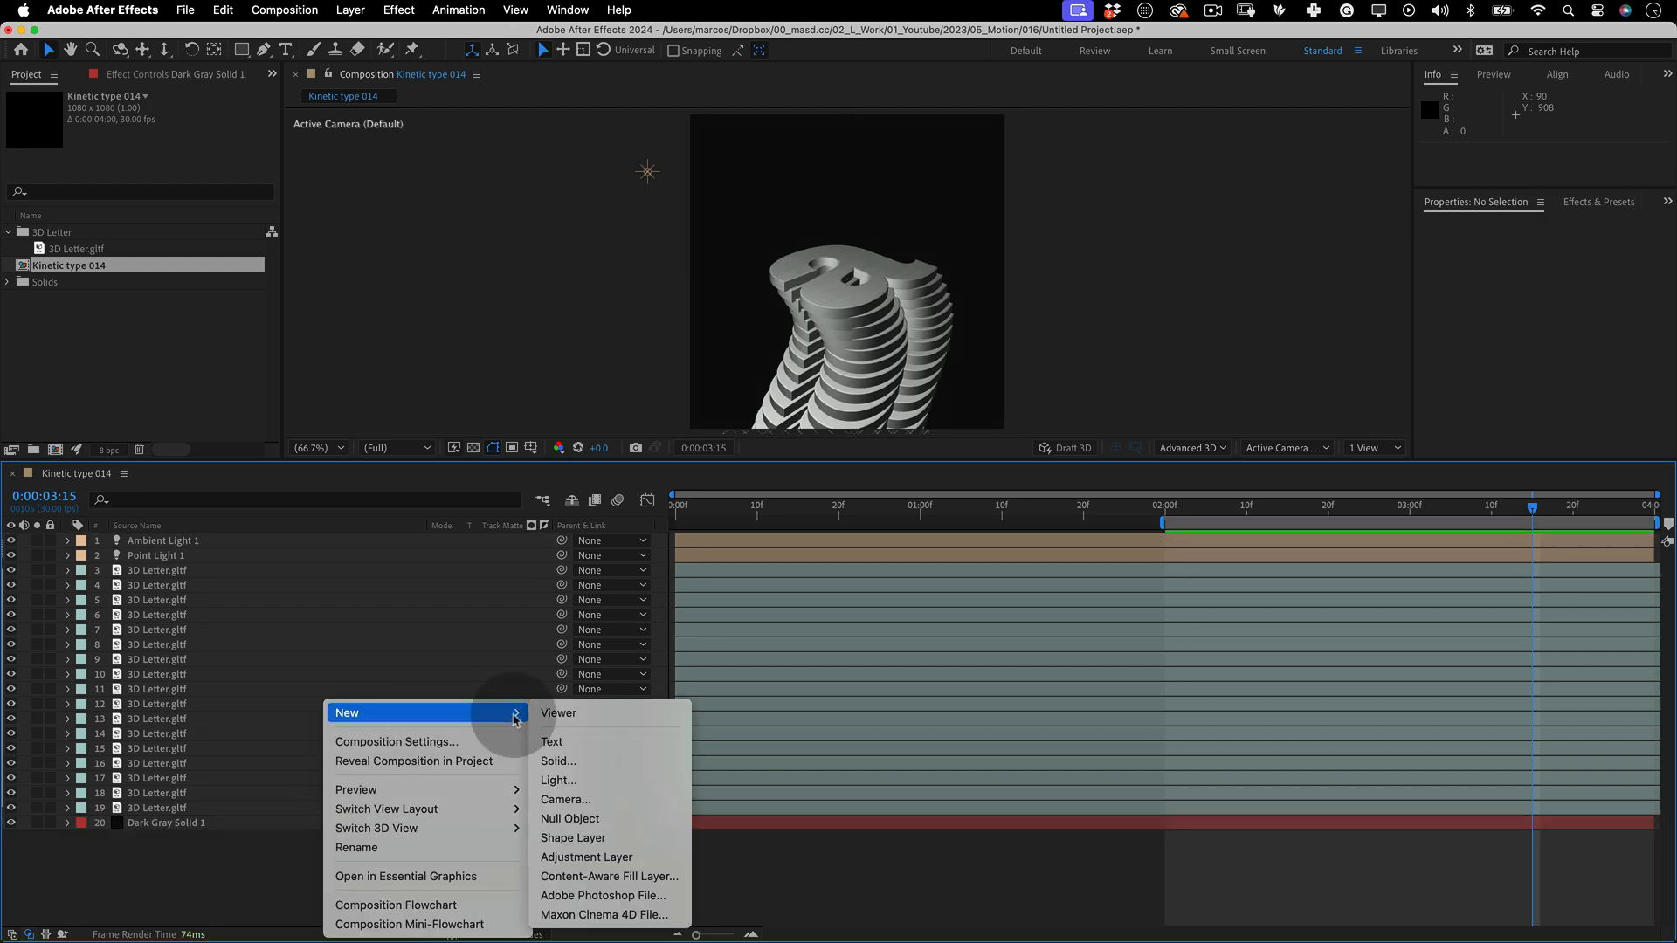
Add an adjustment layer on top for the contrast-boosting Curves effect
click(587, 856)
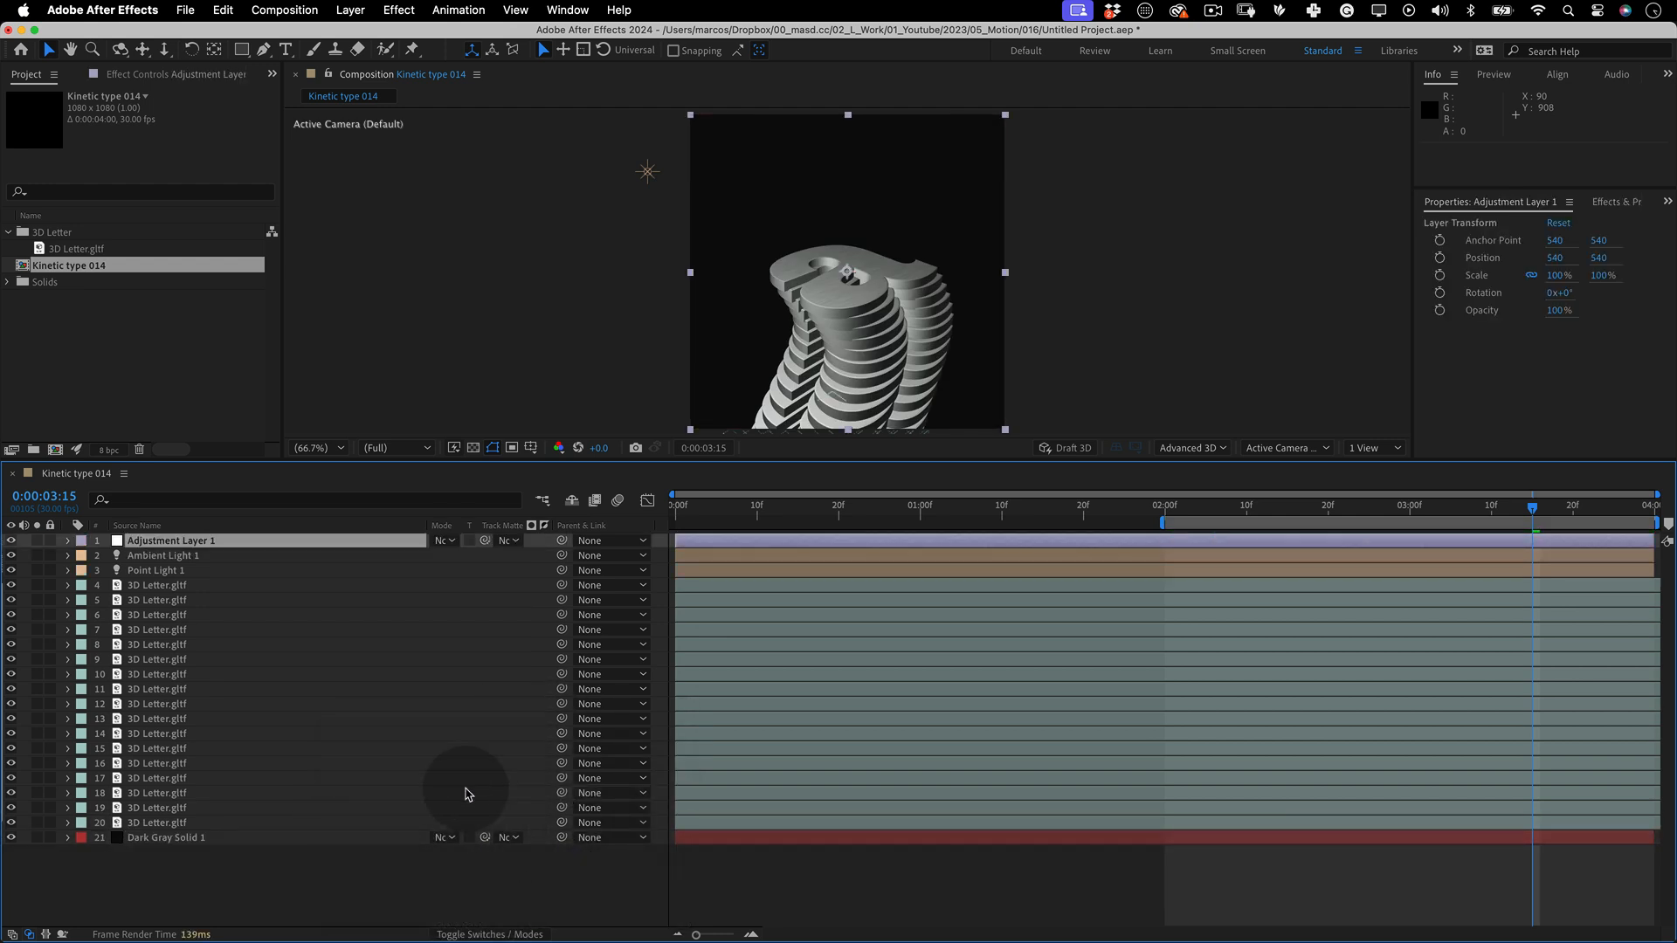
click(398, 11)
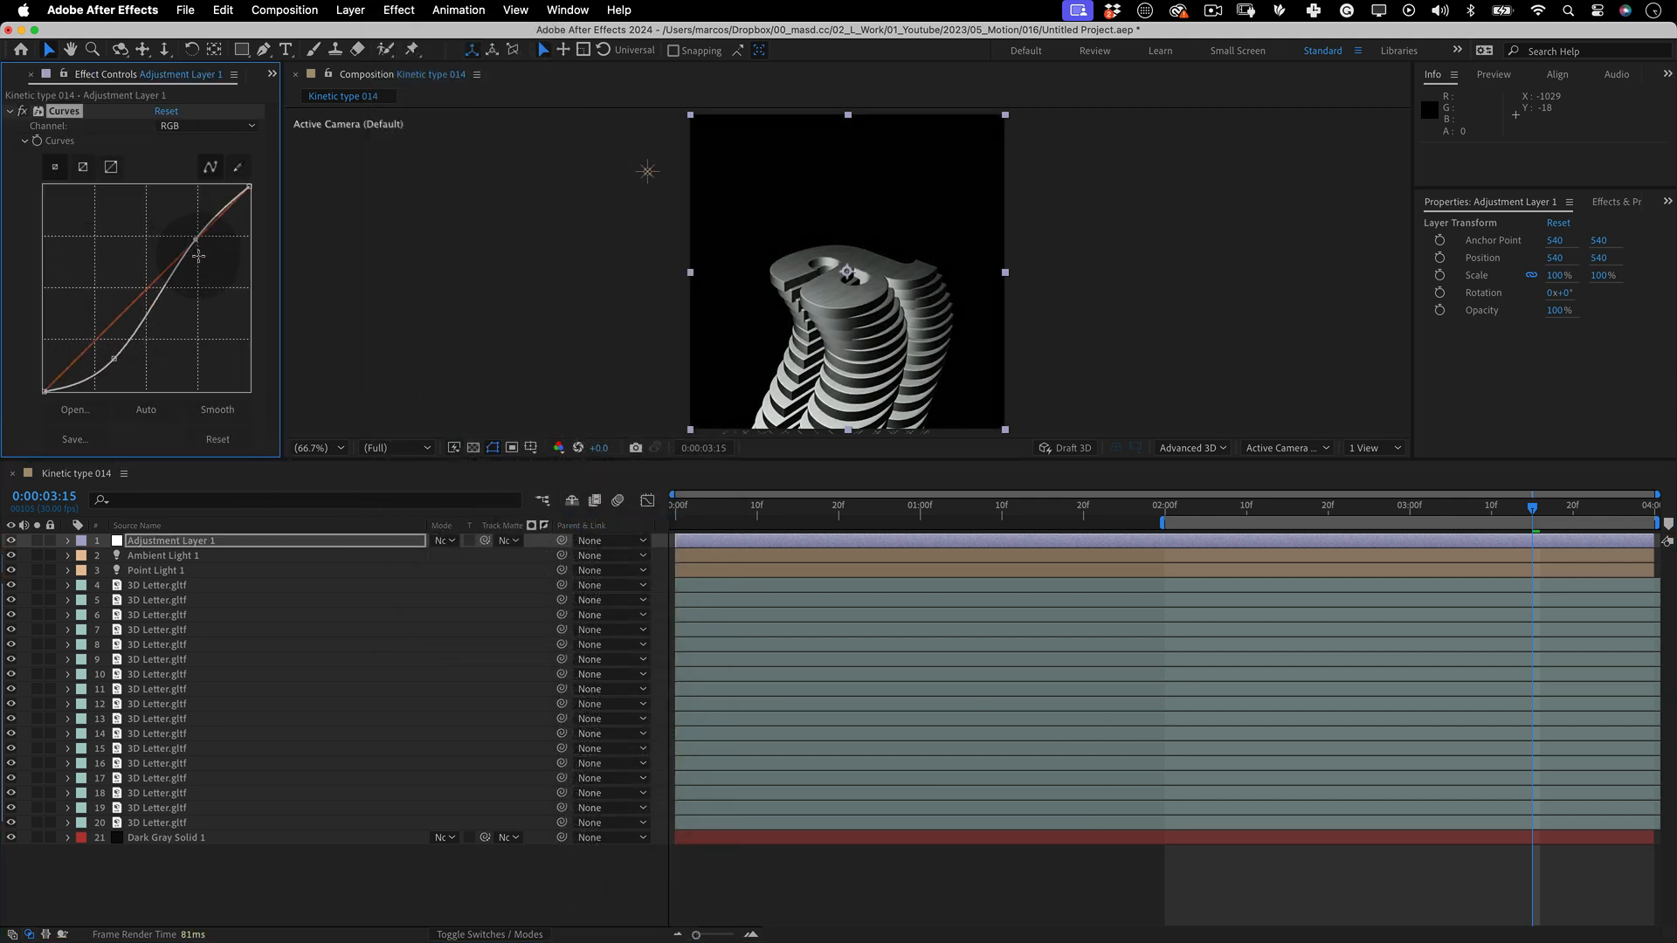
click(283, 11)
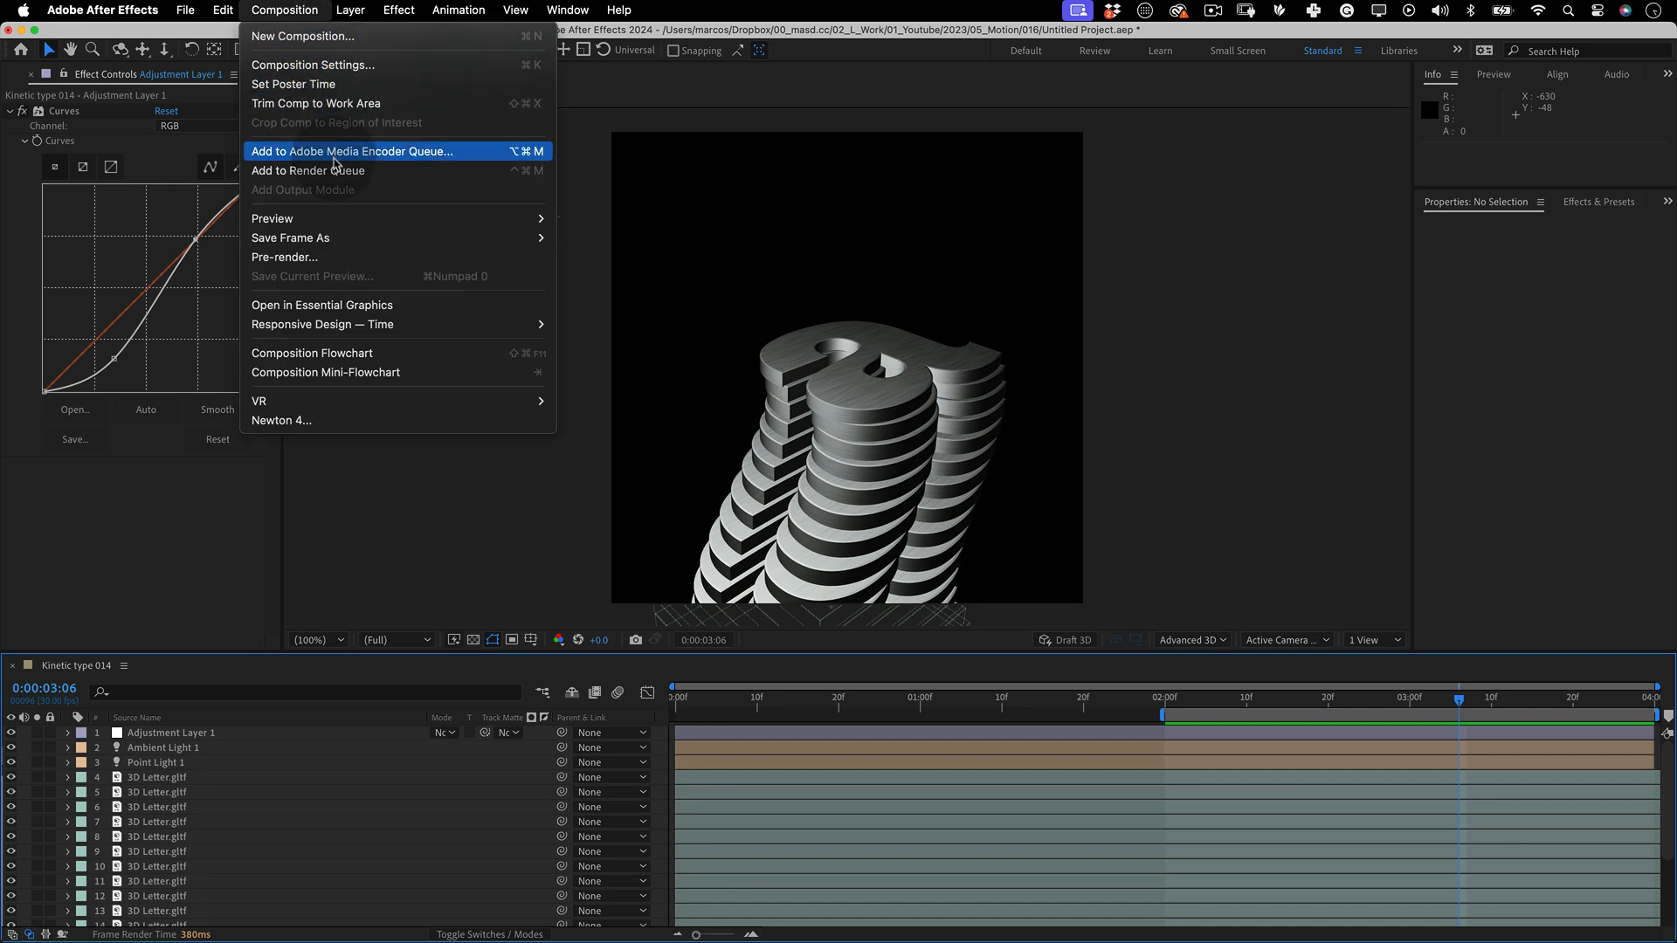